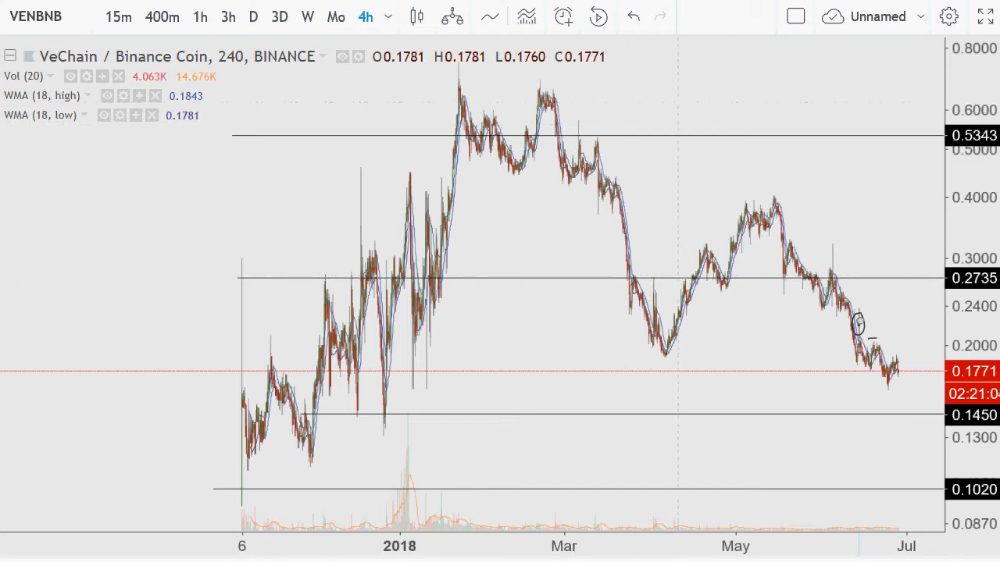
{"action": "mouse_move", "coordinate": [918, 350]}
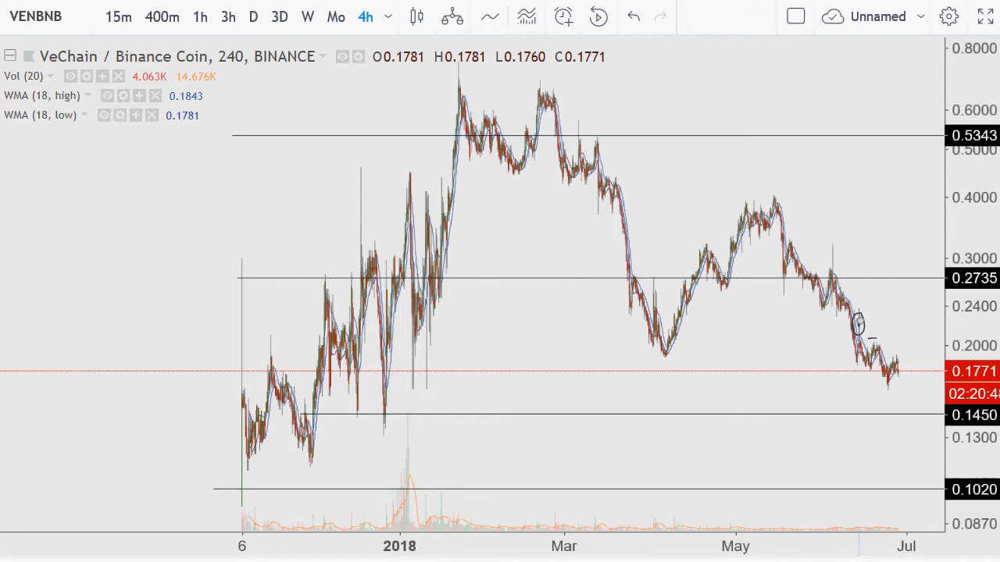
{"action": "mouse_move", "coordinate": [553, 346]}
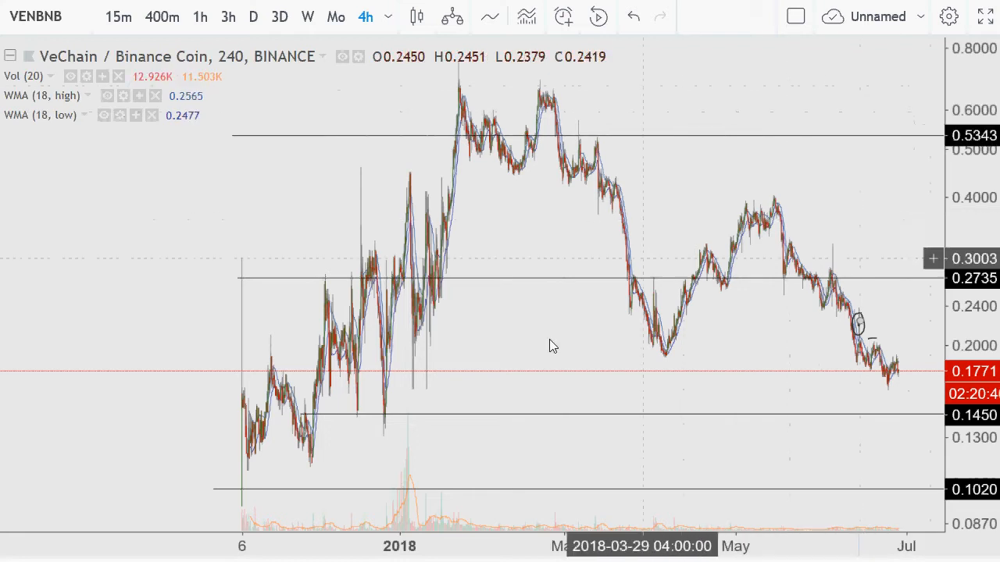
{"action": "mouse_move", "coordinate": [383, 195]}
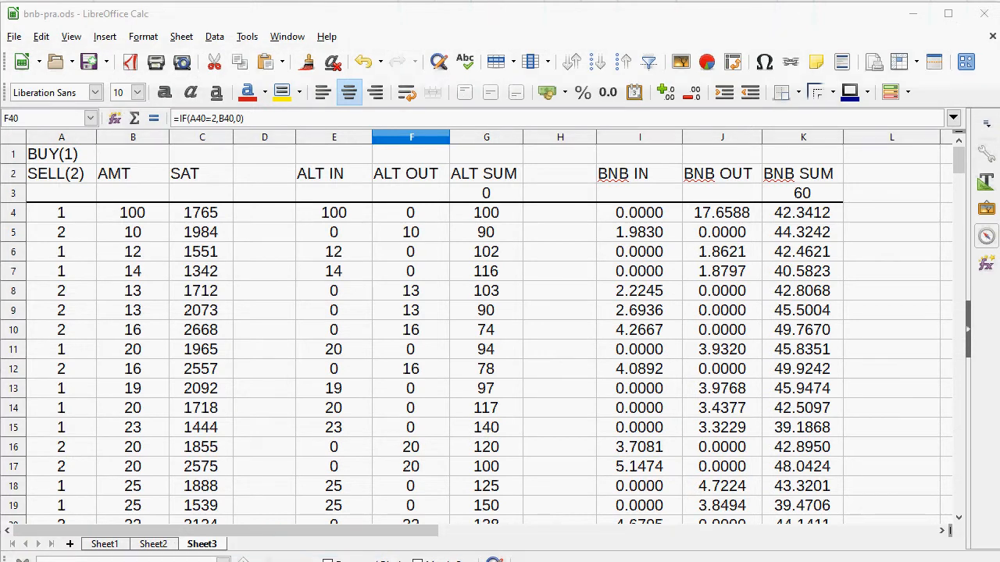
Inspect the BNB SUM formulas in rows 39 and 33 and the starting value of 60.
{"action": "scroll", "scroll_direction": "down", "scroll_amount": 3}
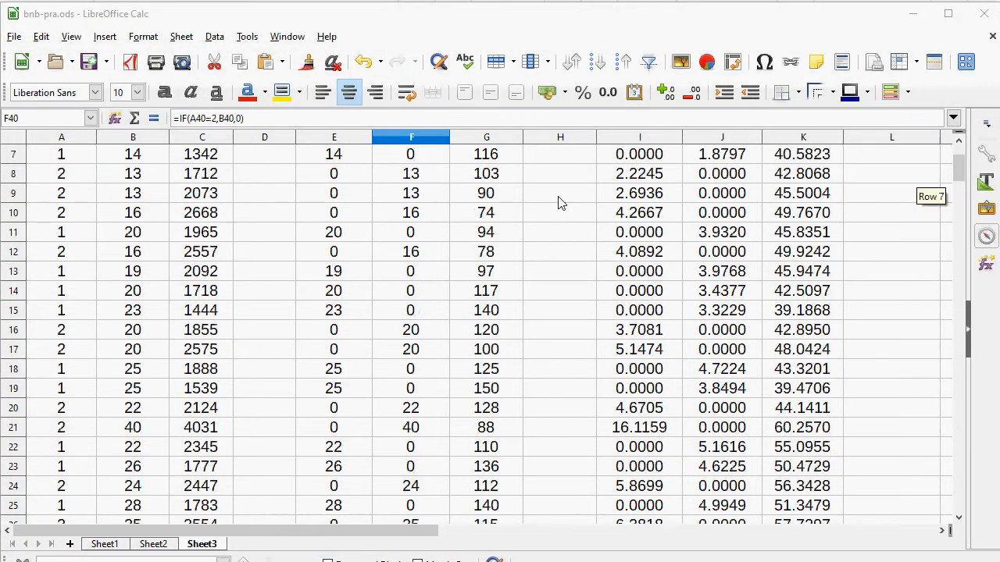
{"action": "scroll", "scroll_direction": "down", "scroll_amount": 3}
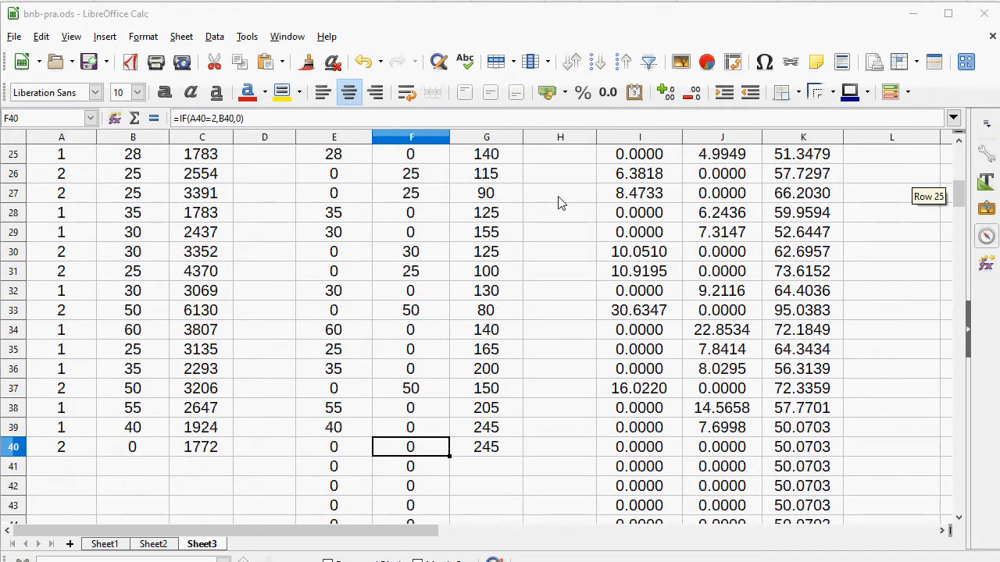
{"action": "mouse_move", "coordinate": [55, 442]}
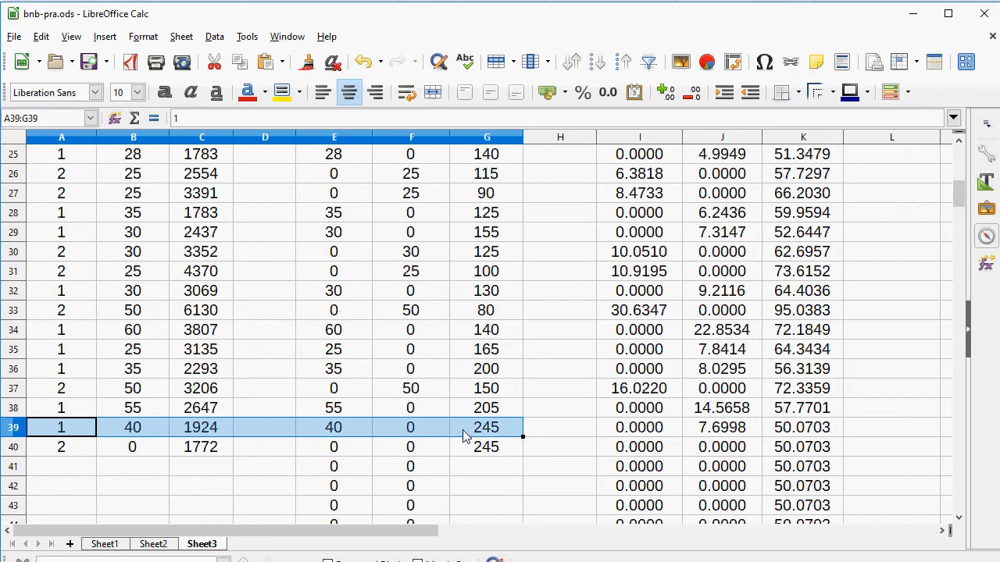
{"action": "mouse_move", "coordinate": [500, 449]}
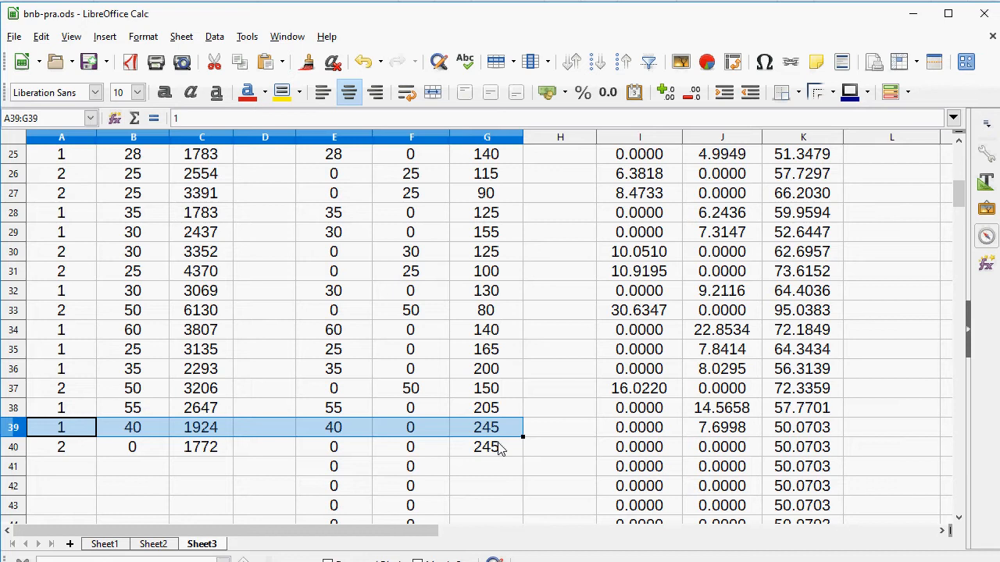
{"action": "left_click", "coordinate": [803, 427]}
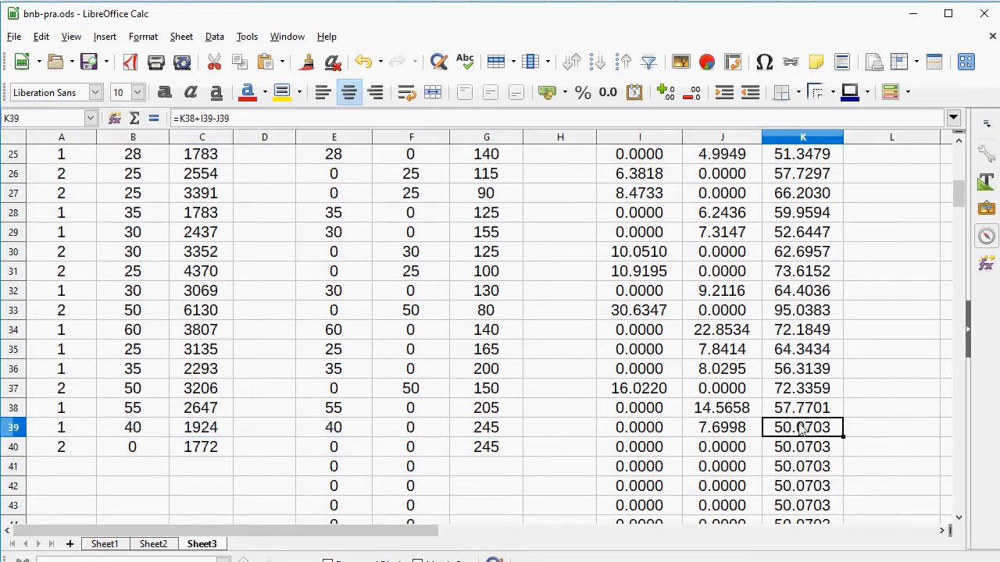
{"action": "mouse_move", "coordinate": [881, 428]}
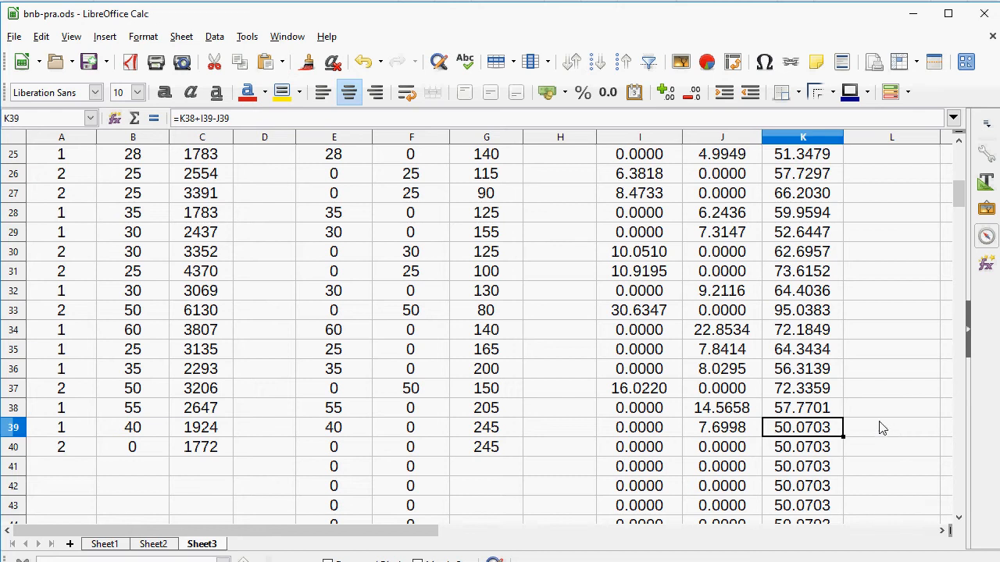
{"action": "left_click", "coordinate": [802, 310]}
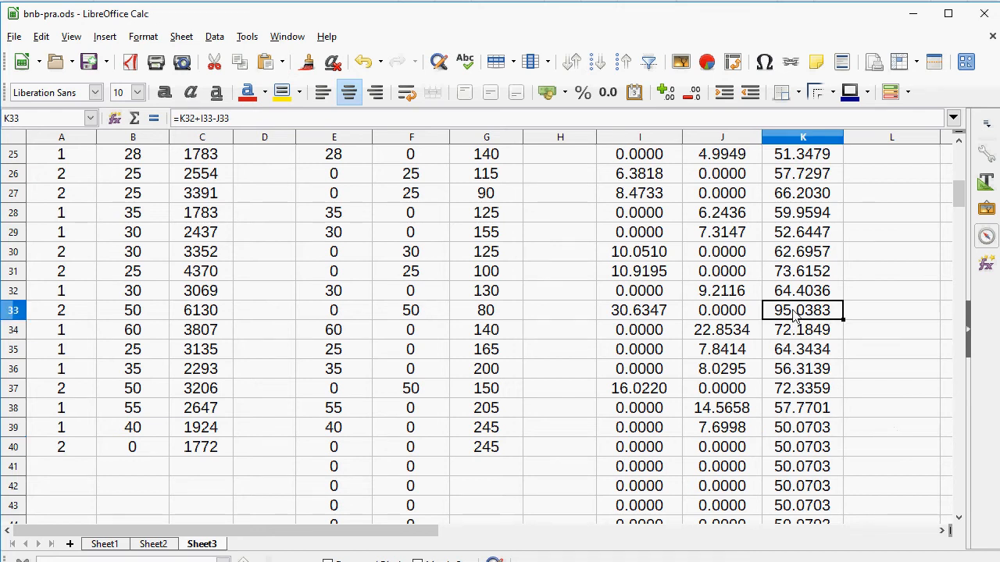
{"action": "scroll", "scroll_direction": "up", "scroll_amount": 3}
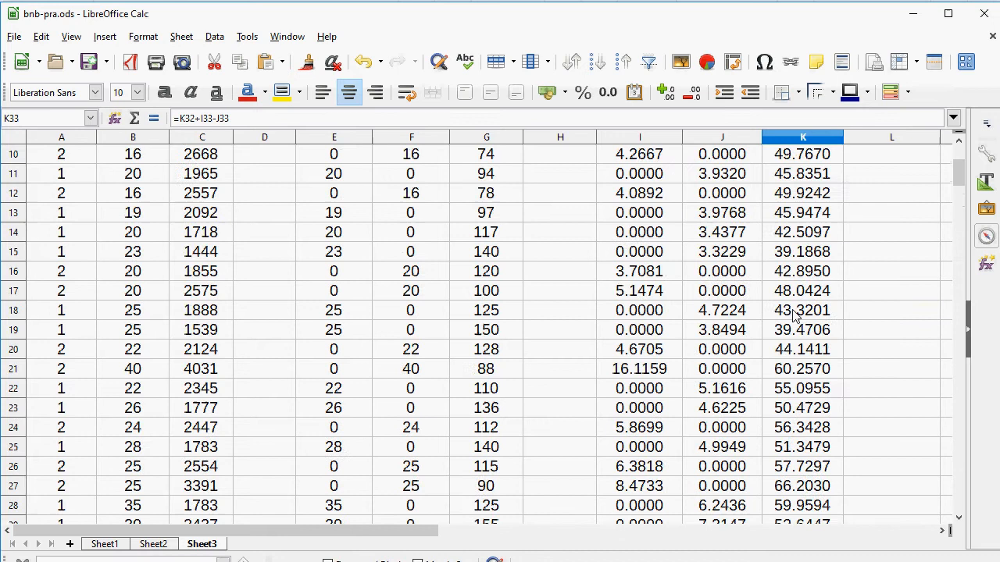
{"action": "scroll", "scroll_direction": "up", "scroll_amount": 3}
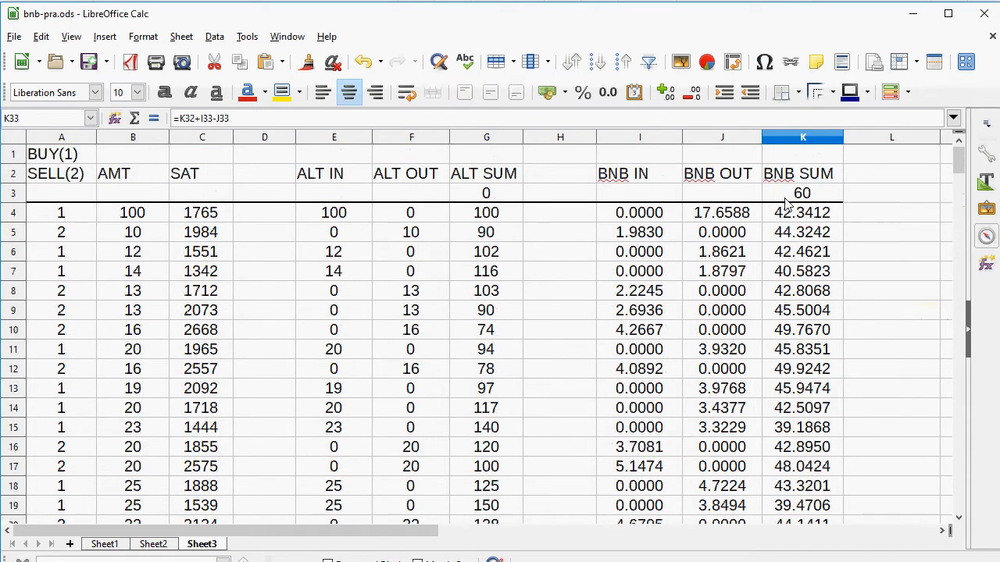
{"action": "left_click", "coordinate": [802, 193]}
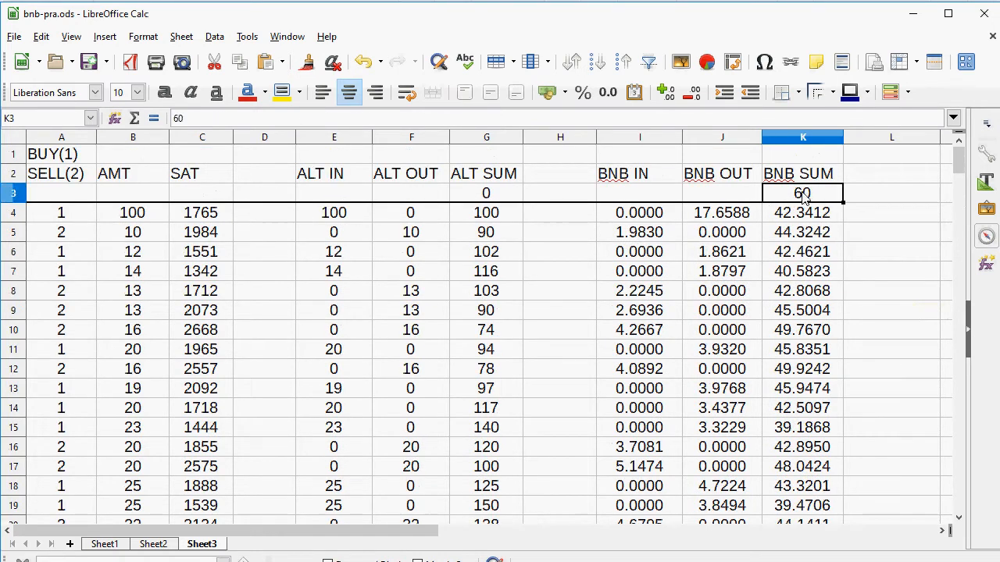
{"action": "mouse_move", "coordinate": [683, 277]}
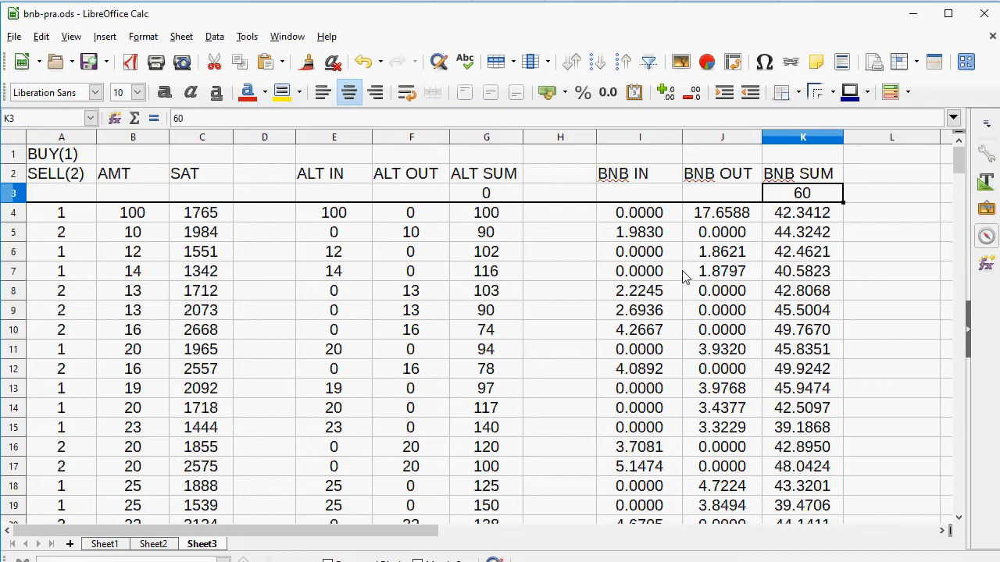
Inspect the ALT IN formulas in rows 13 and 34 and the ALT OUT formula in row 36.
{"action": "scroll", "scroll_direction": "down", "scroll_amount": 3}
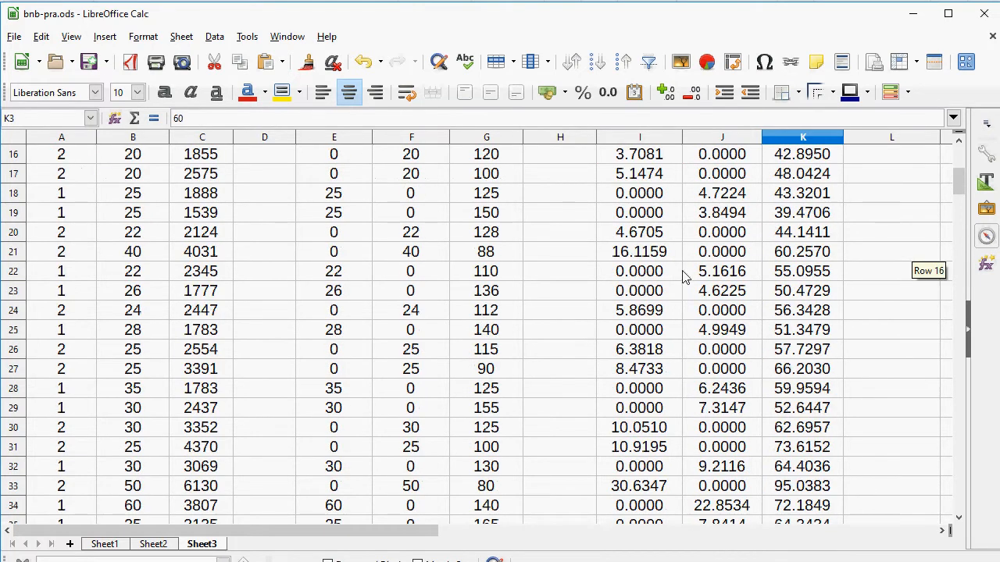
{"action": "scroll", "scroll_direction": "down", "scroll_amount": 3}
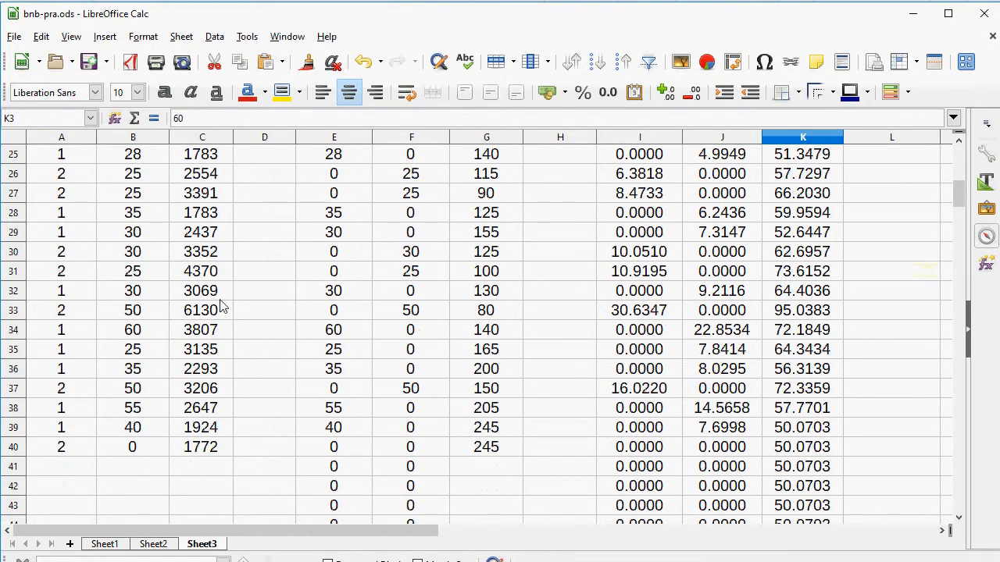
{"action": "mouse_move", "coordinate": [351, 288]}
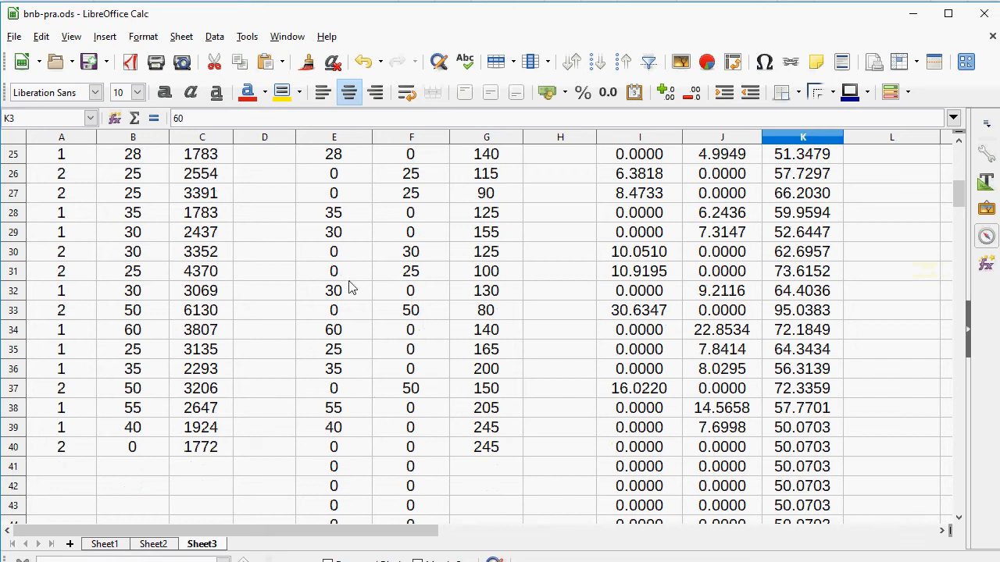
{"action": "mouse_move", "coordinate": [582, 253]}
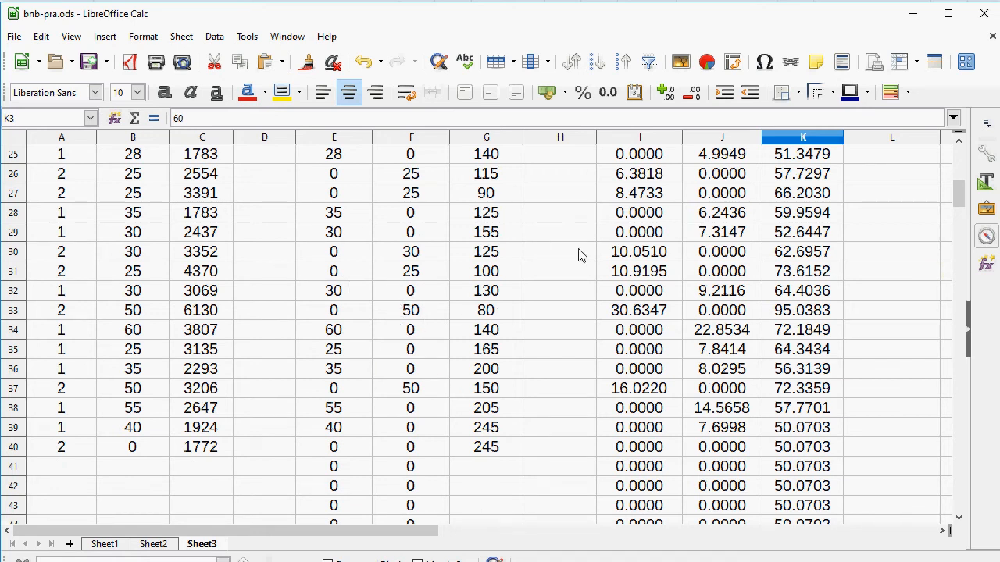
{"action": "scroll", "scroll_direction": "up", "scroll_amount": 3}
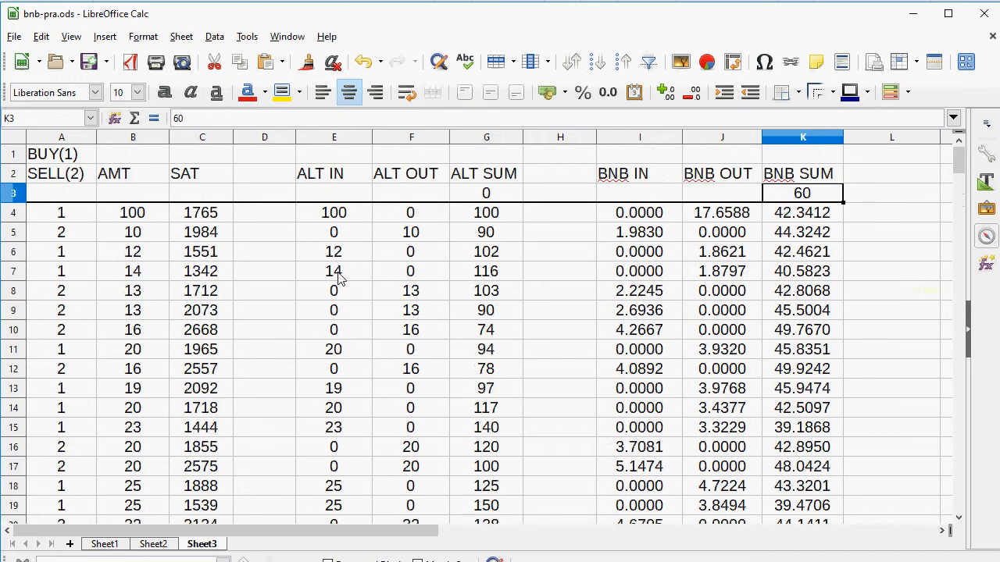
{"action": "left_click", "coordinate": [411, 290]}
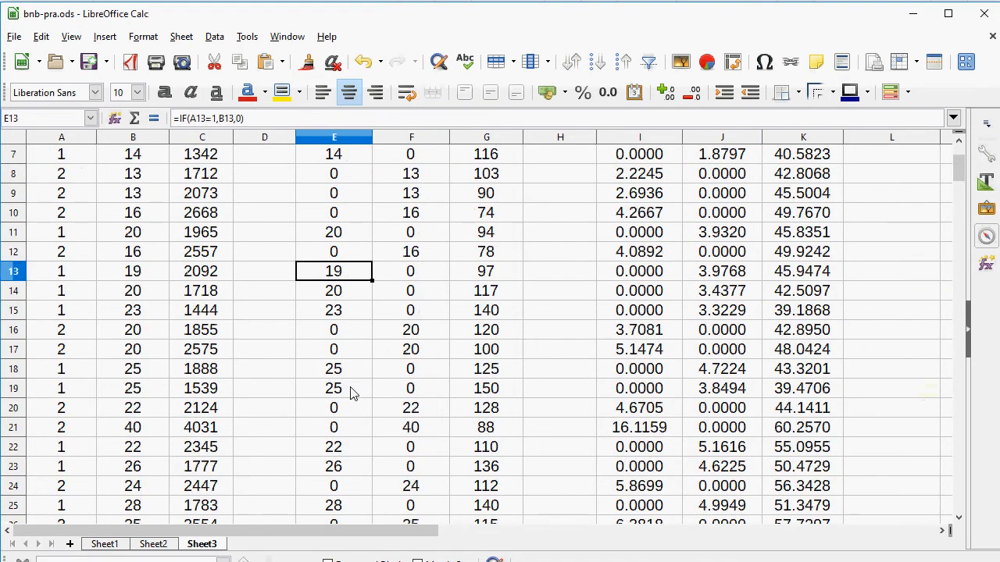
{"action": "left_click", "coordinate": [411, 407]}
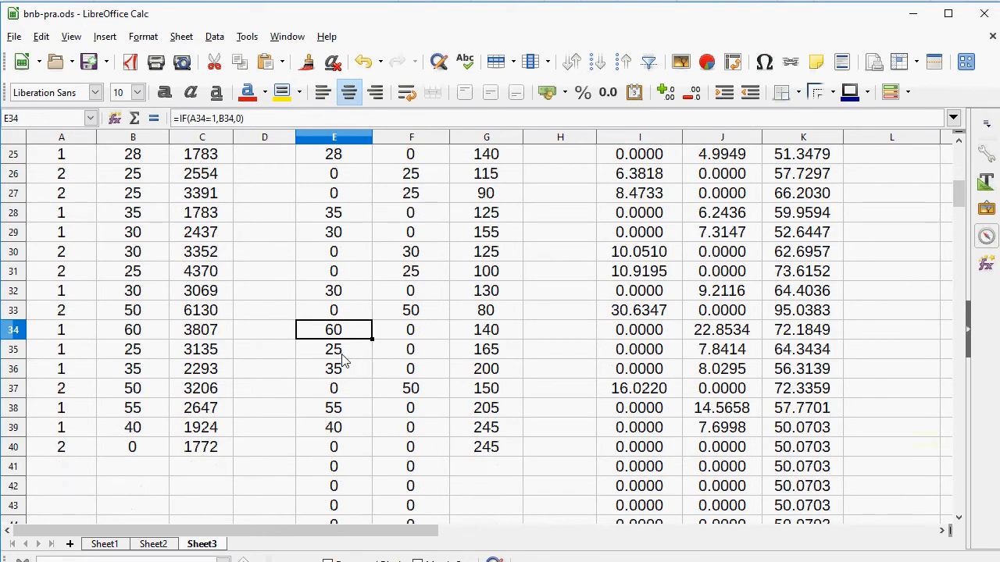
{"action": "left_click", "coordinate": [410, 368]}
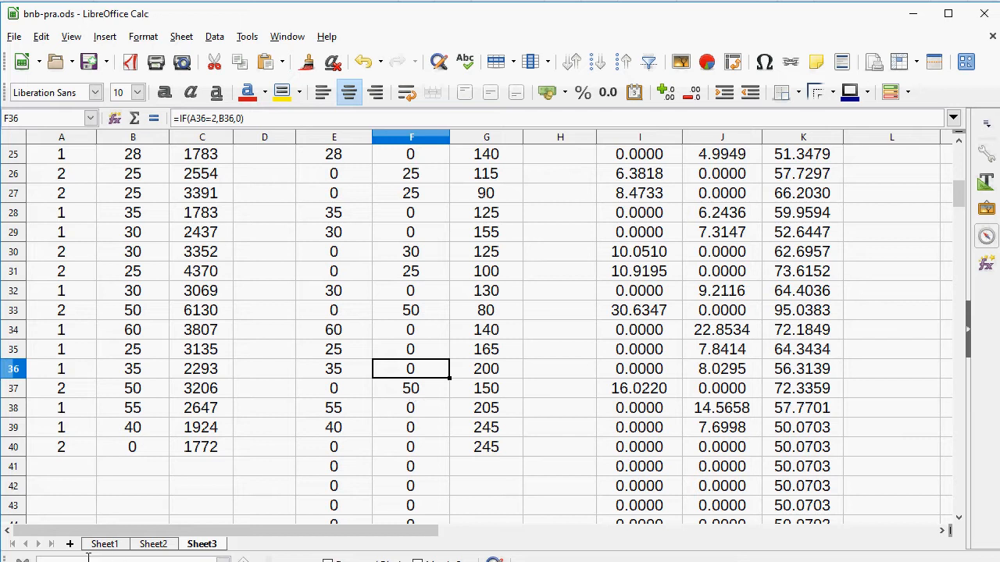
{"action": "mouse_move", "coordinate": [53, 455]}
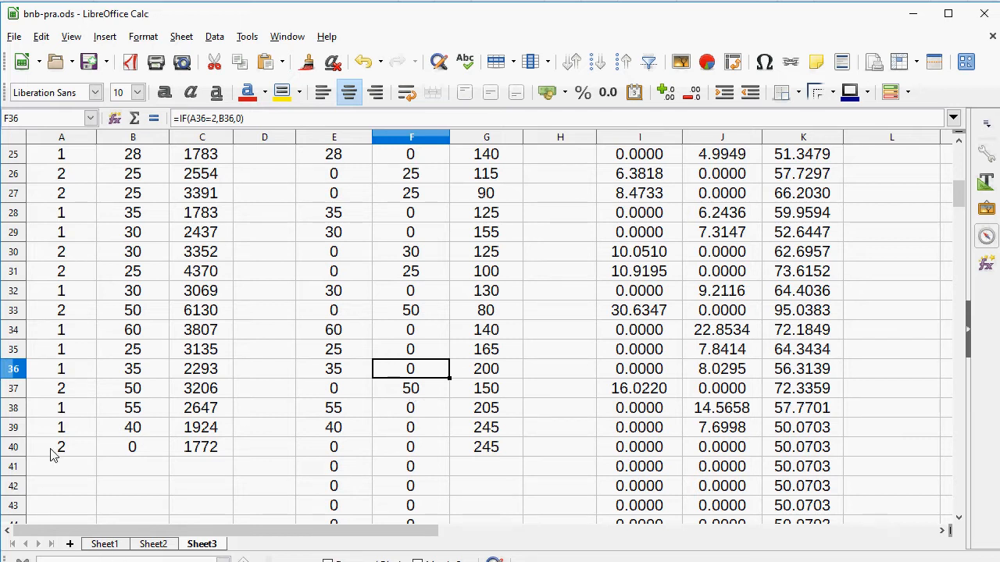
Set the last sell trade's amount to 245.
{"action": "left_click", "coordinate": [133, 447]}
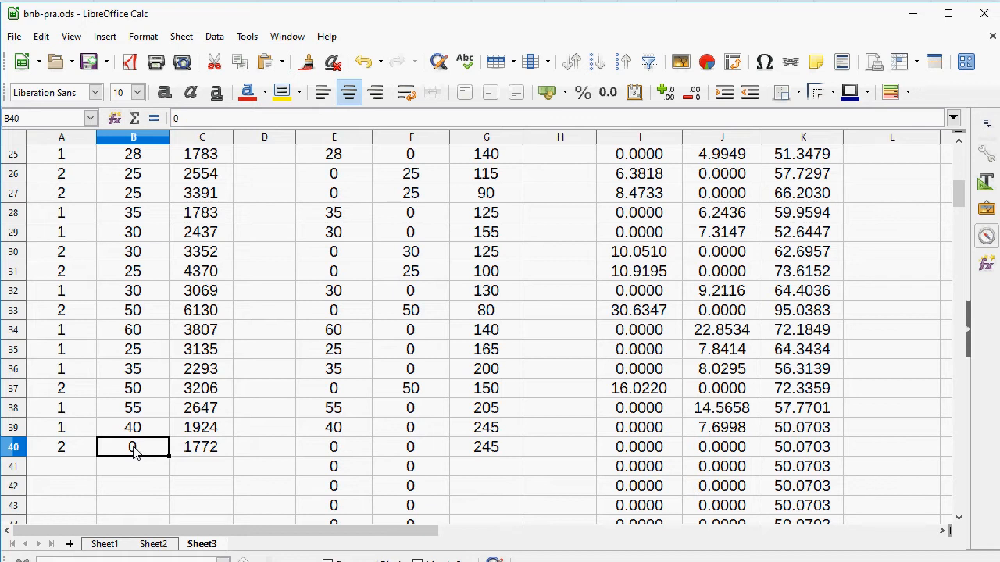
{"action": "type", "text": "245"}
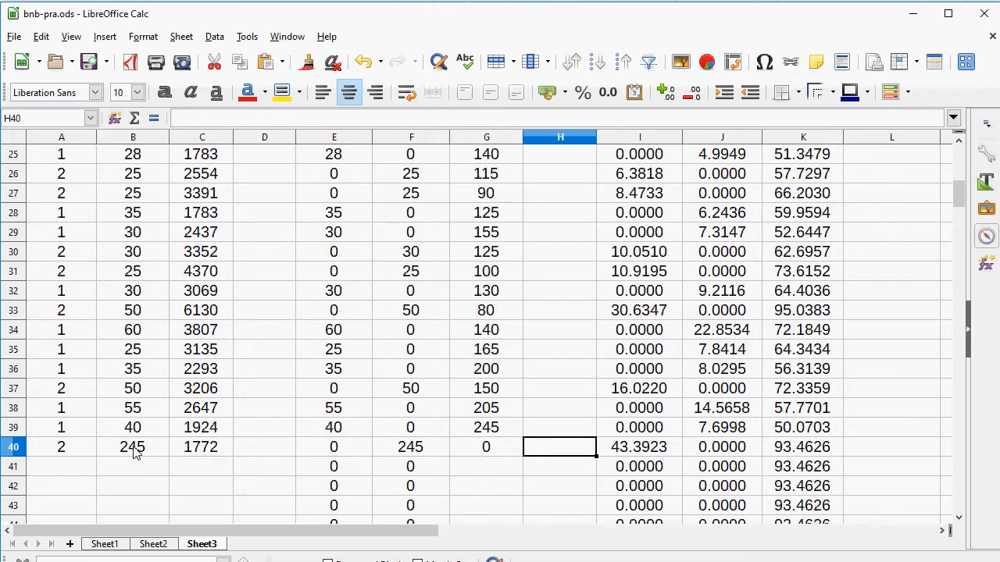
{"action": "left_click", "coordinate": [803, 446]}
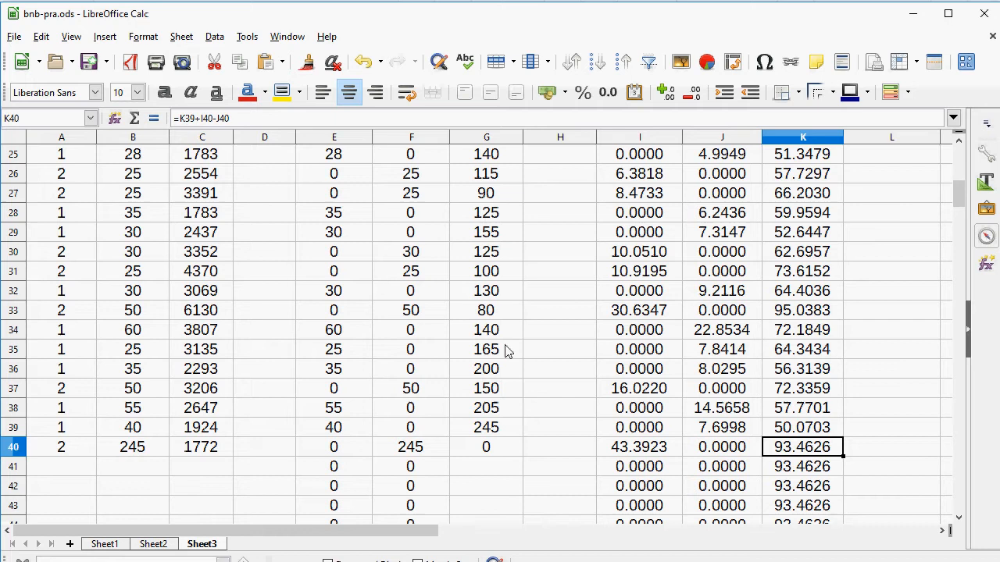
{"action": "scroll", "scroll_direction": "up", "scroll_amount": 3}
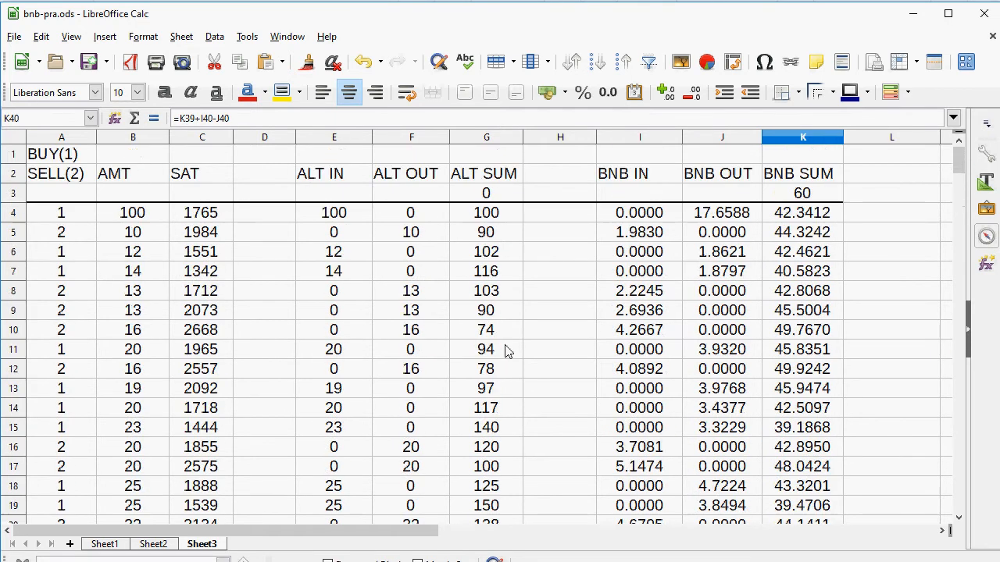
{"action": "mouse_move", "coordinate": [789, 203]}
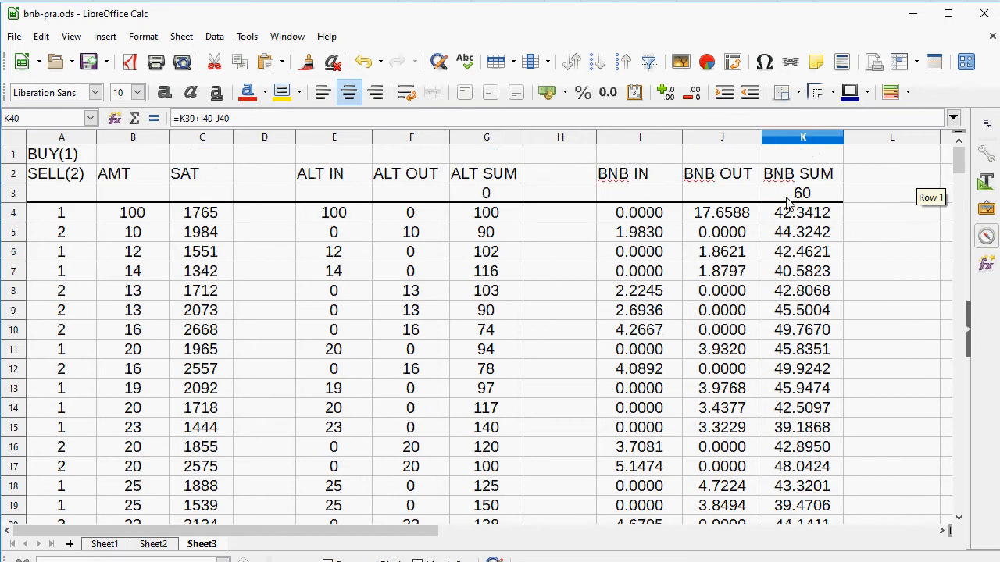
{"action": "mouse_move", "coordinate": [798, 247]}
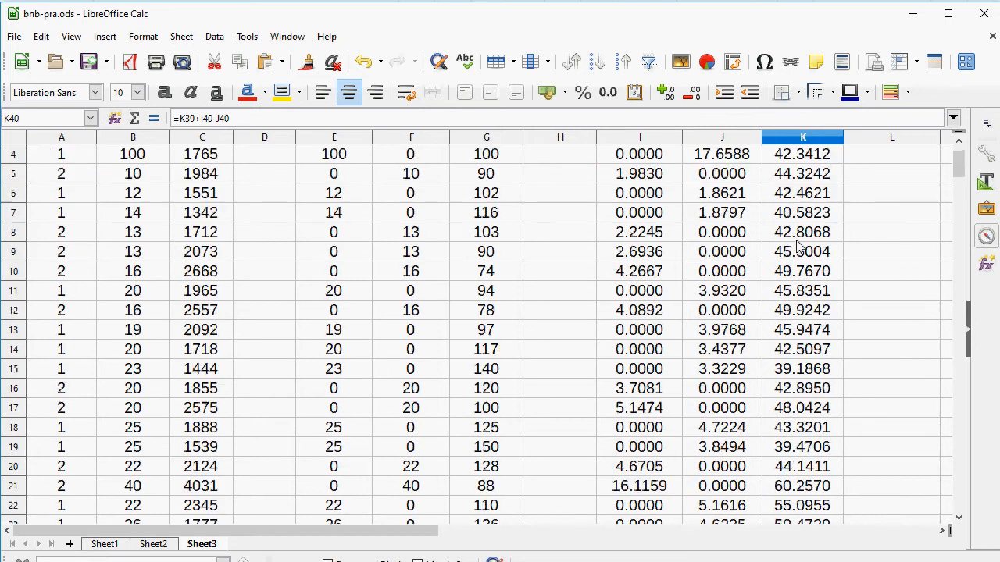
{"action": "mouse_move", "coordinate": [805, 293]}
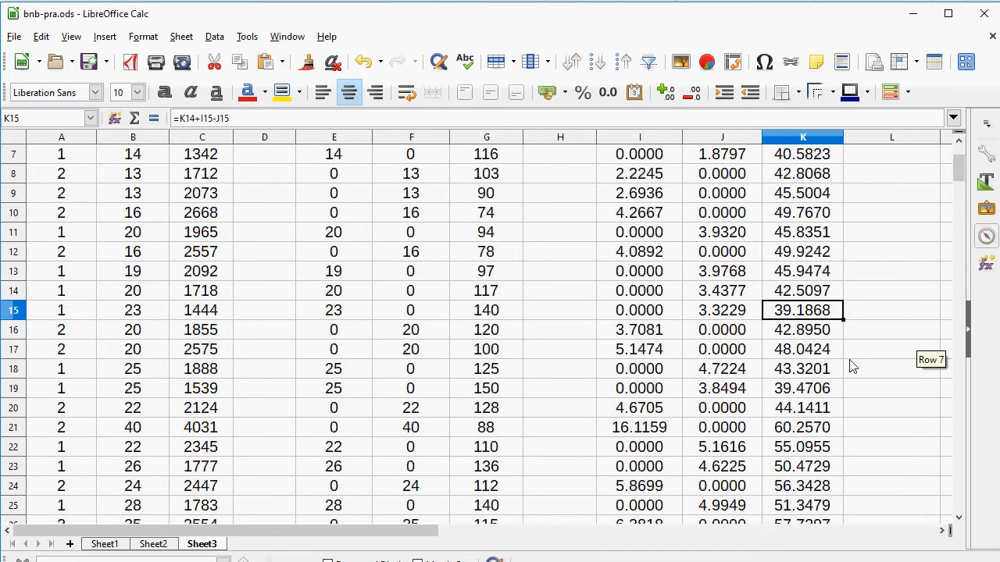
{"action": "scroll", "scroll_direction": "down", "scroll_amount": 3}
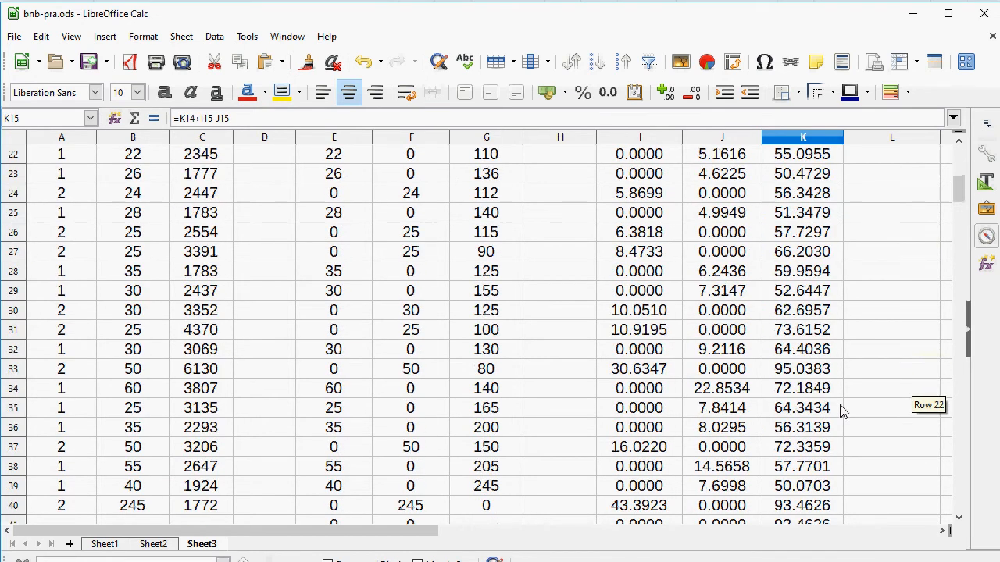
{"action": "scroll", "scroll_direction": "up", "scroll_amount": 3}
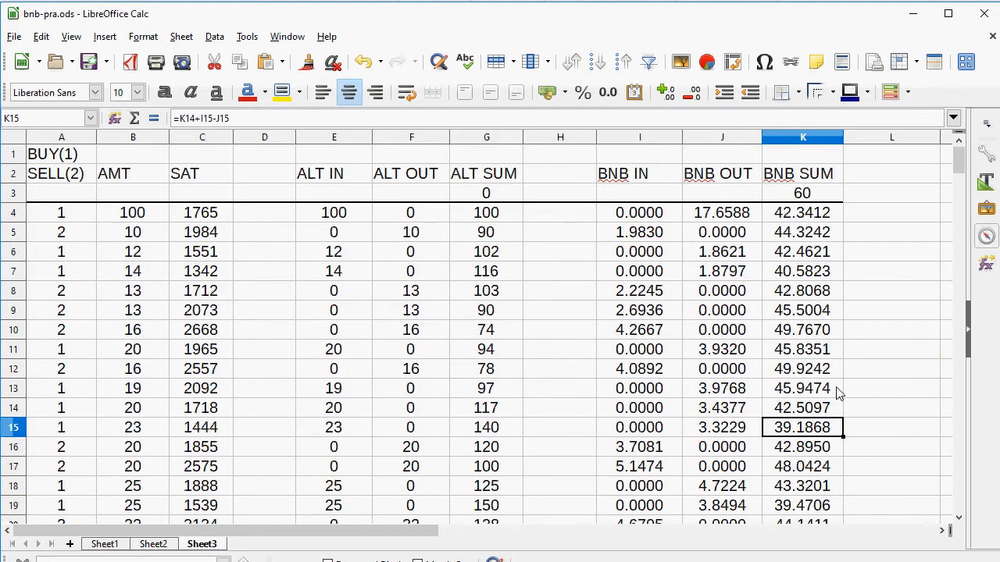
{"action": "mouse_move", "coordinate": [799, 198]}
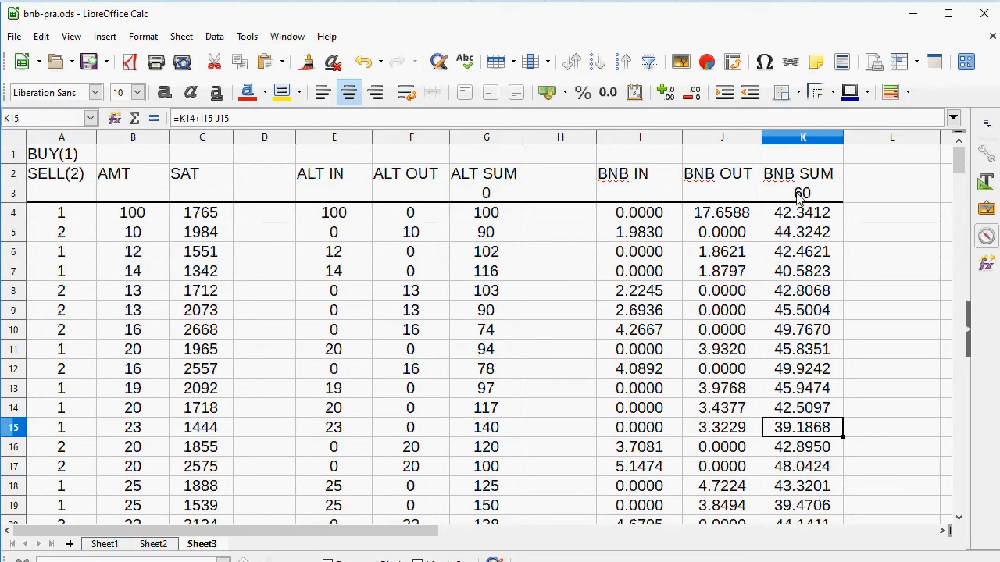
Set the starting BNB balance to 30, check the row-40 total of 63.46, and view Sheet2.
{"action": "left_click", "coordinate": [802, 193]}
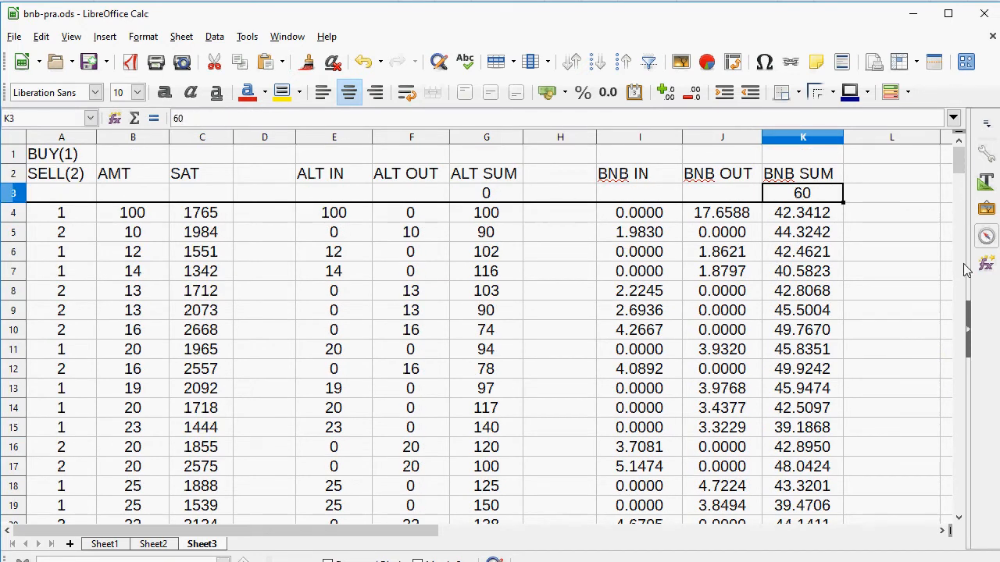
{"action": "type", "text": "30"}
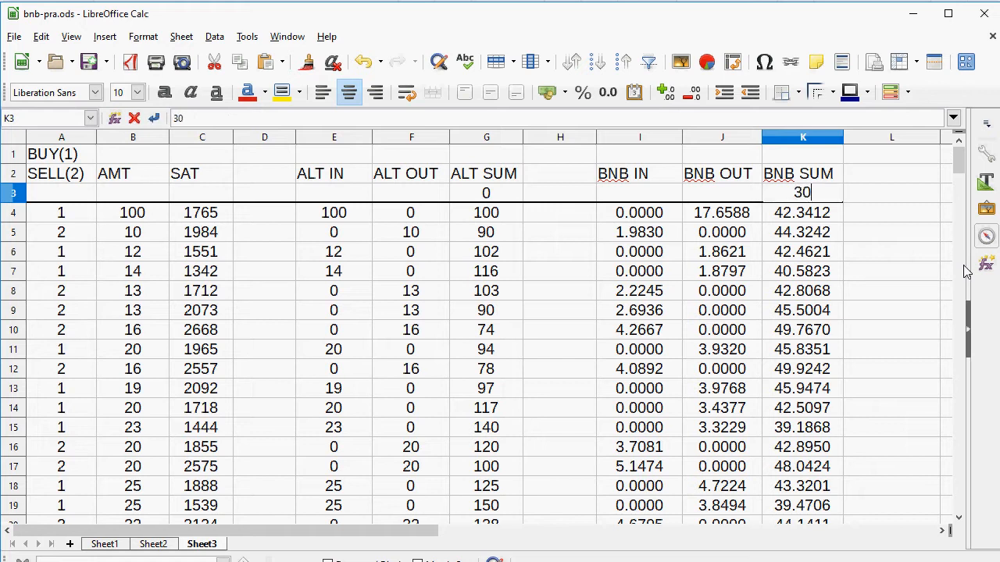
{"action": "key", "text": "Return"}
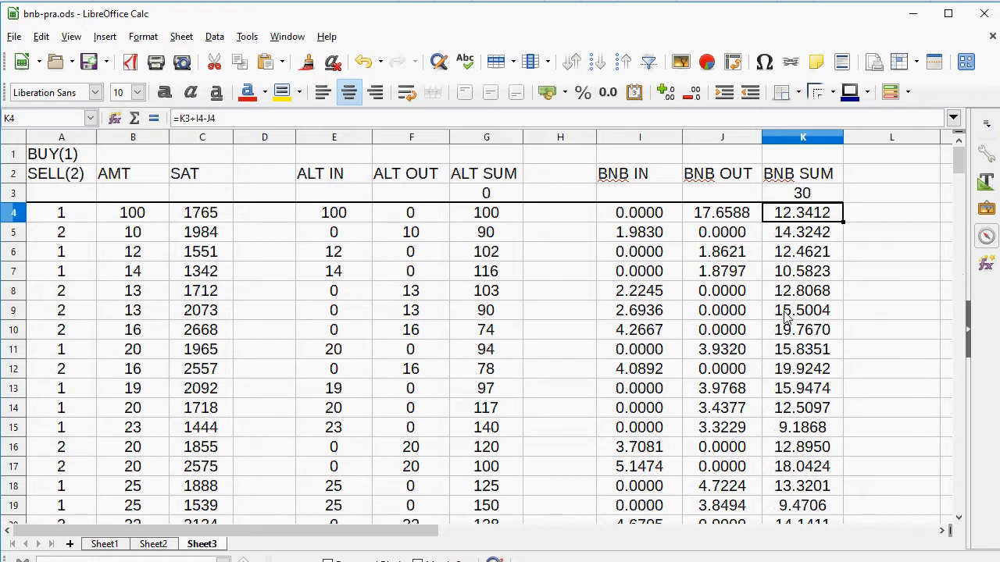
{"action": "scroll", "scroll_direction": "down", "scroll_amount": 3}
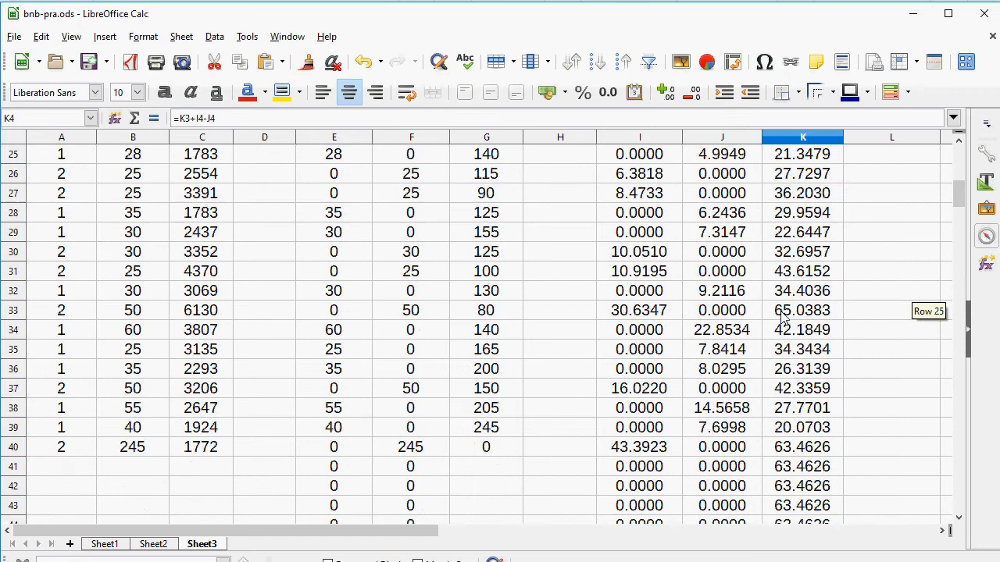
{"action": "scroll", "scroll_direction": "down", "scroll_amount": 3}
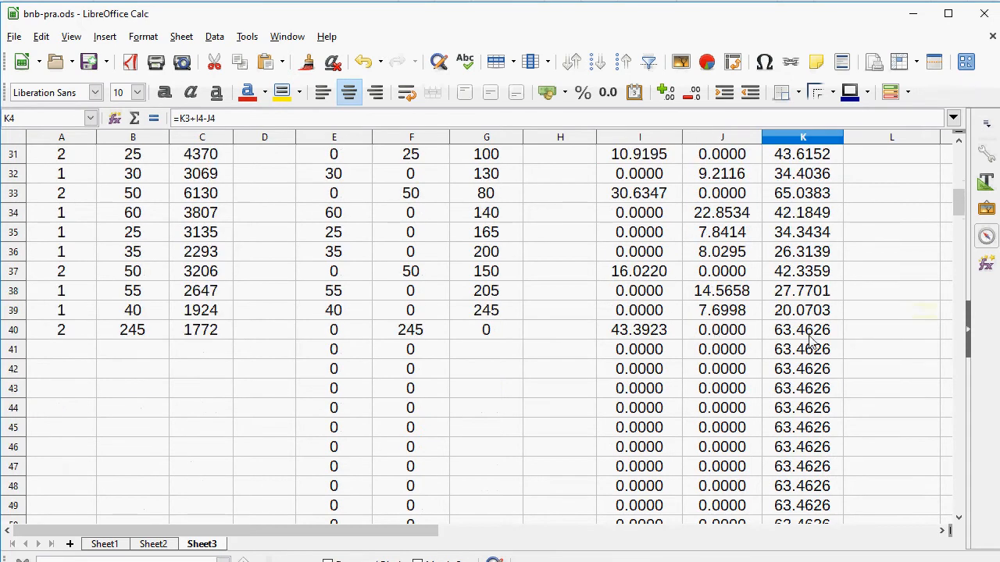
{"action": "left_click", "coordinate": [802, 329]}
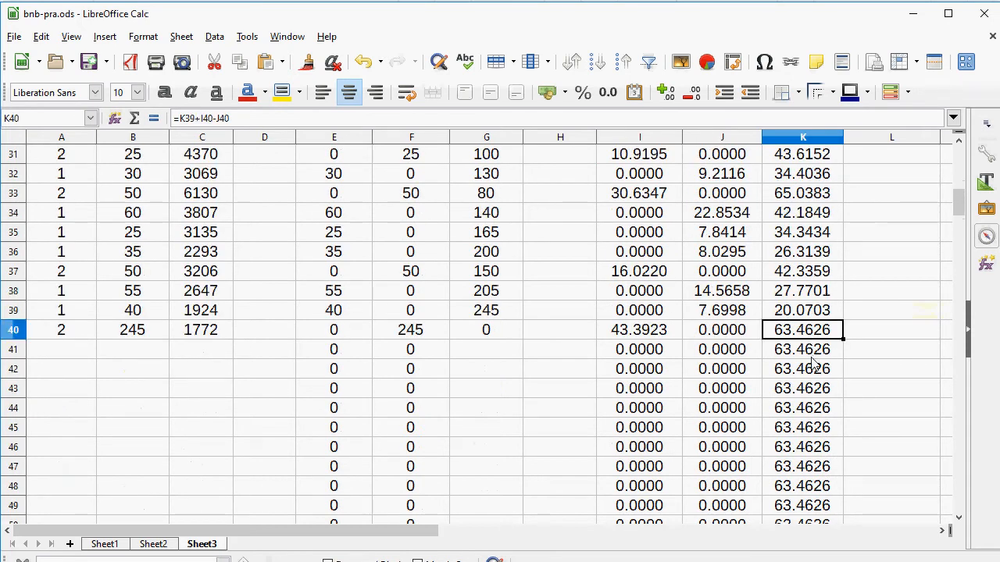
{"action": "mouse_move", "coordinate": [697, 243]}
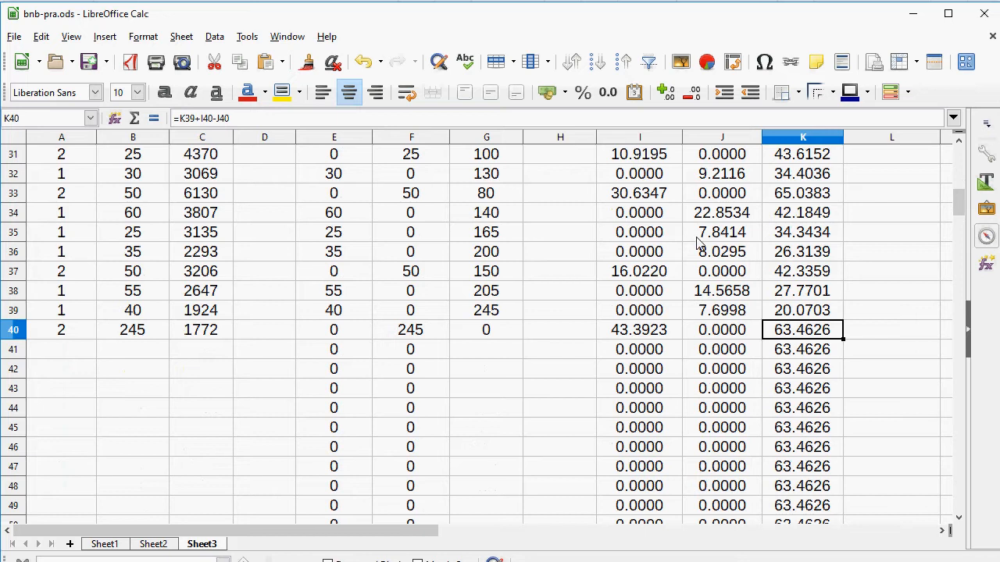
{"action": "mouse_move", "coordinate": [181, 483]}
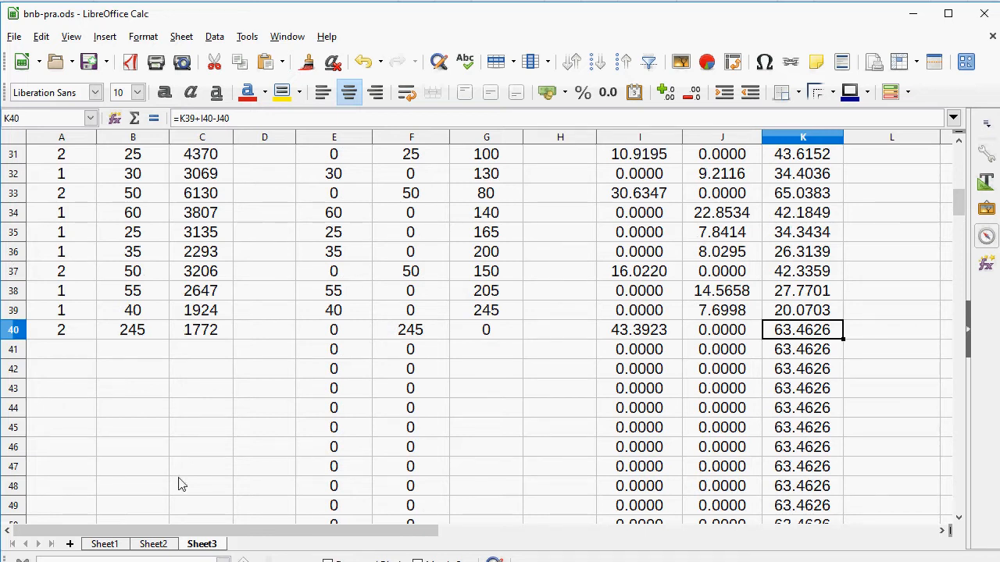
{"action": "left_click", "coordinate": [154, 544]}
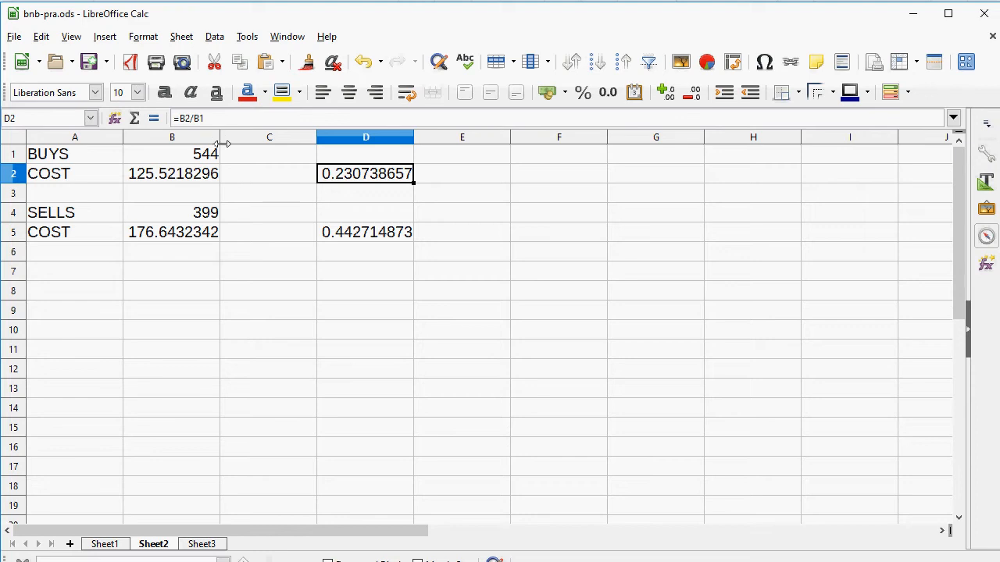
{"action": "mouse_move", "coordinate": [347, 182]}
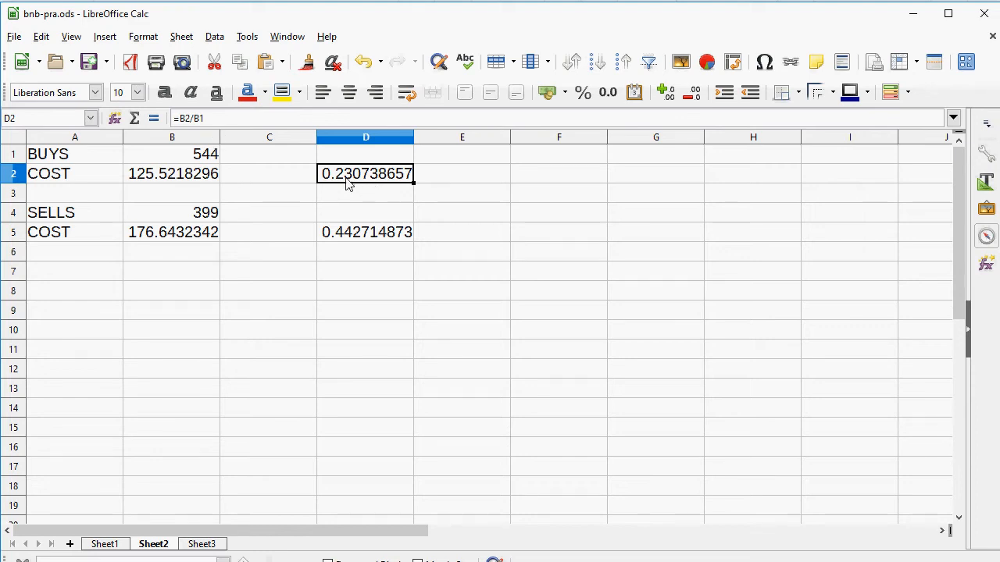
{"action": "mouse_move", "coordinate": [164, 181]}
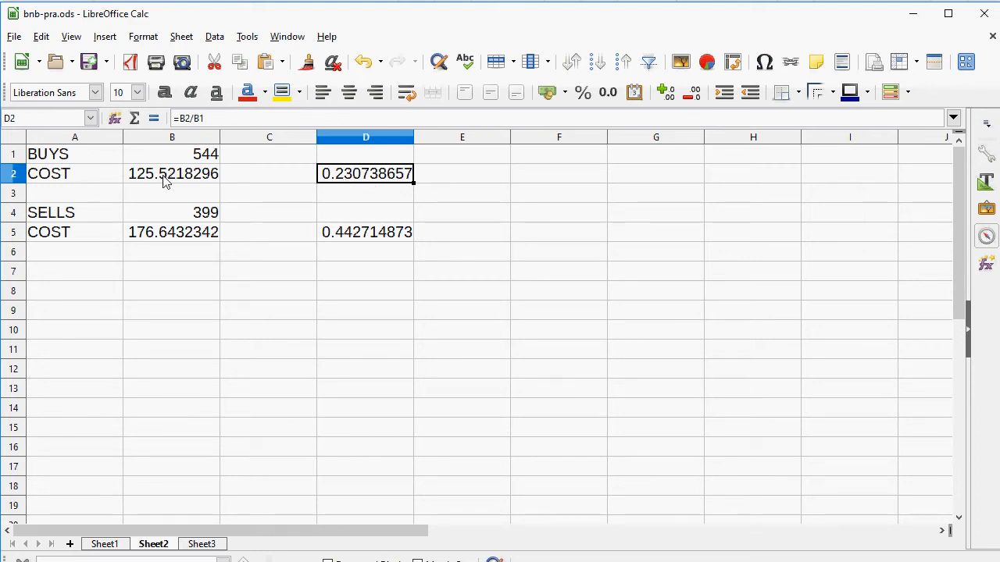
{"action": "mouse_move", "coordinate": [221, 153]}
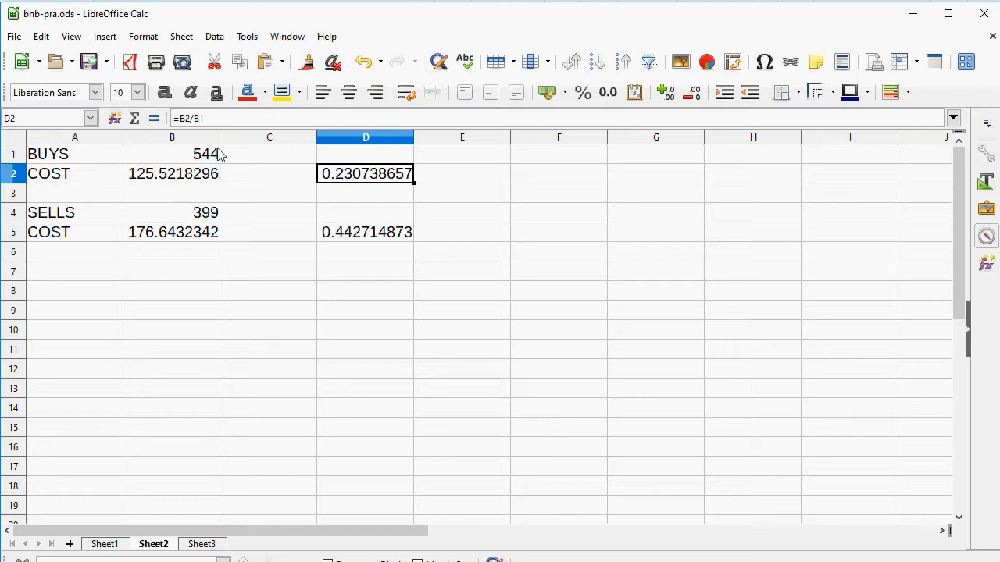
{"action": "mouse_move", "coordinate": [248, 161]}
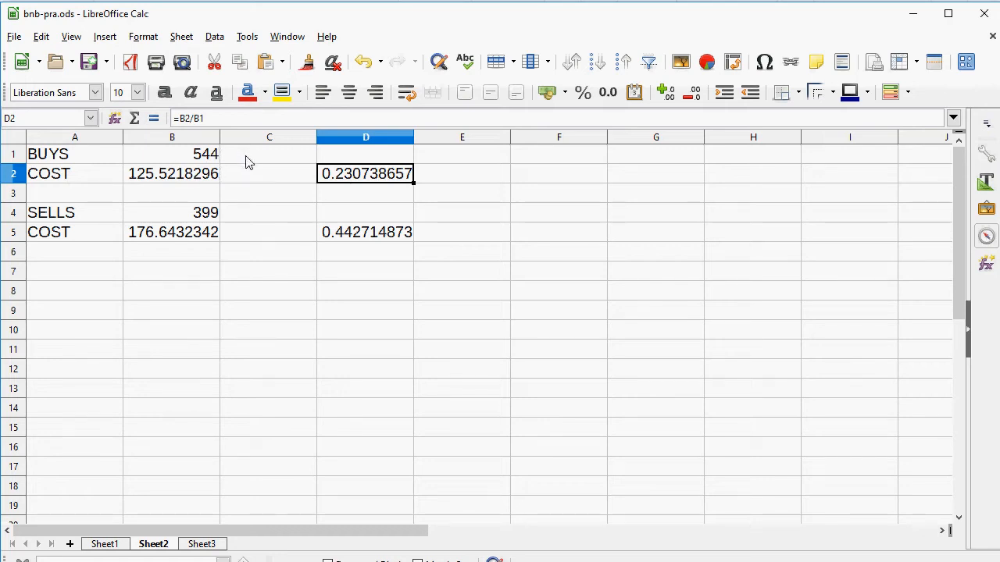
{"action": "mouse_move", "coordinate": [360, 186]}
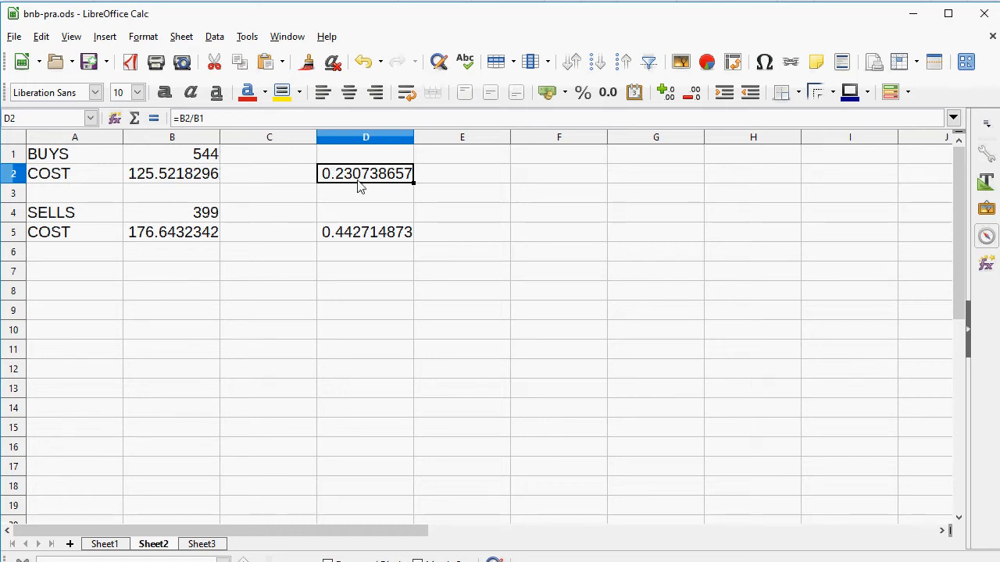
{"action": "mouse_move", "coordinate": [366, 236]}
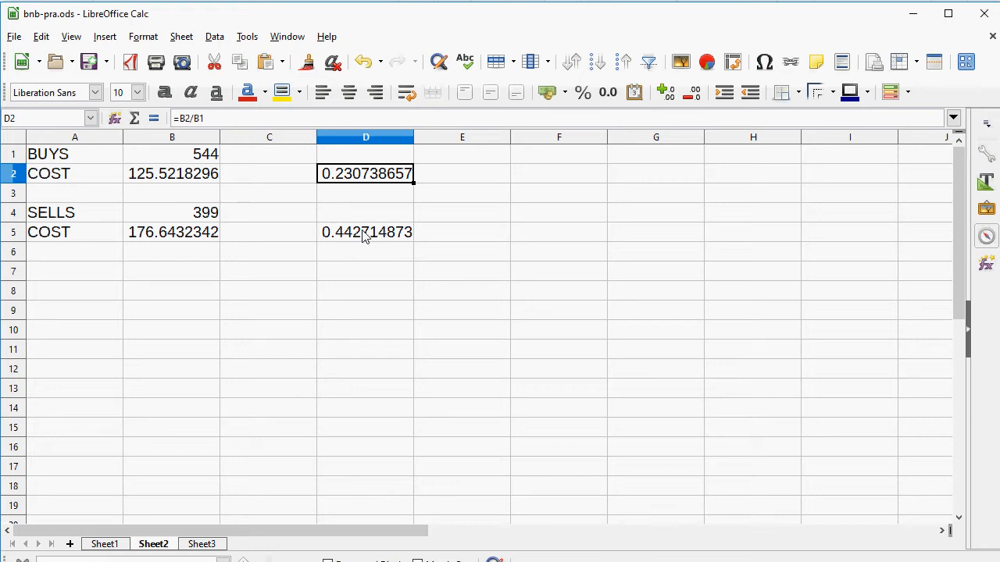
{"action": "mouse_move", "coordinate": [412, 238]}
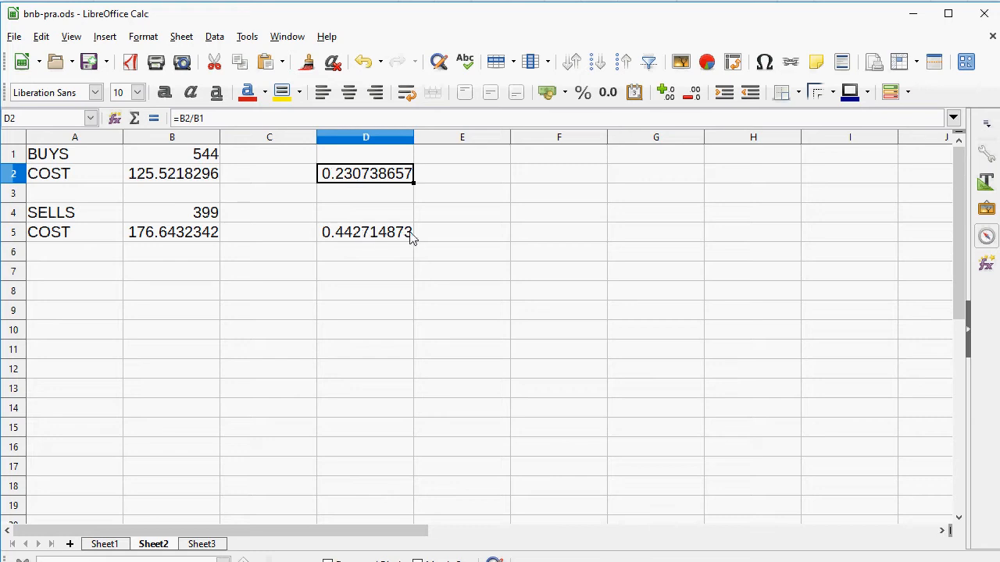
{"action": "mouse_move", "coordinate": [803, 159]}
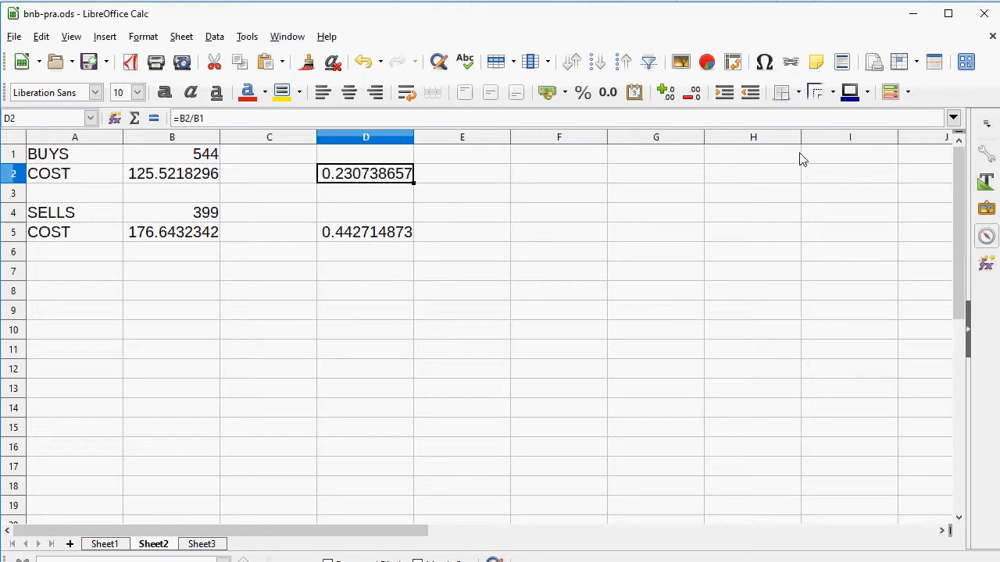
{"action": "mouse_move", "coordinate": [478, 203]}
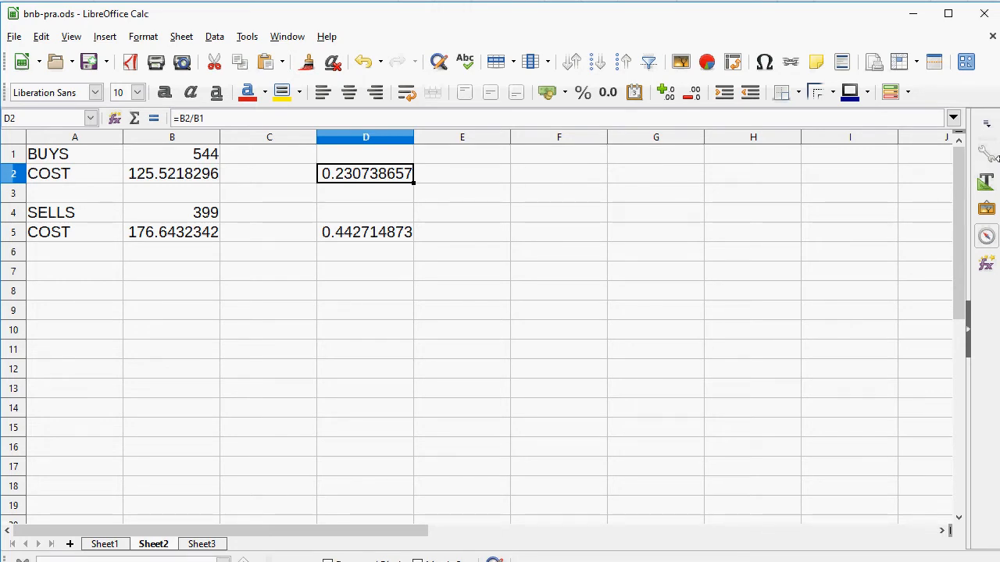
{"action": "mouse_move", "coordinate": [293, 194]}
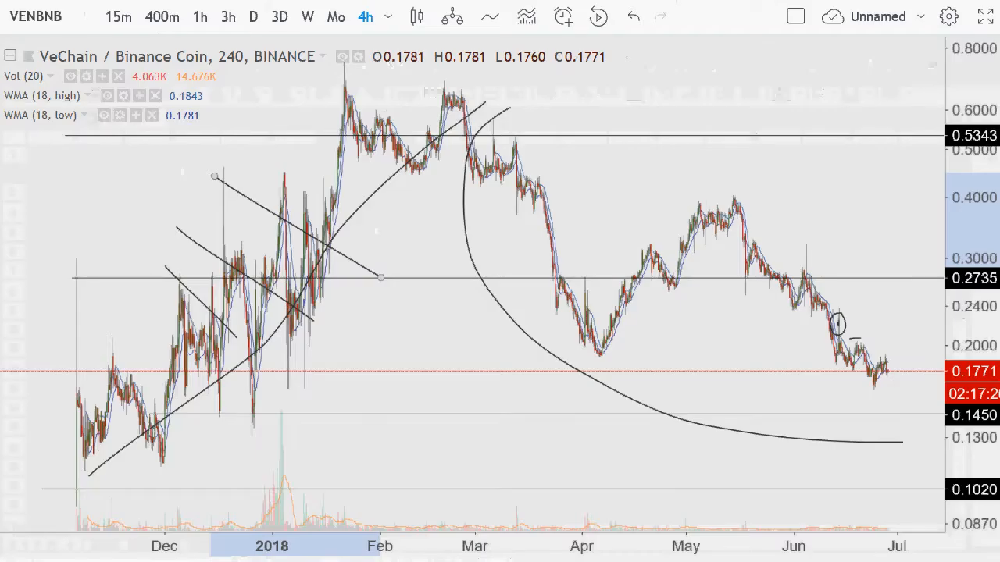
{"action": "mouse_move", "coordinate": [687, 334]}
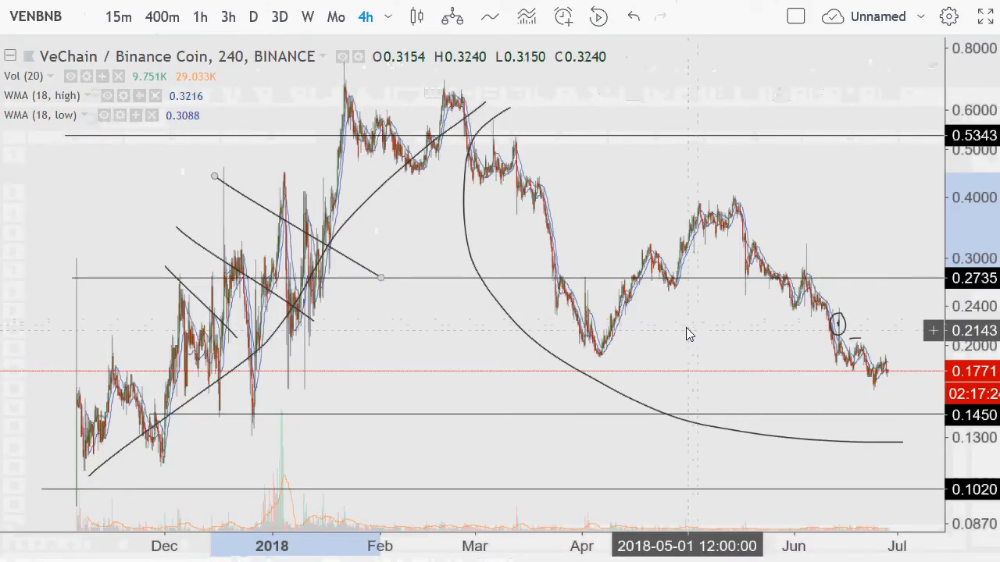
{"action": "mouse_move", "coordinate": [801, 314]}
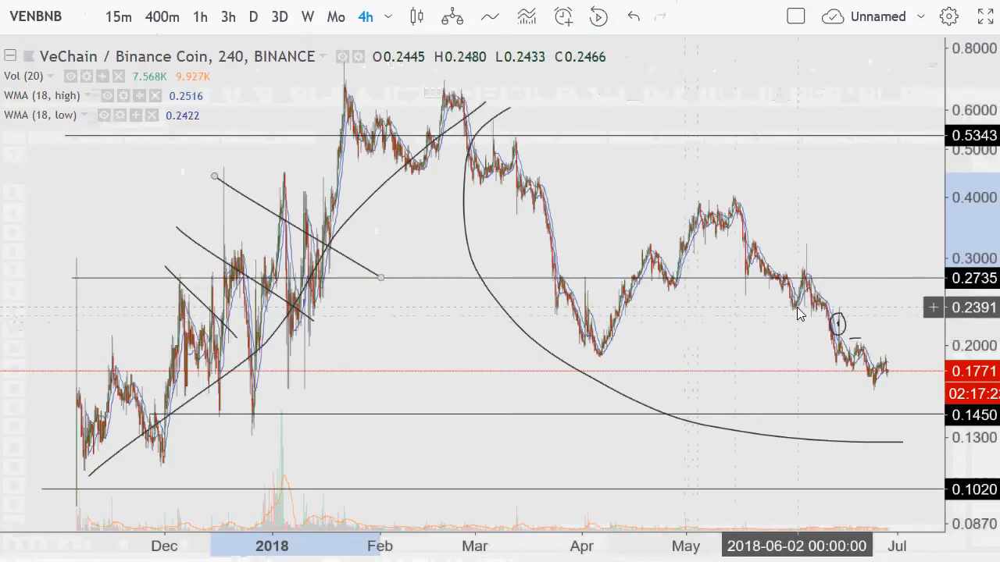
{"action": "mouse_move", "coordinate": [802, 326]}
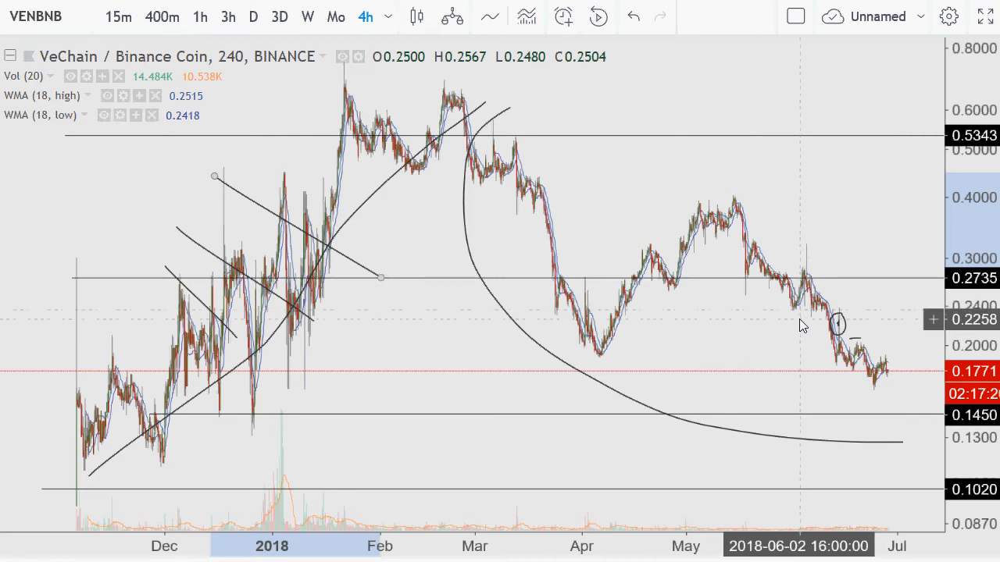
{"action": "mouse_move", "coordinate": [842, 342]}
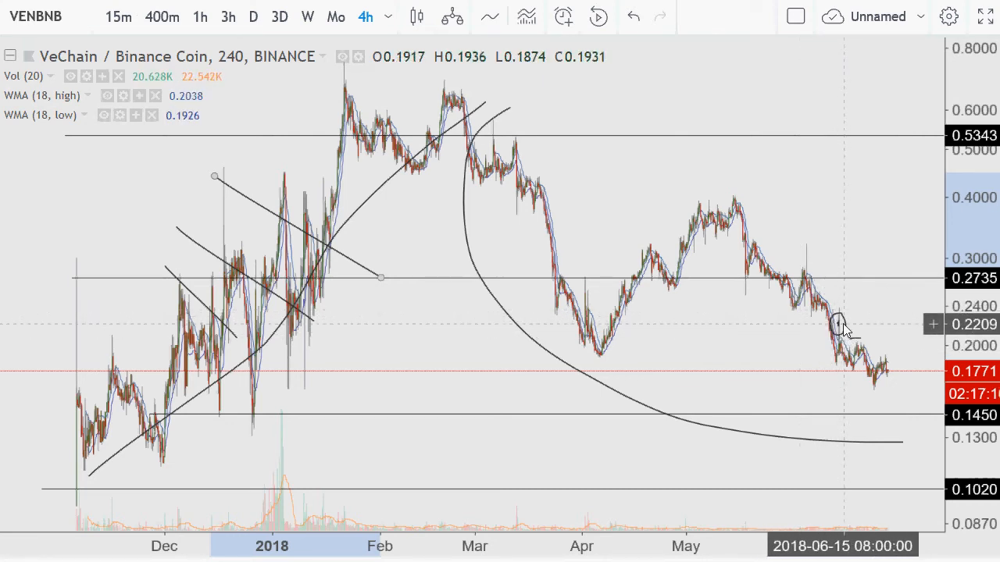
{"action": "mouse_move", "coordinate": [844, 324]}
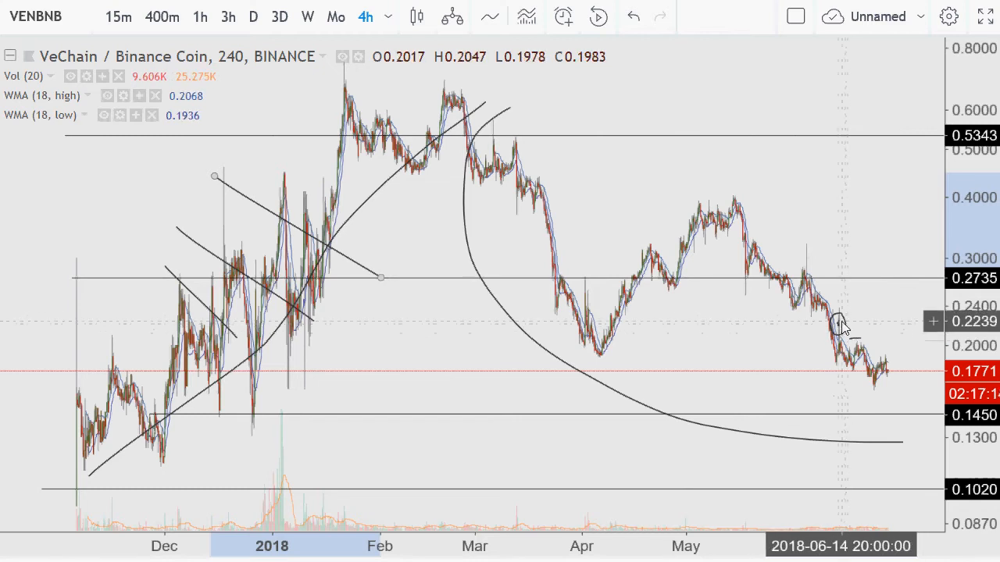
{"action": "mouse_move", "coordinate": [776, 207]}
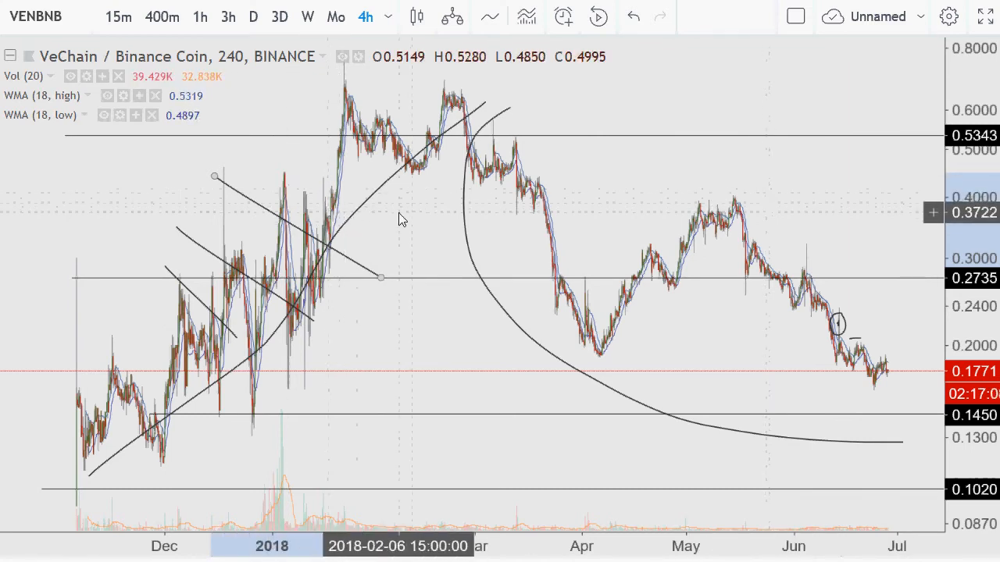
{"action": "mouse_move", "coordinate": [358, 226]}
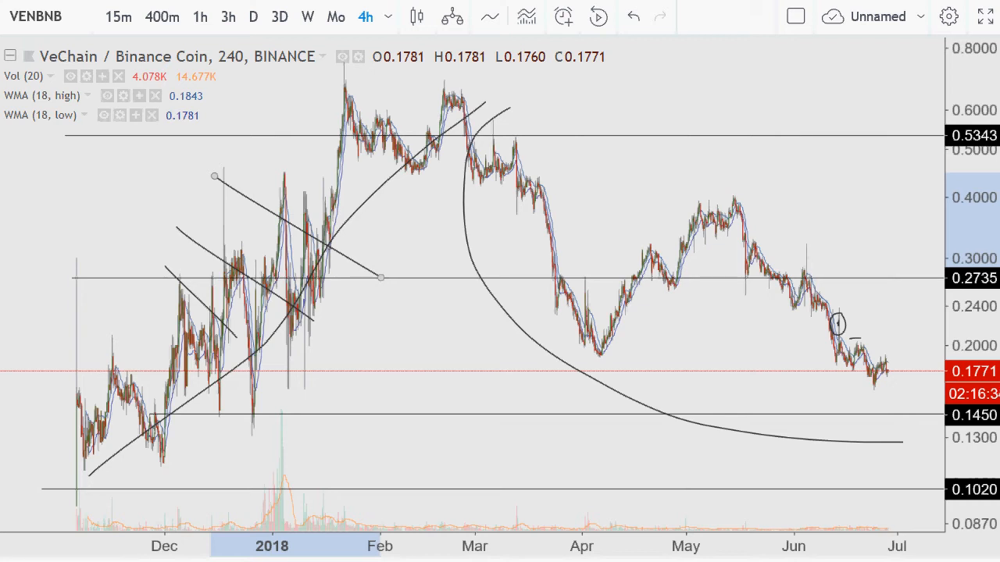
{"action": "mouse_move", "coordinate": [809, 319]}
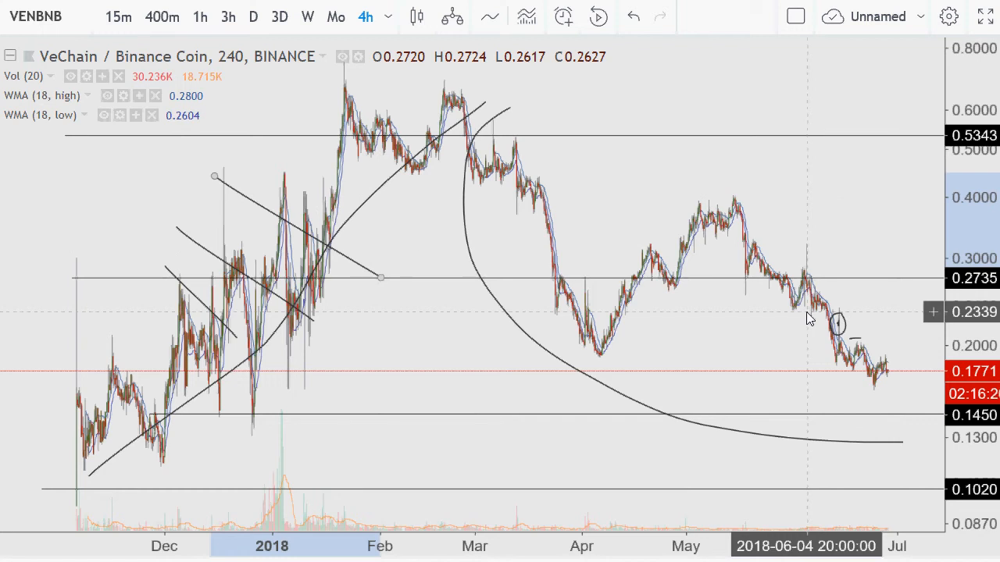
{"action": "mouse_move", "coordinate": [809, 316]}
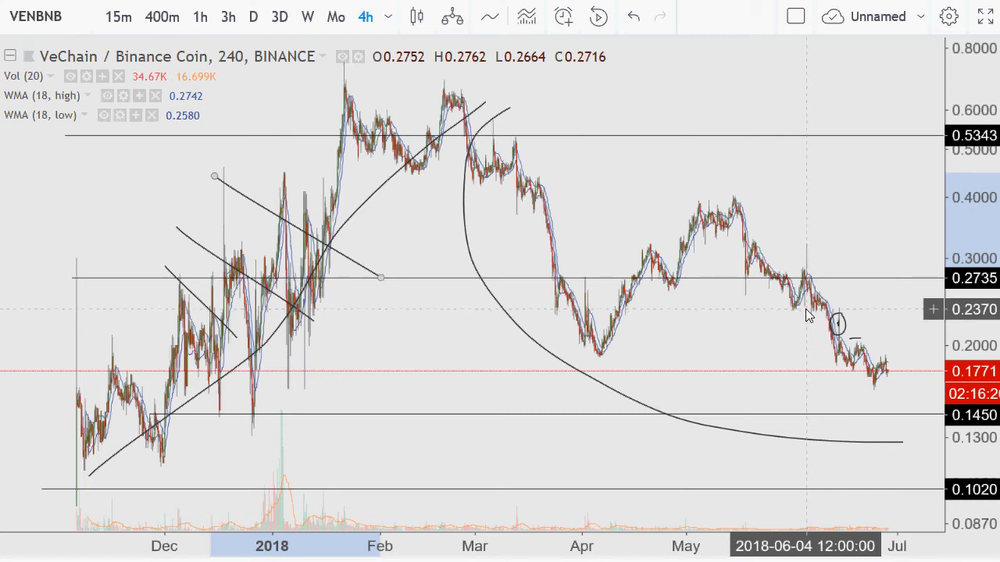
{"action": "mouse_move", "coordinate": [747, 260]}
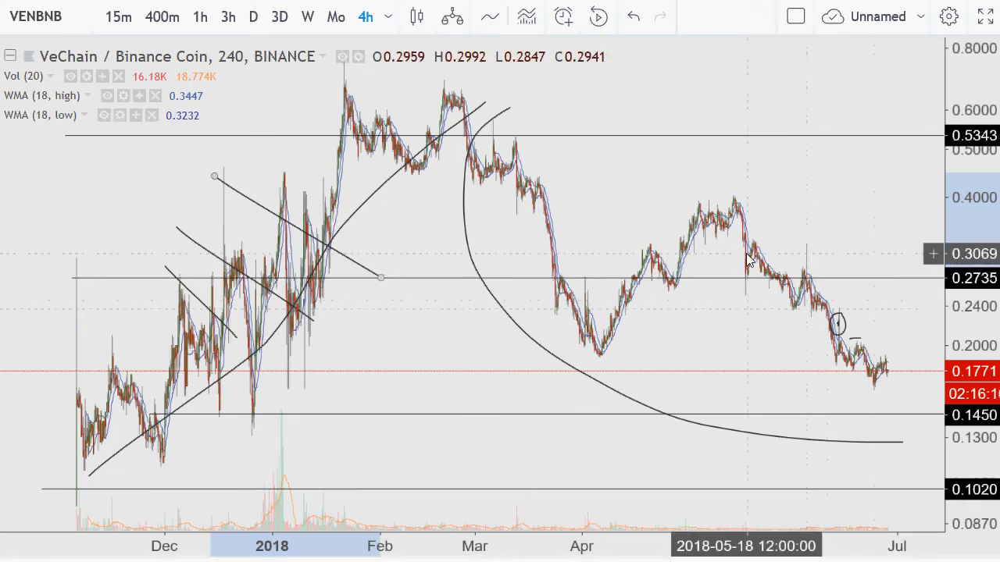
{"action": "mouse_move", "coordinate": [715, 281]}
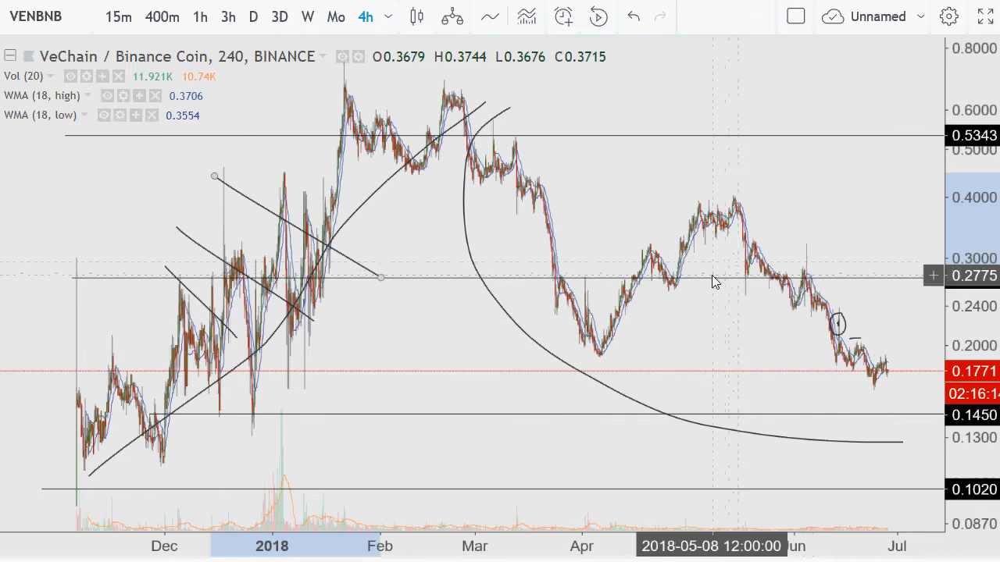
{"action": "mouse_move", "coordinate": [723, 214]}
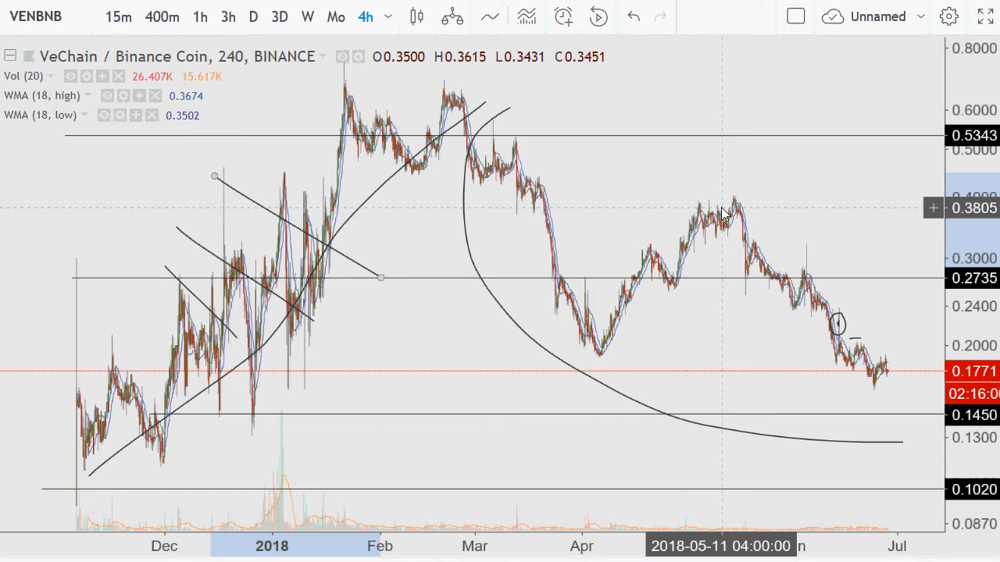
{"action": "mouse_move", "coordinate": [789, 215]}
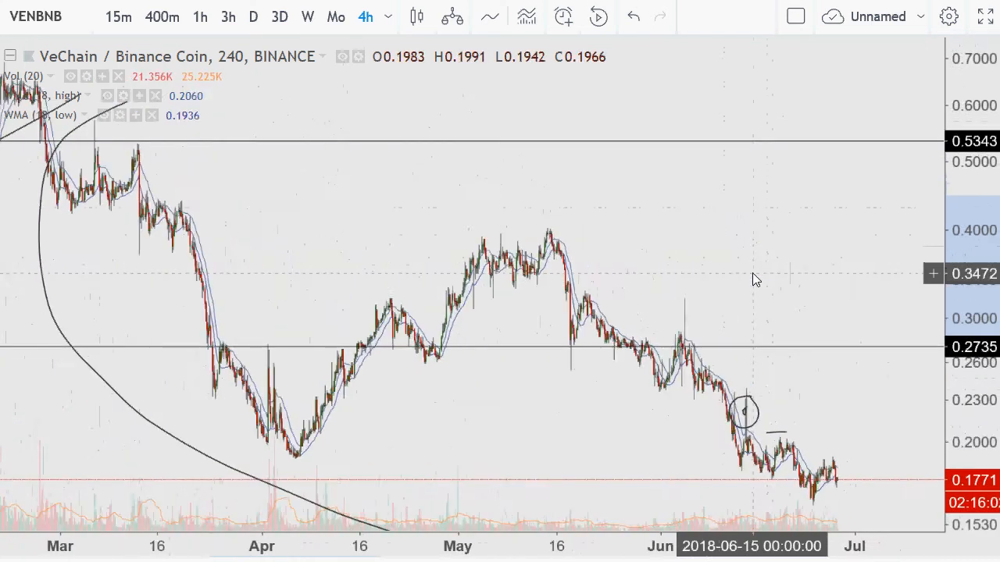
{"action": "mouse_move", "coordinate": [617, 222]}
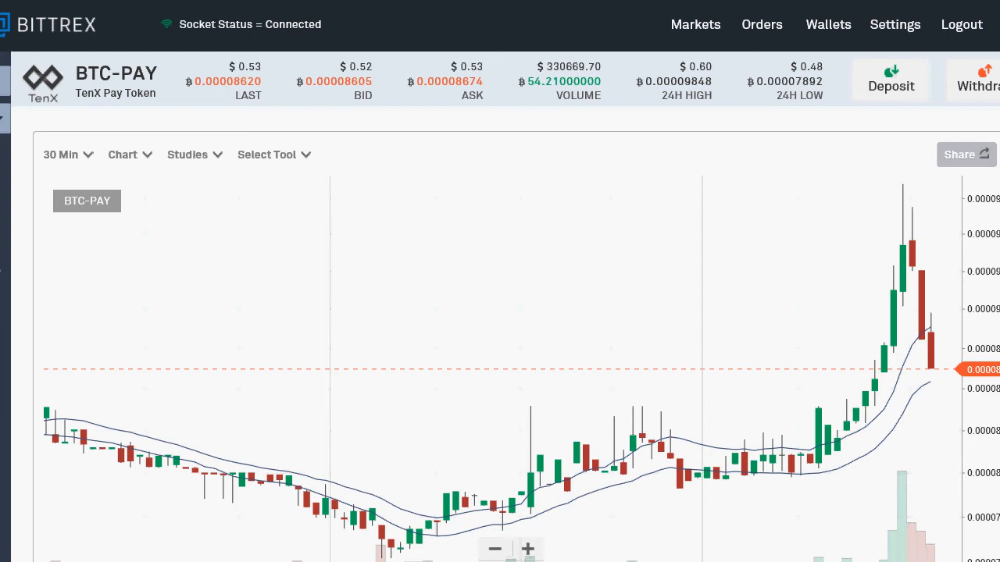
{"action": "mouse_move", "coordinate": [857, 337]}
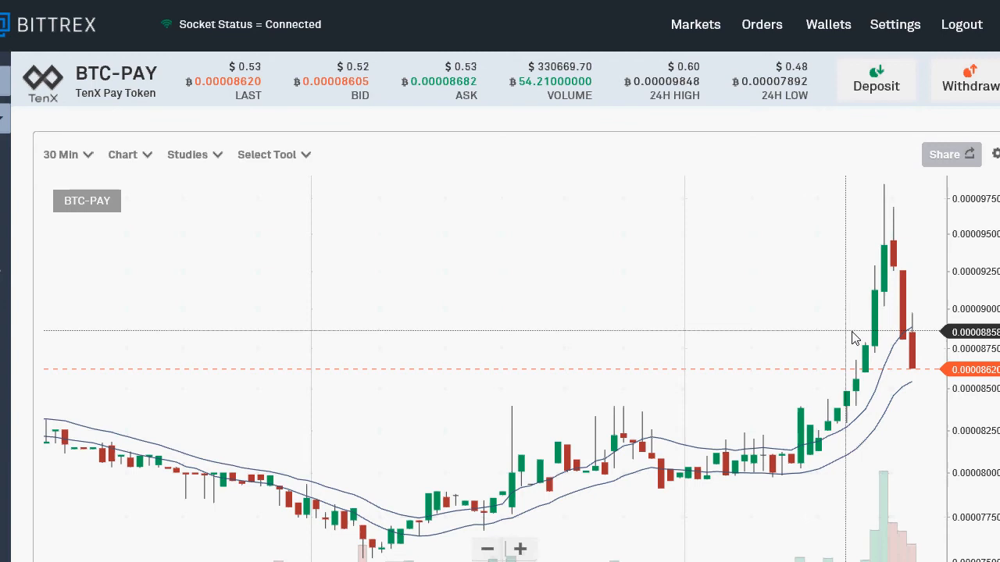
{"action": "mouse_move", "coordinate": [875, 195]}
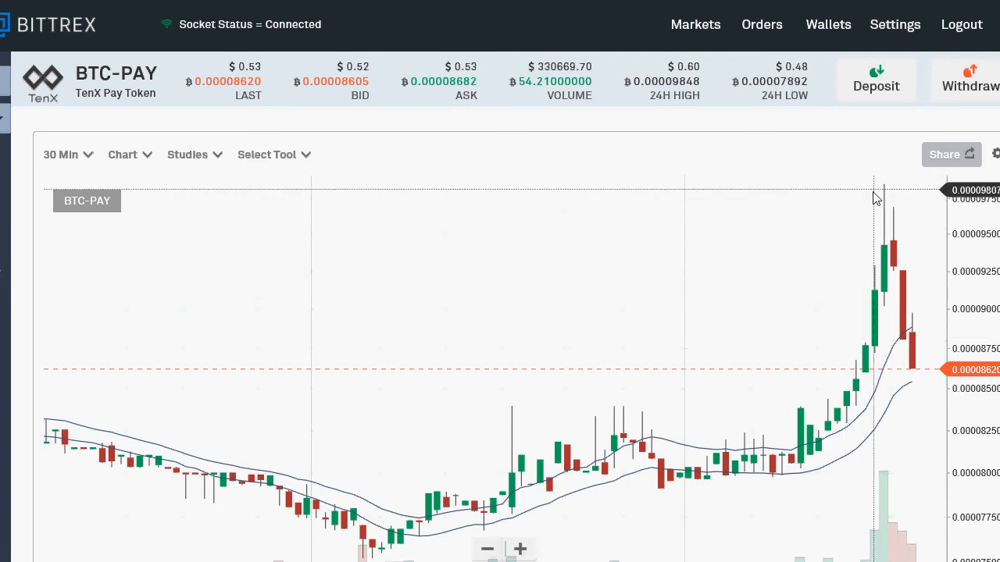
{"action": "mouse_move", "coordinate": [890, 241]}
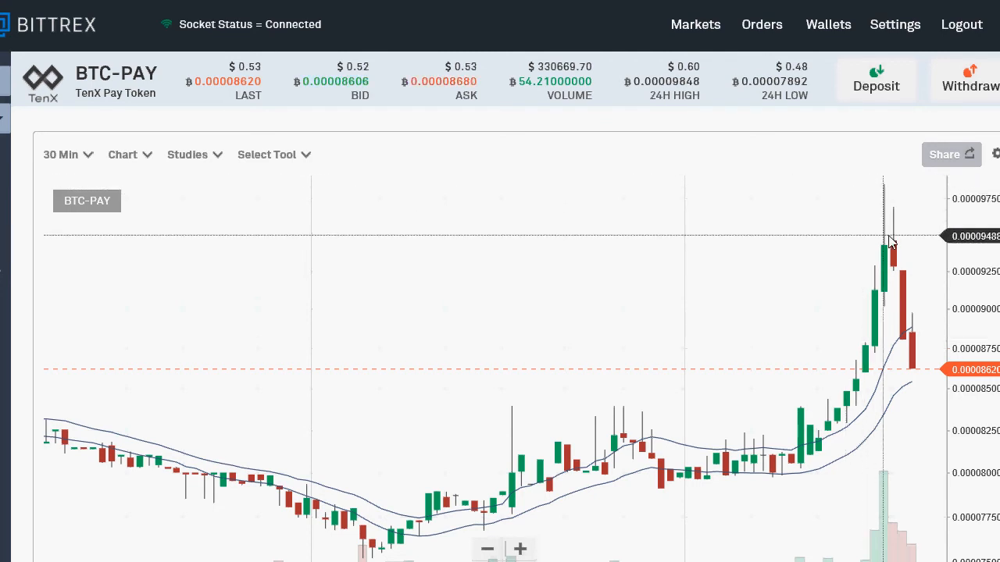
Scroll down to the BTC-PAY 30 Min candlestick chart and its spike.
{"action": "scroll", "scroll_direction": "down", "scroll_amount": 3}
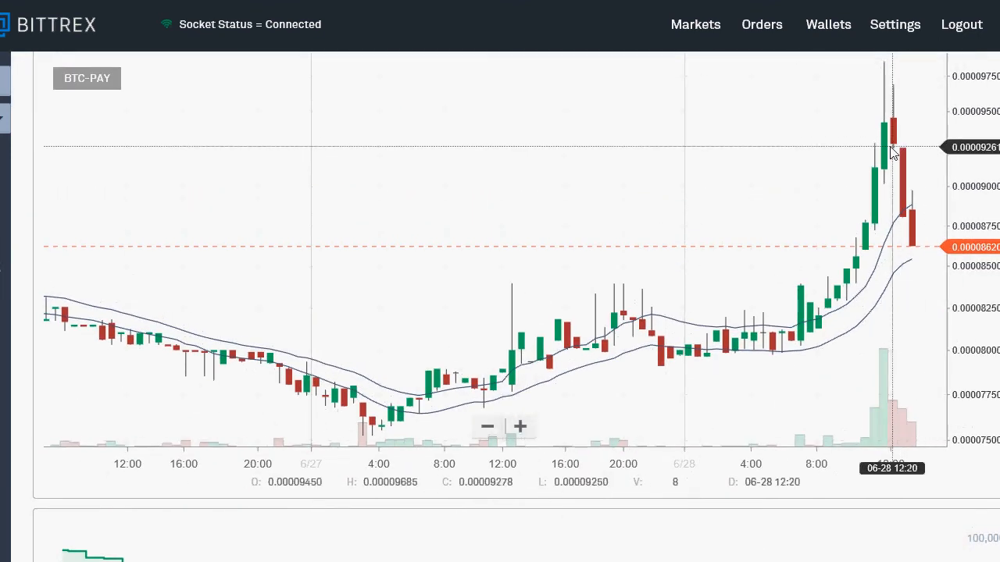
{"action": "mouse_move", "coordinate": [885, 153]}
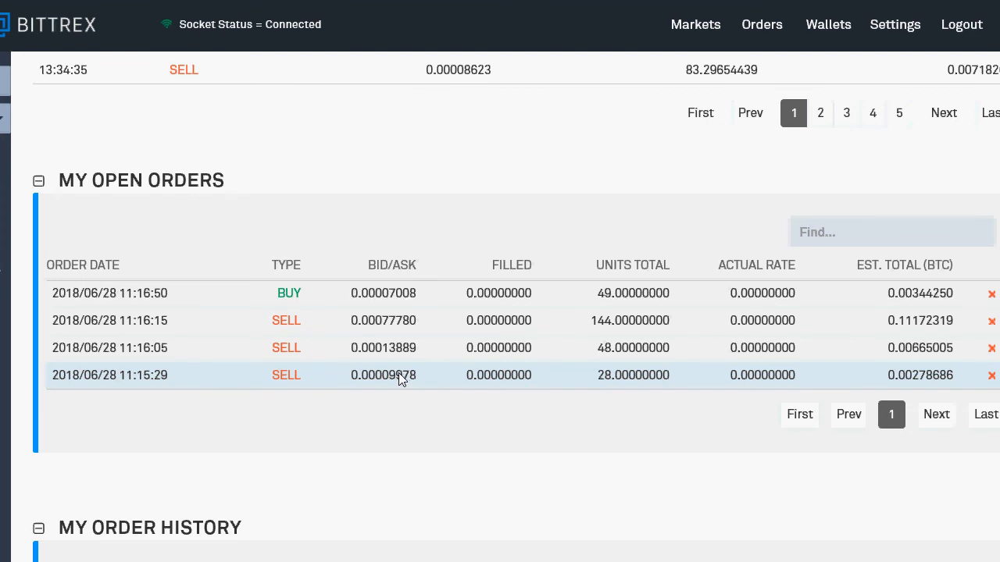
{"action": "mouse_move", "coordinate": [428, 381]}
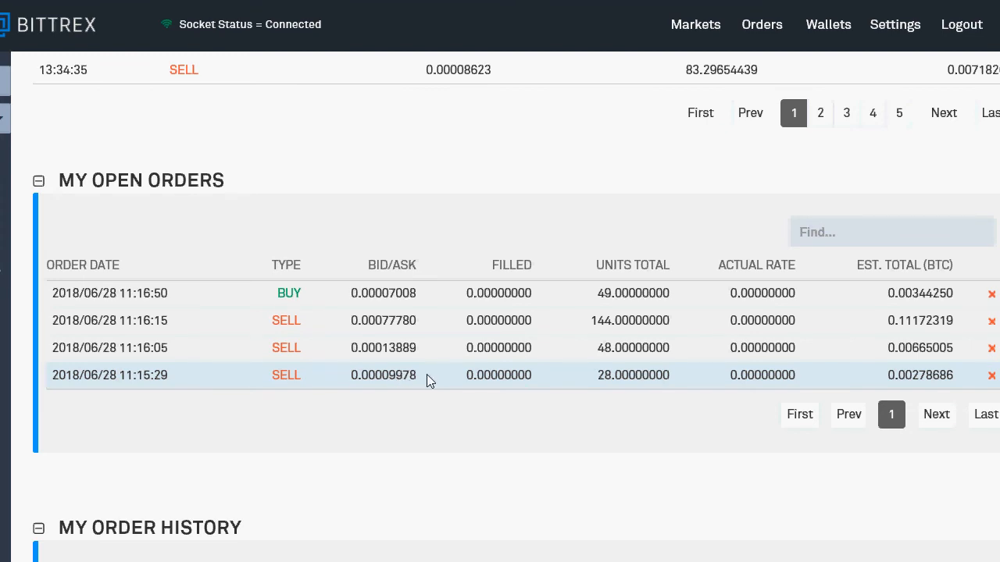
{"action": "mouse_move", "coordinate": [417, 383]}
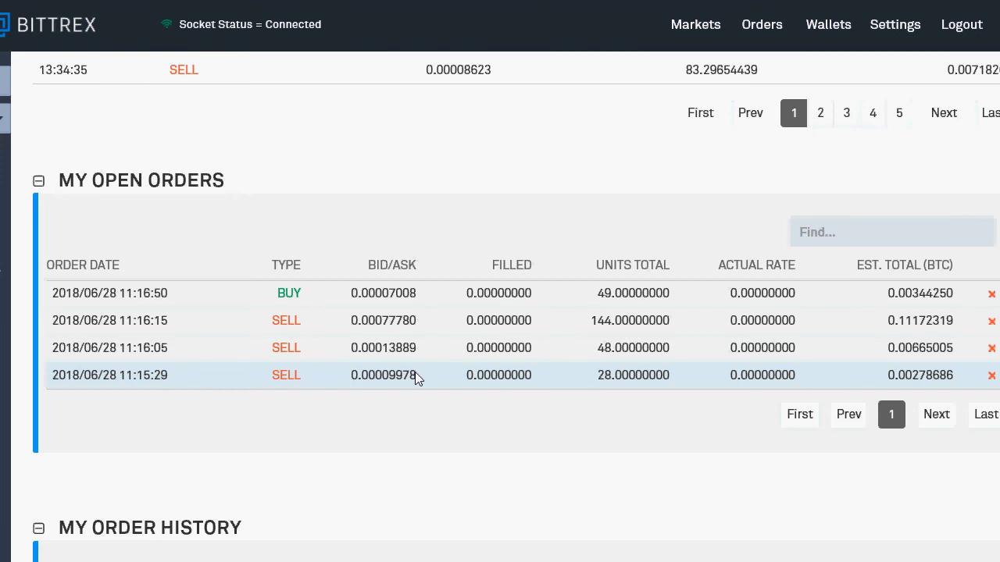
{"action": "mouse_move", "coordinate": [393, 388]}
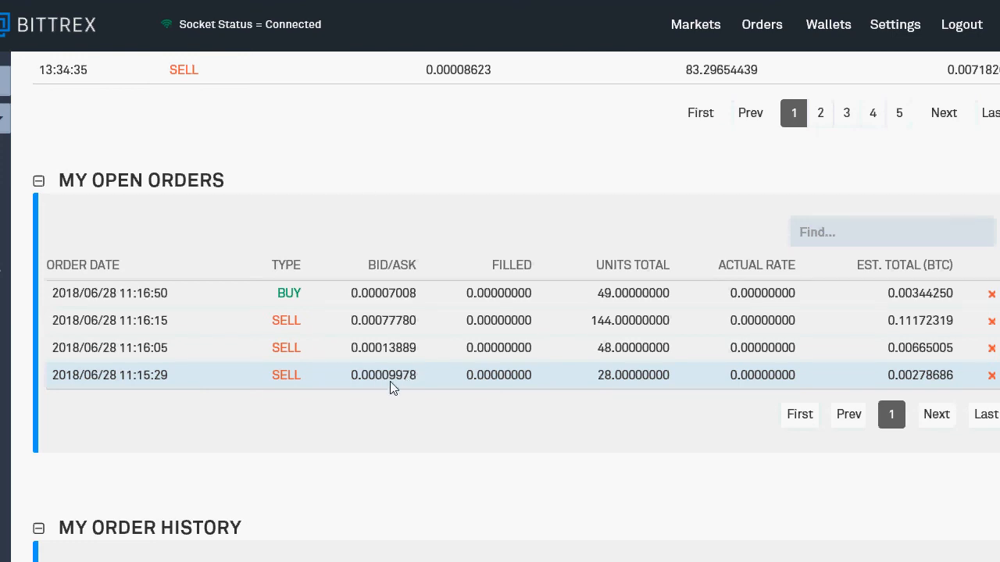
{"action": "mouse_move", "coordinate": [403, 354]}
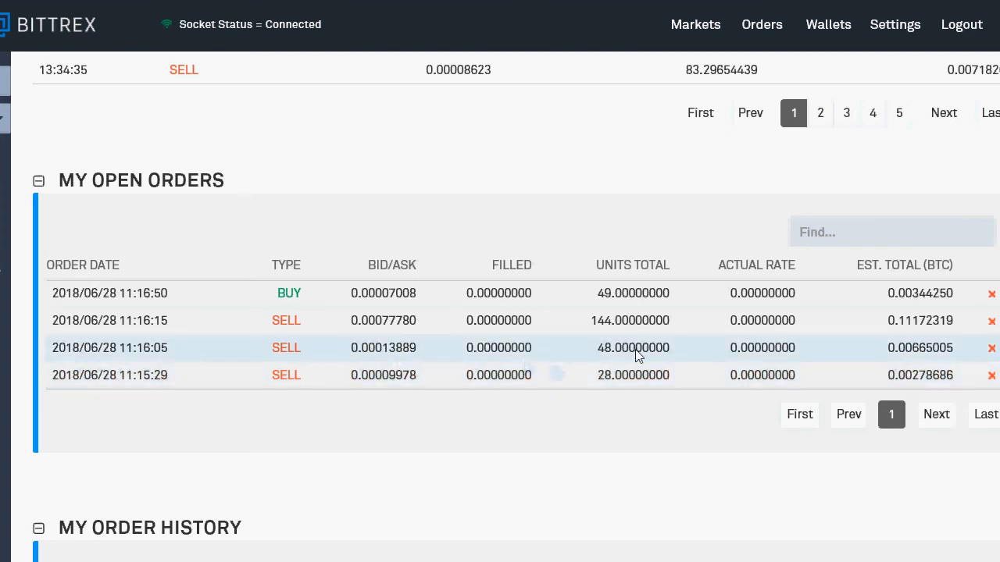
{"action": "mouse_move", "coordinate": [618, 389]}
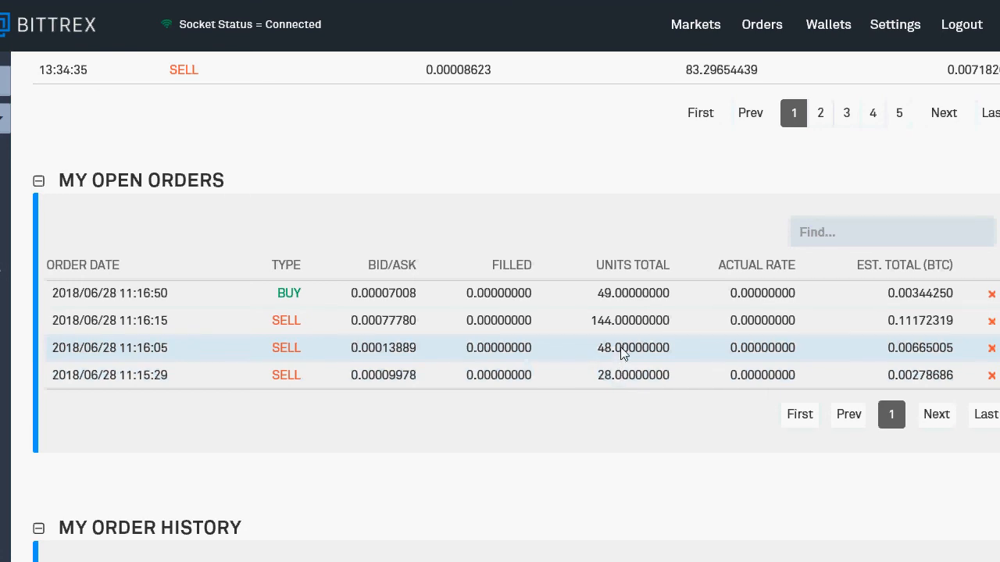
{"action": "mouse_move", "coordinate": [572, 380]}
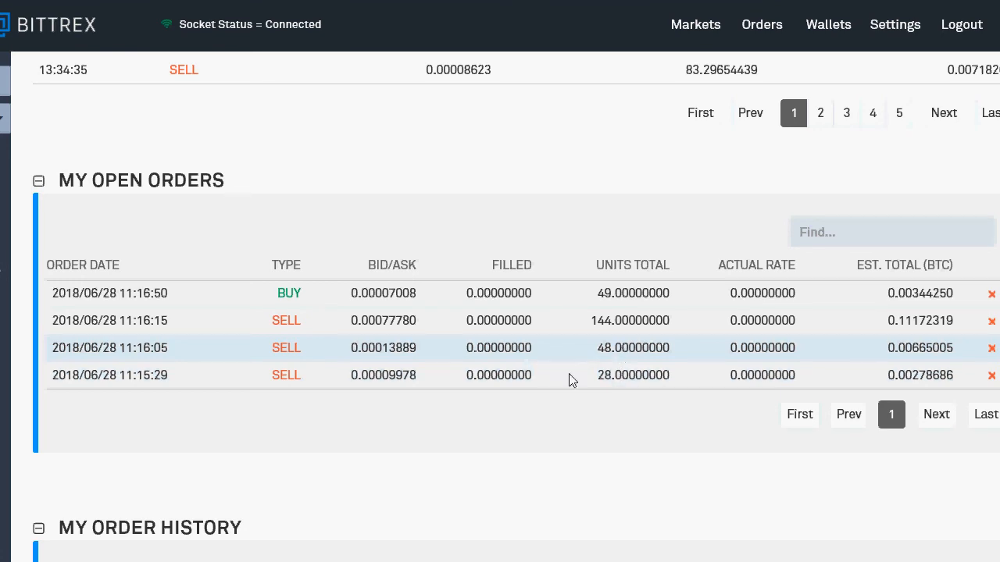
{"action": "mouse_move", "coordinate": [414, 391]}
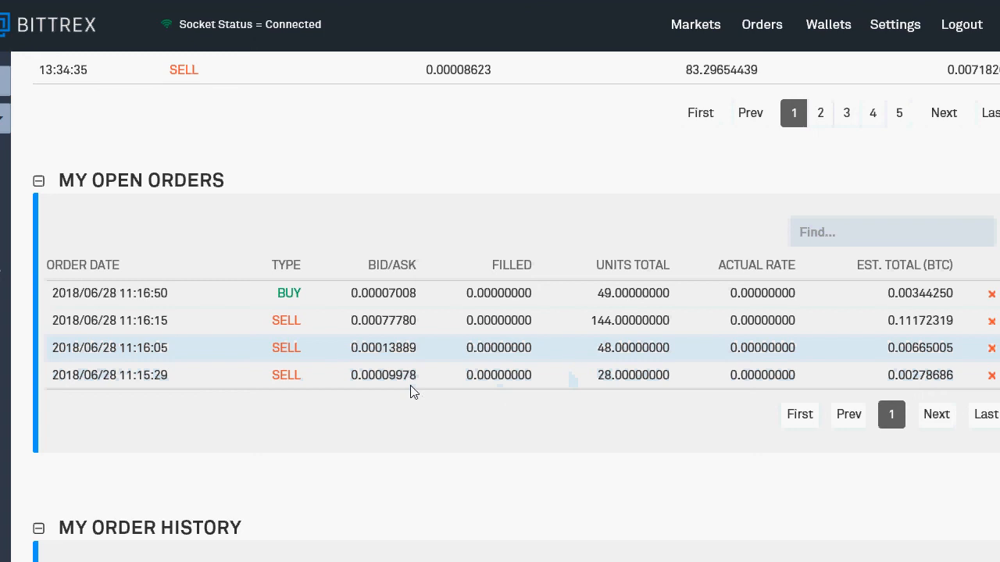
{"action": "mouse_move", "coordinate": [395, 375]}
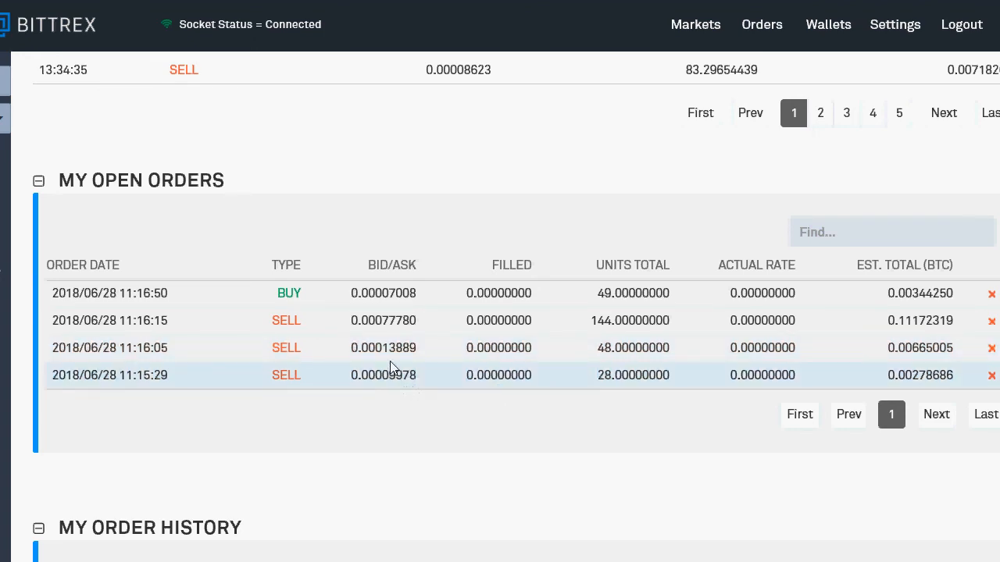
{"action": "mouse_move", "coordinate": [425, 357]}
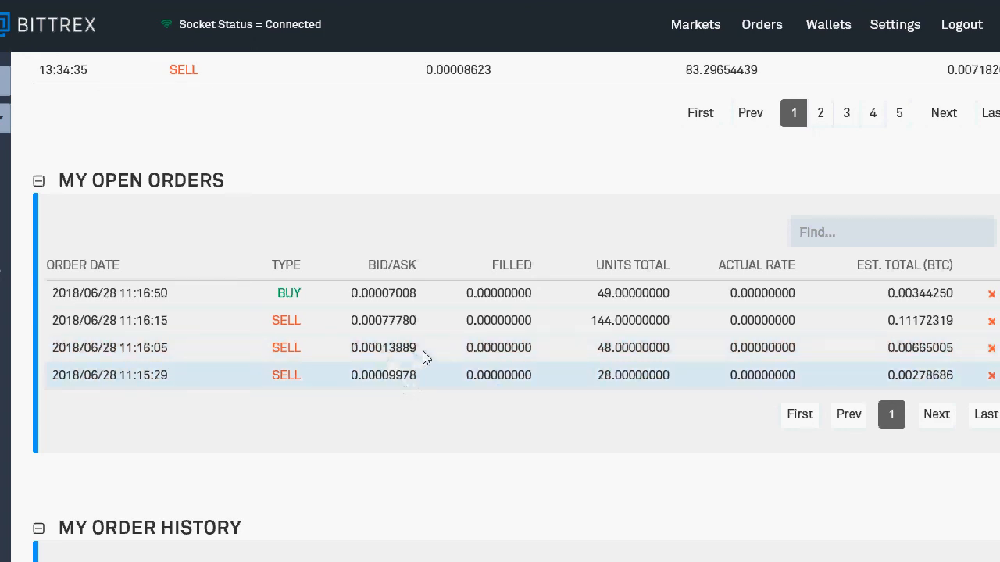
{"action": "mouse_move", "coordinate": [631, 348]}
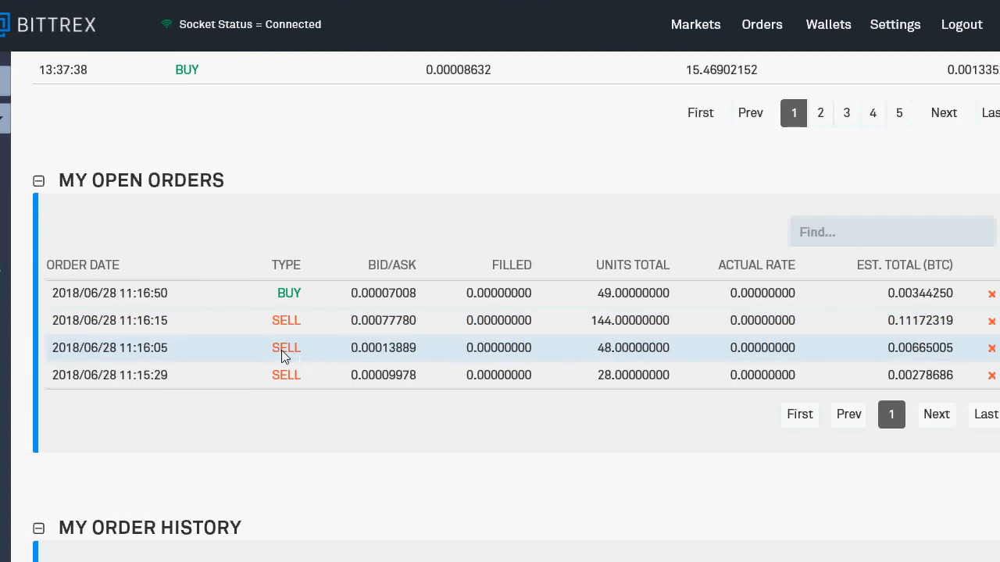
{"action": "mouse_move", "coordinate": [279, 331]}
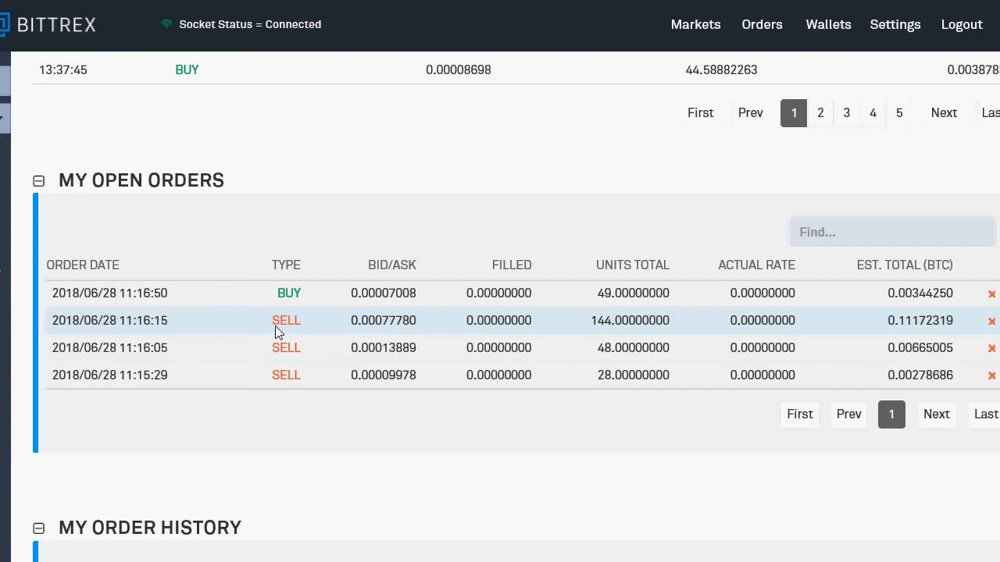
{"action": "mouse_move", "coordinate": [338, 334]}
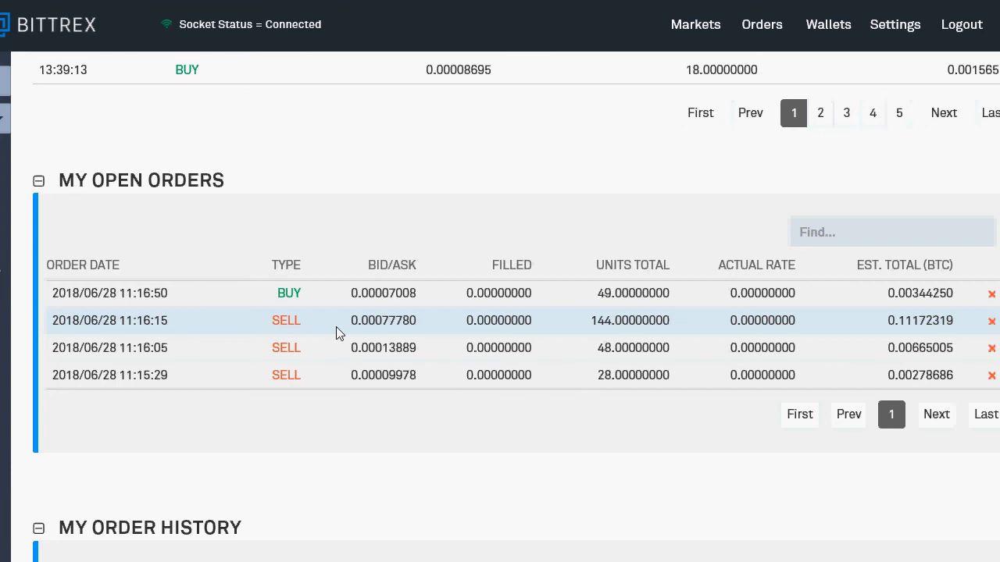
{"action": "mouse_move", "coordinate": [367, 323]}
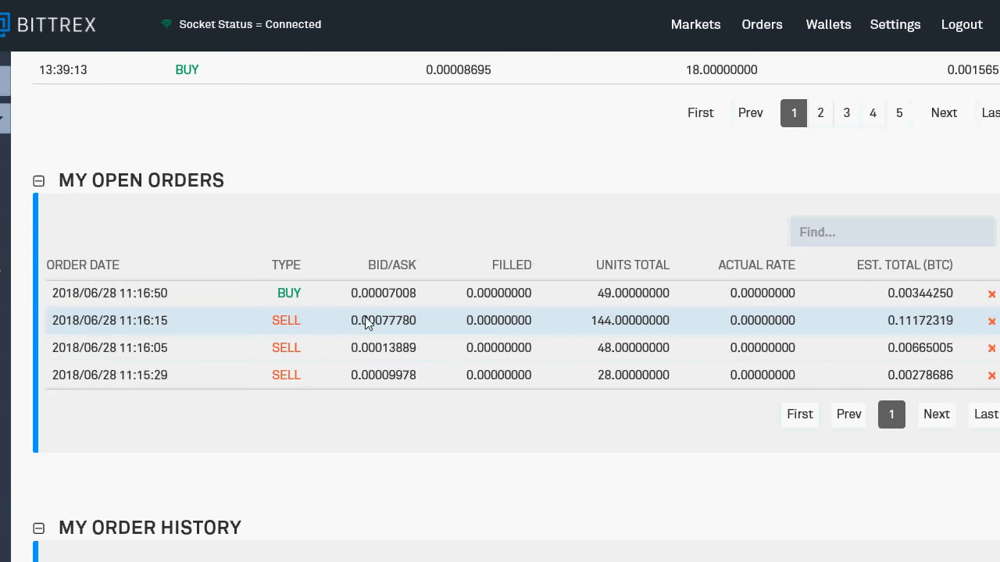
{"action": "mouse_move", "coordinate": [389, 303]}
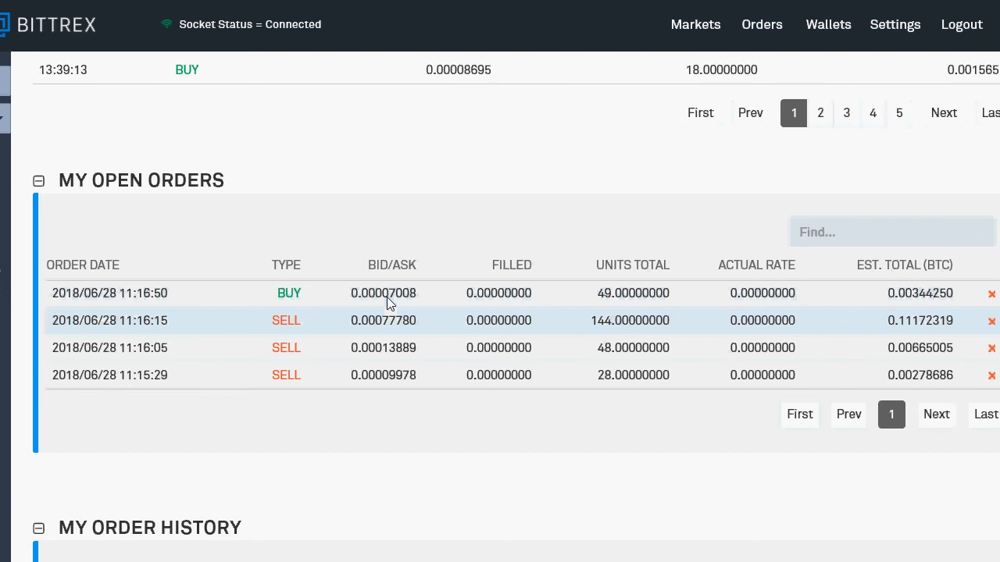
{"action": "scroll", "scroll_direction": "down", "scroll_amount": 3}
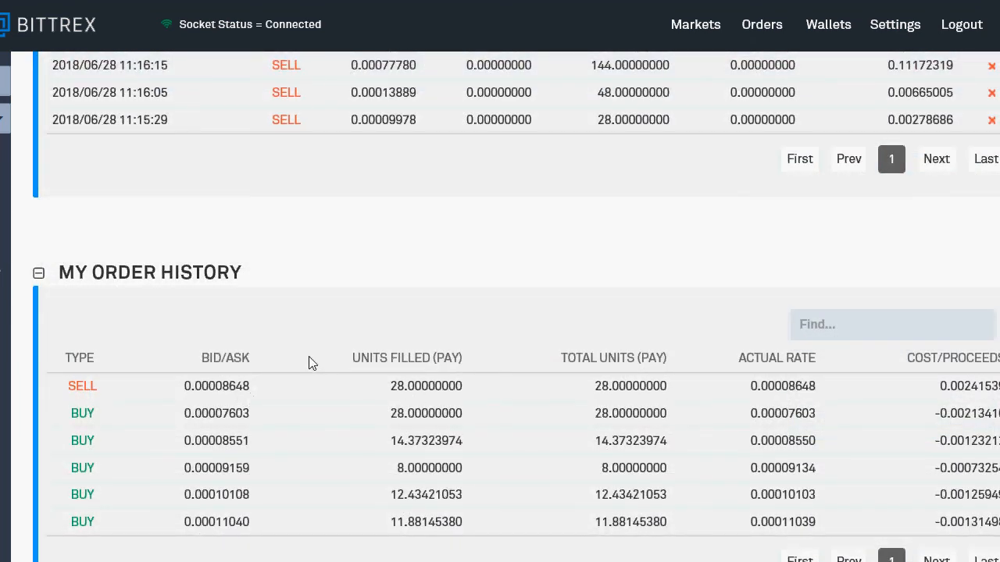
{"action": "scroll", "scroll_direction": "down", "scroll_amount": 3}
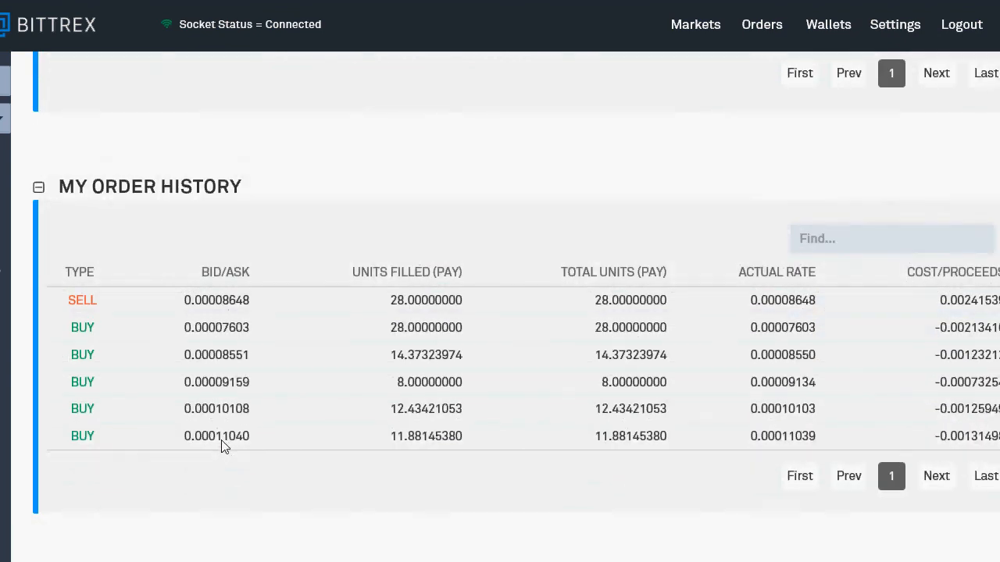
{"action": "mouse_move", "coordinate": [246, 392]}
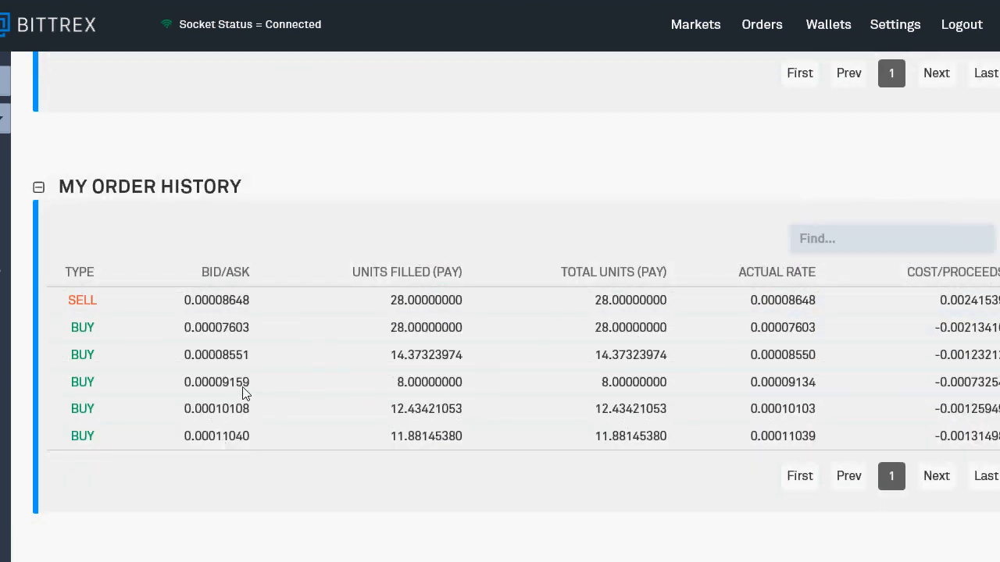
{"action": "mouse_move", "coordinate": [245, 326]}
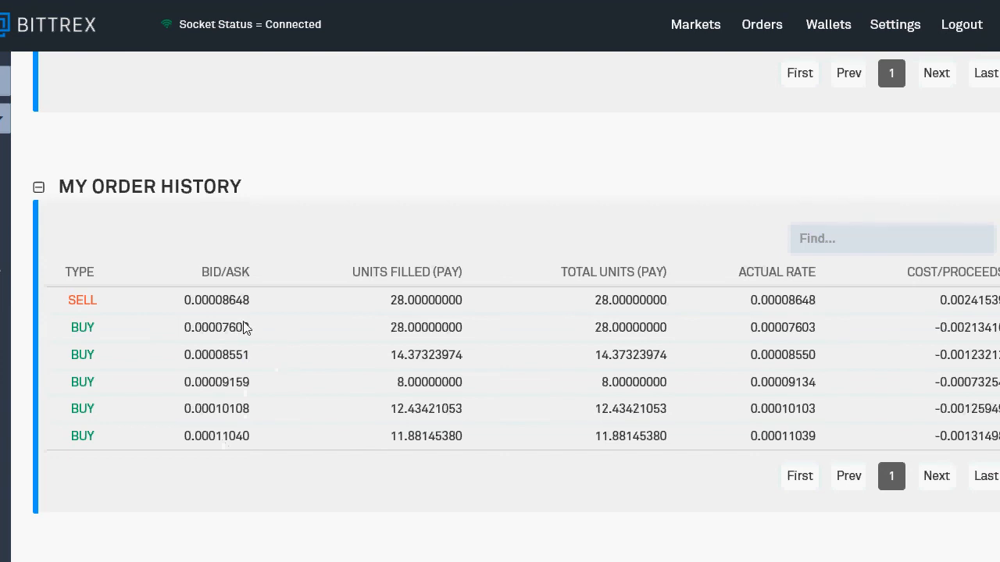
{"action": "mouse_move", "coordinate": [222, 308]}
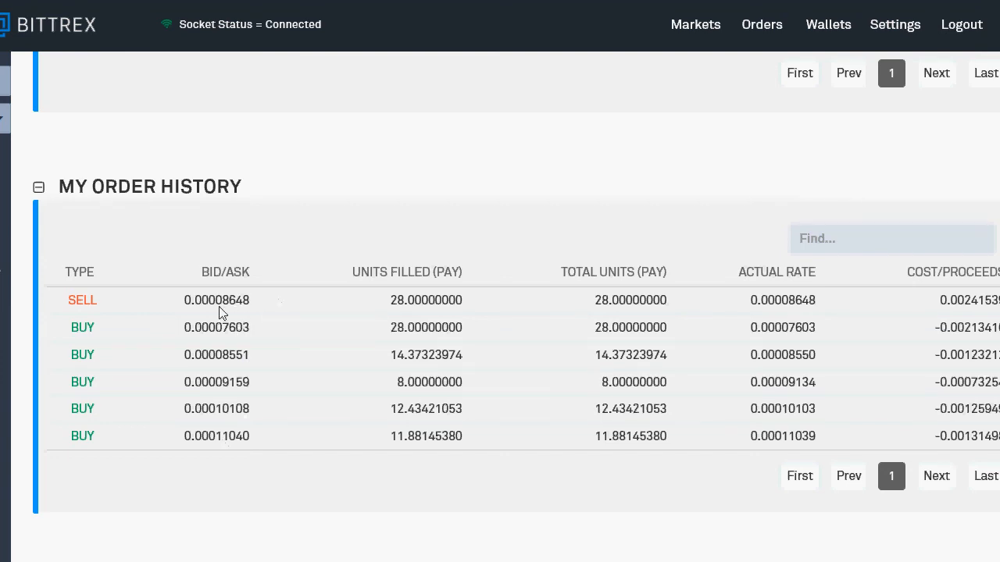
{"action": "mouse_move", "coordinate": [394, 403]}
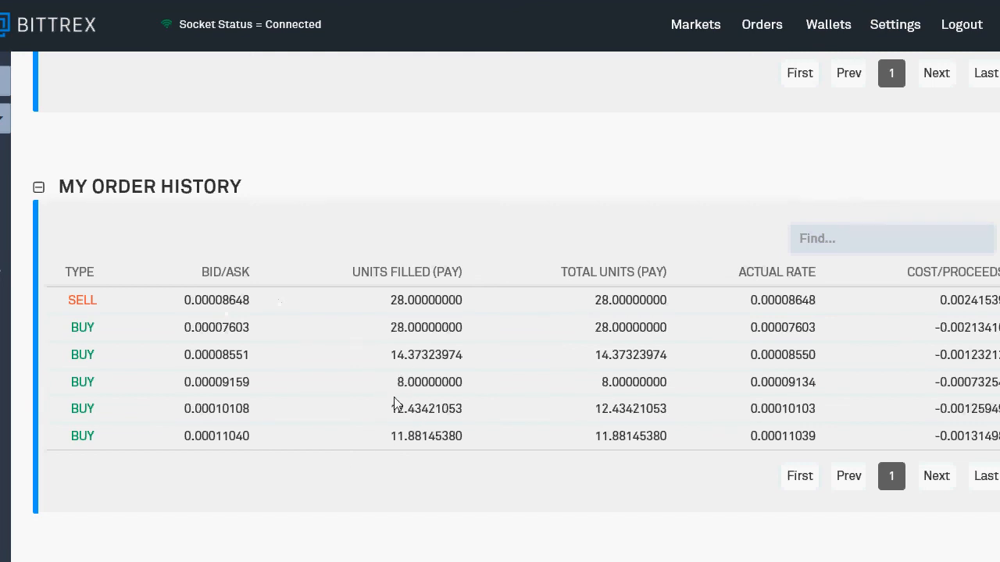
{"action": "mouse_move", "coordinate": [226, 362]}
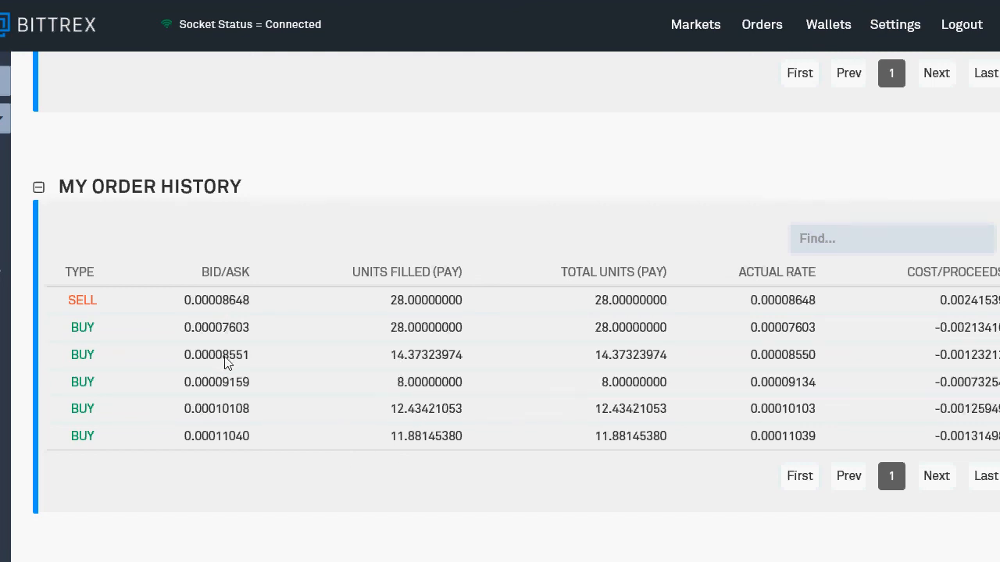
{"action": "mouse_move", "coordinate": [222, 406]}
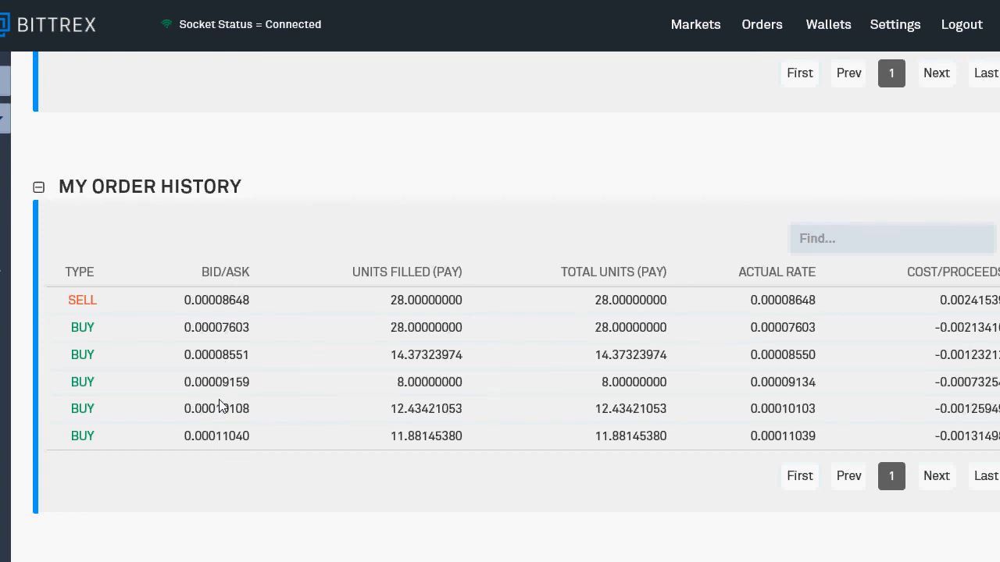
{"action": "mouse_move", "coordinate": [415, 402]}
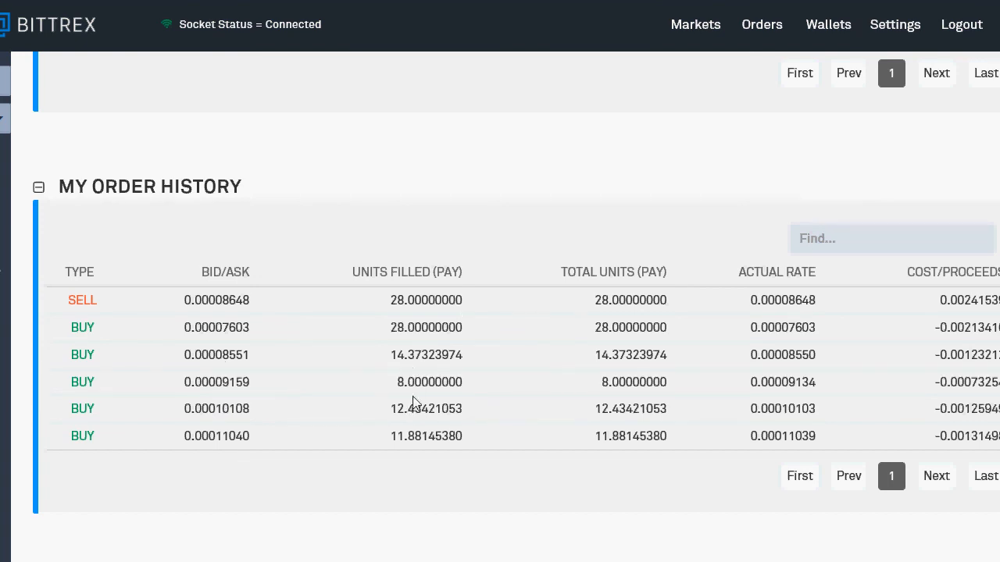
{"action": "mouse_move", "coordinate": [414, 365]}
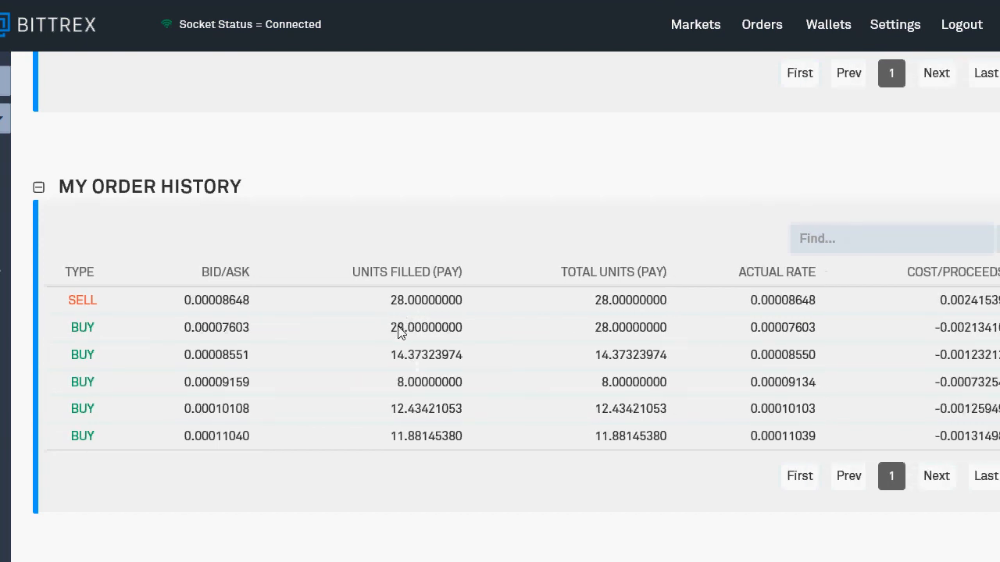
{"action": "mouse_move", "coordinate": [230, 340]}
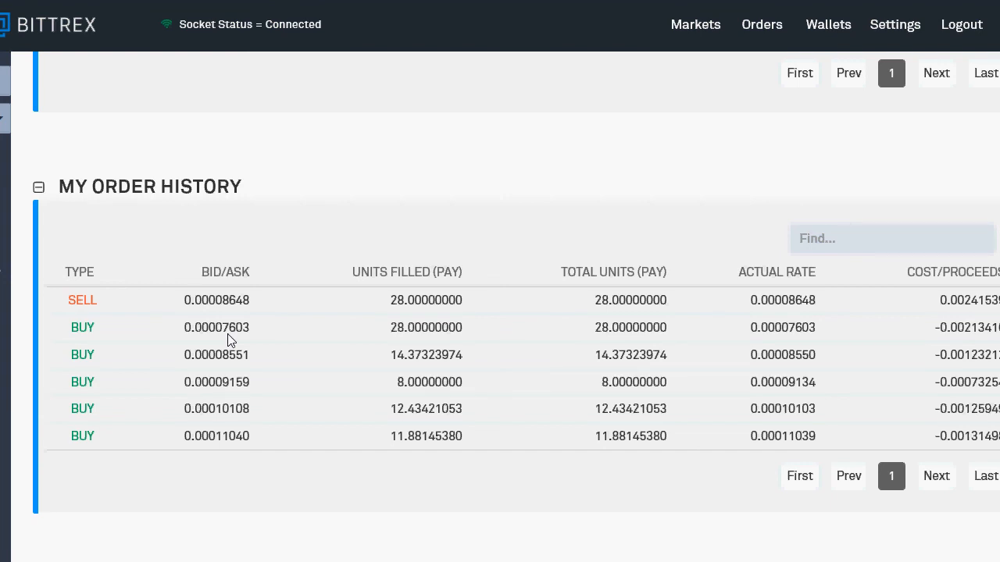
{"action": "mouse_move", "coordinate": [244, 338]}
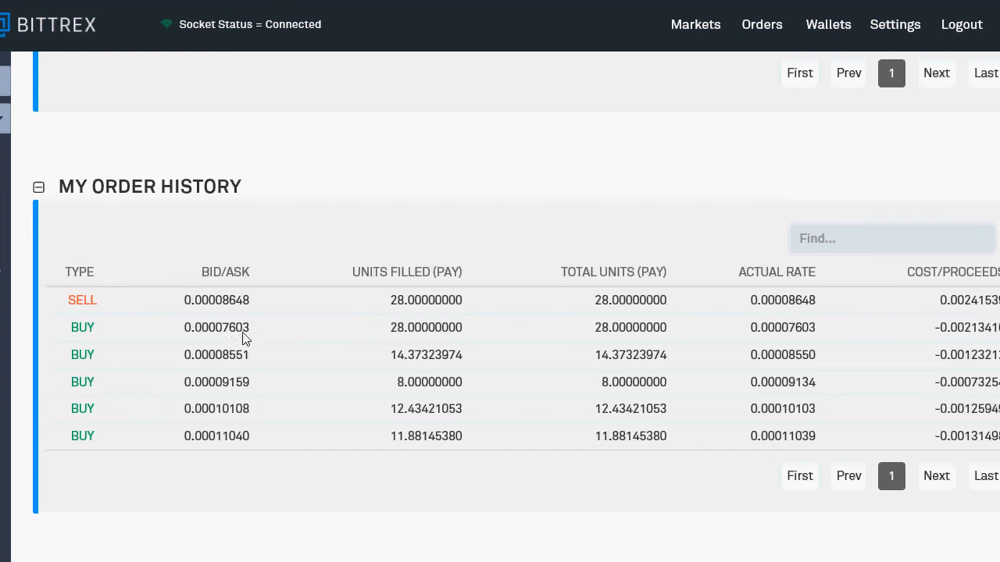
{"action": "mouse_move", "coordinate": [258, 329]}
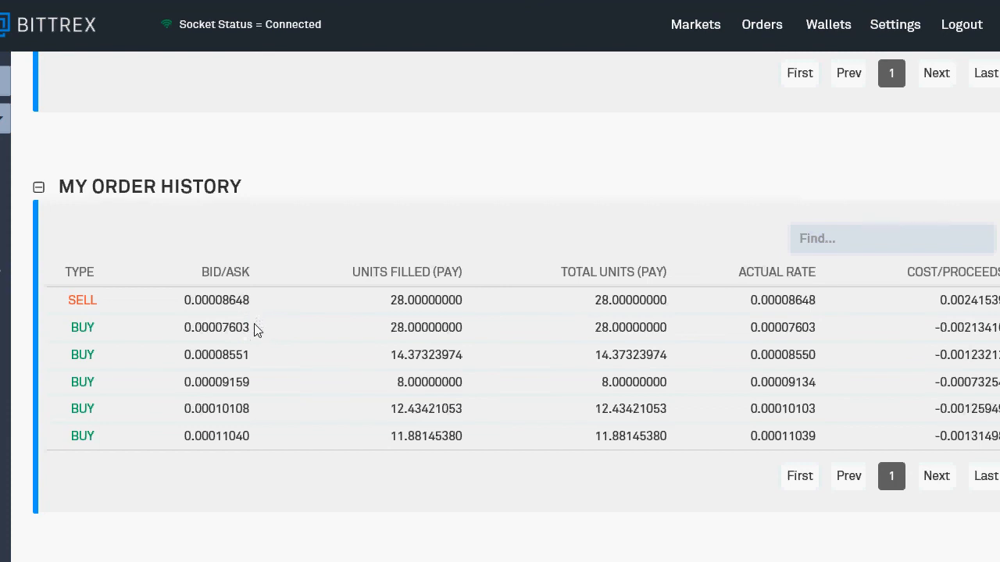
{"action": "mouse_move", "coordinate": [226, 339]}
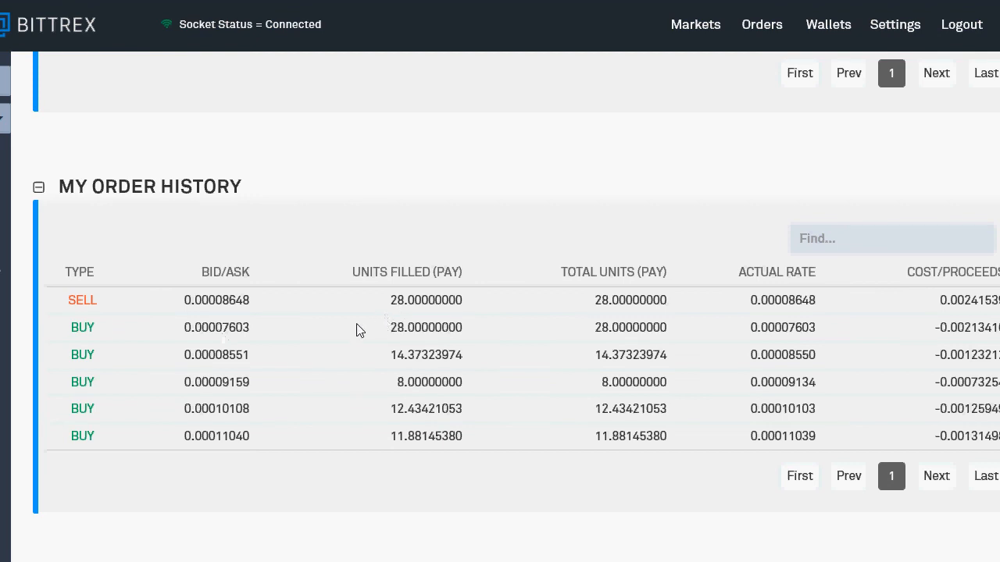
{"action": "mouse_move", "coordinate": [247, 329]}
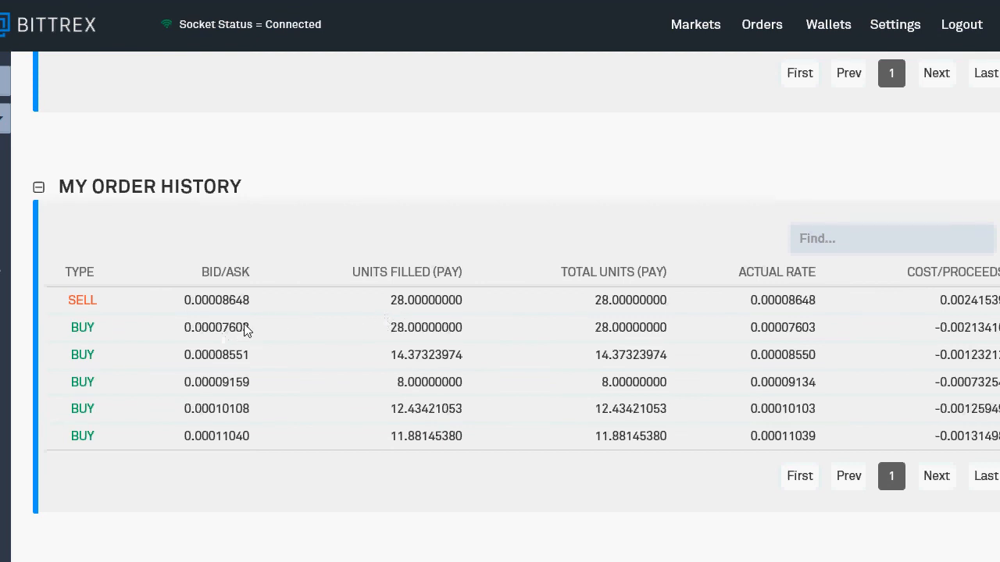
{"action": "mouse_move", "coordinate": [253, 331]}
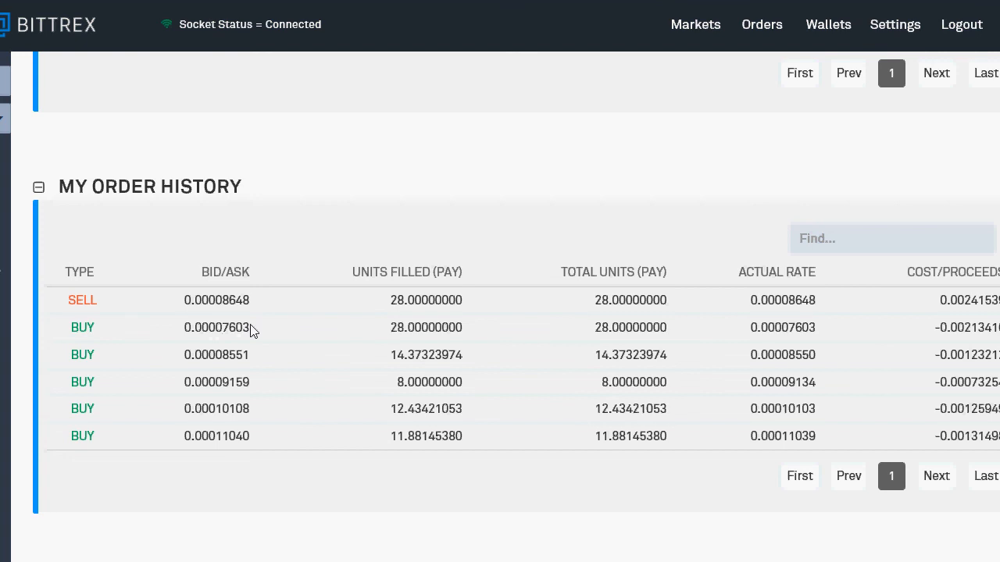
{"action": "mouse_move", "coordinate": [240, 357]}
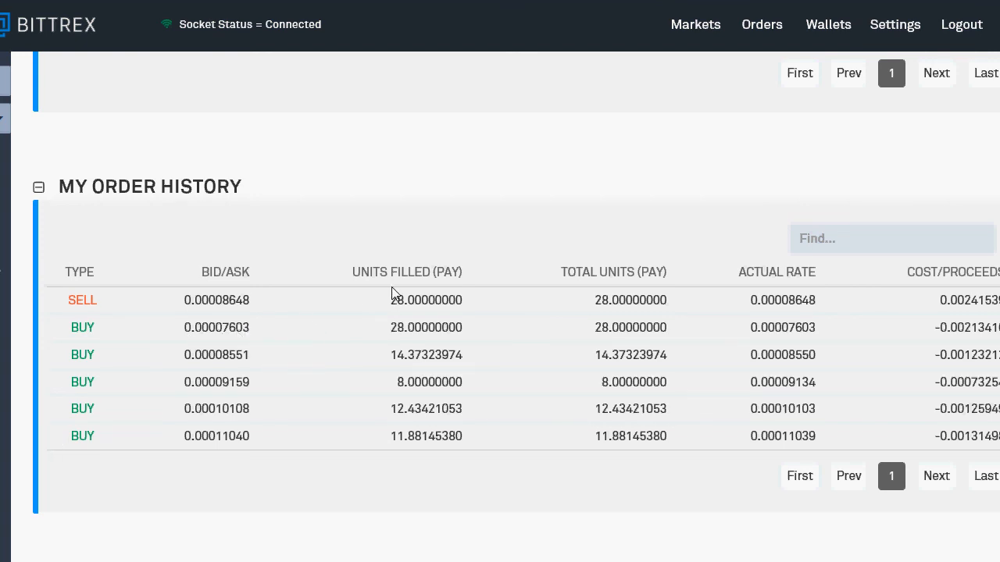
{"action": "scroll", "scroll_direction": "up", "scroll_amount": 3}
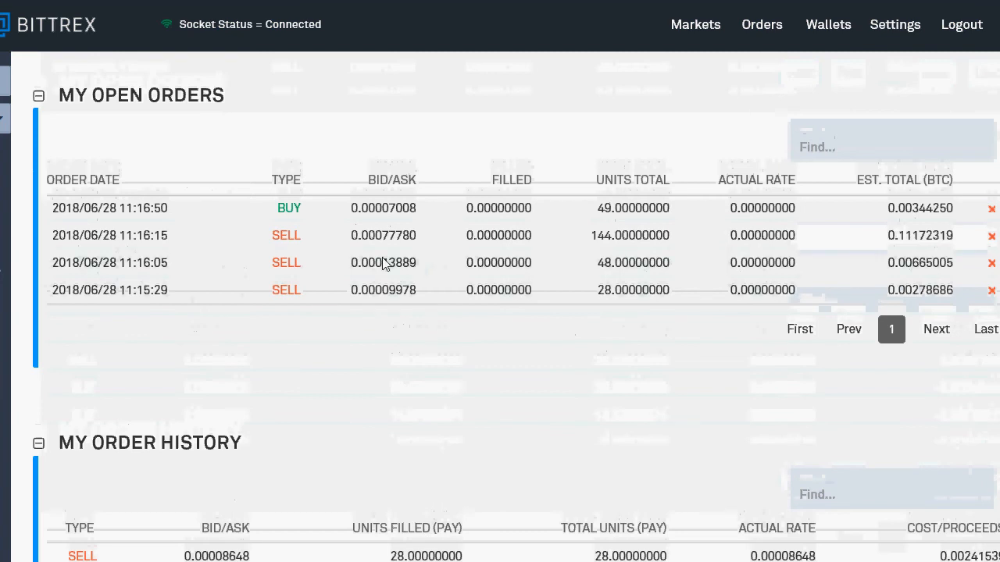
{"action": "mouse_move", "coordinate": [406, 209]}
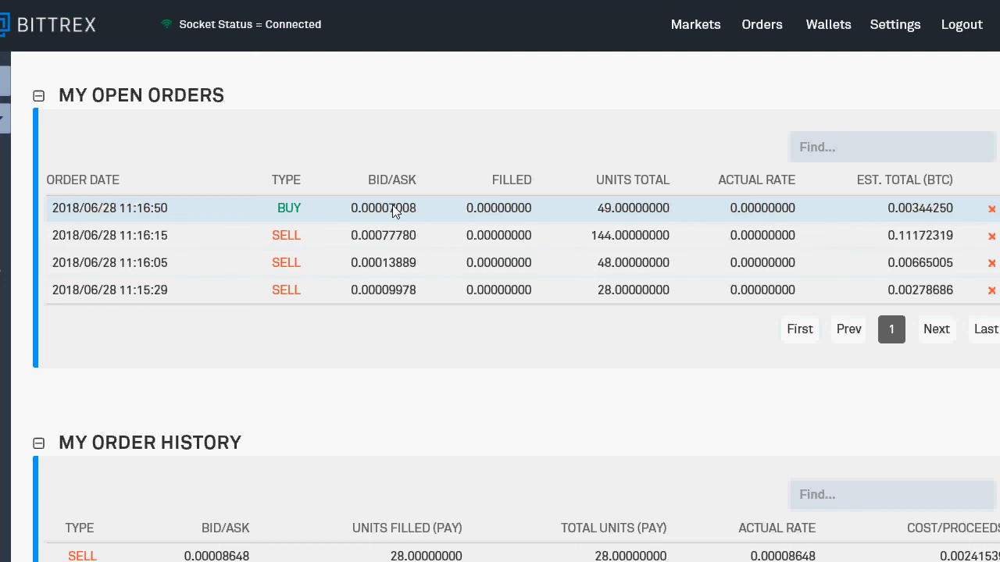
{"action": "mouse_move", "coordinate": [457, 229]}
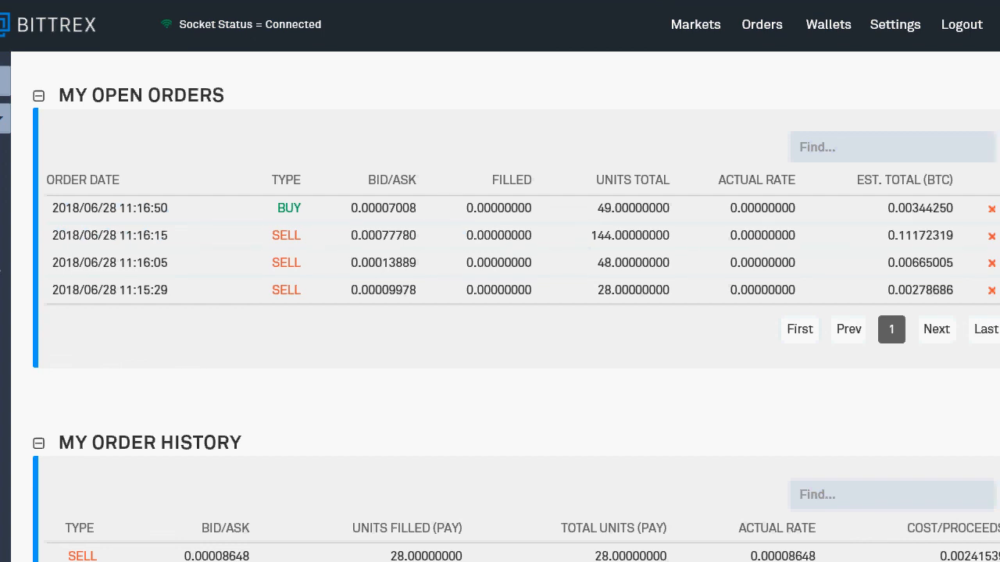
{"action": "mouse_move", "coordinate": [354, 229]}
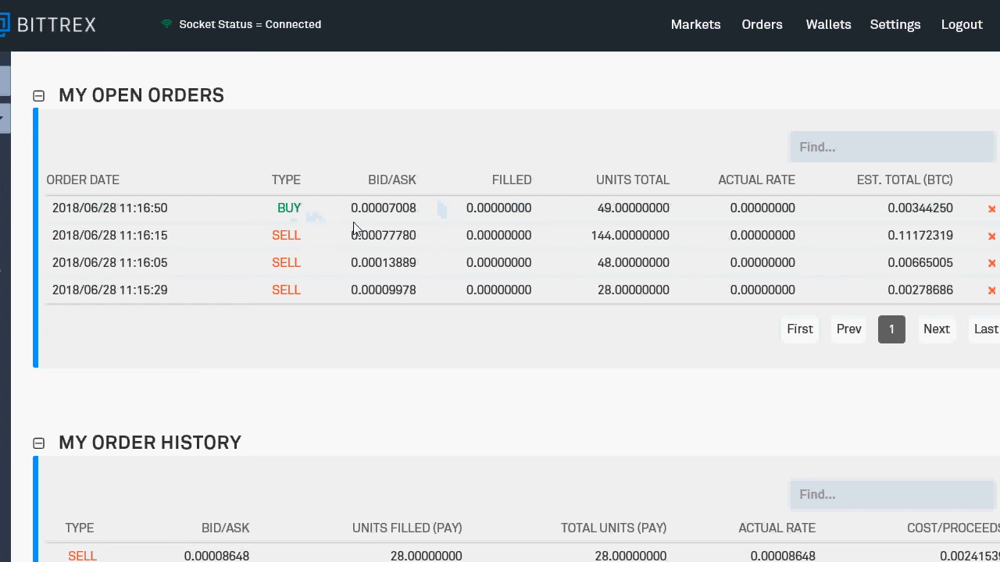
{"action": "mouse_move", "coordinate": [419, 355]}
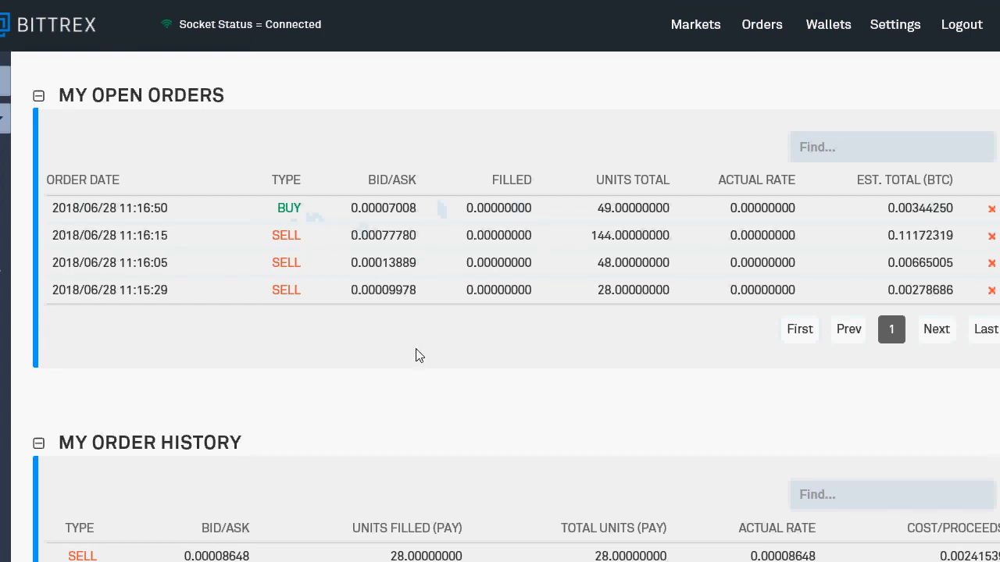
{"action": "mouse_move", "coordinate": [393, 214]}
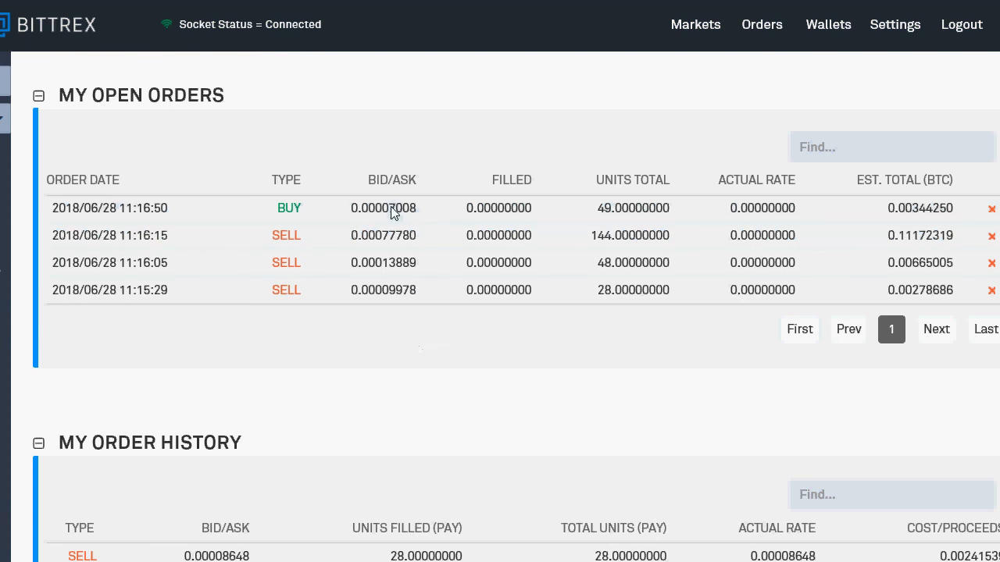
{"action": "scroll", "scroll_direction": "down", "scroll_amount": 3}
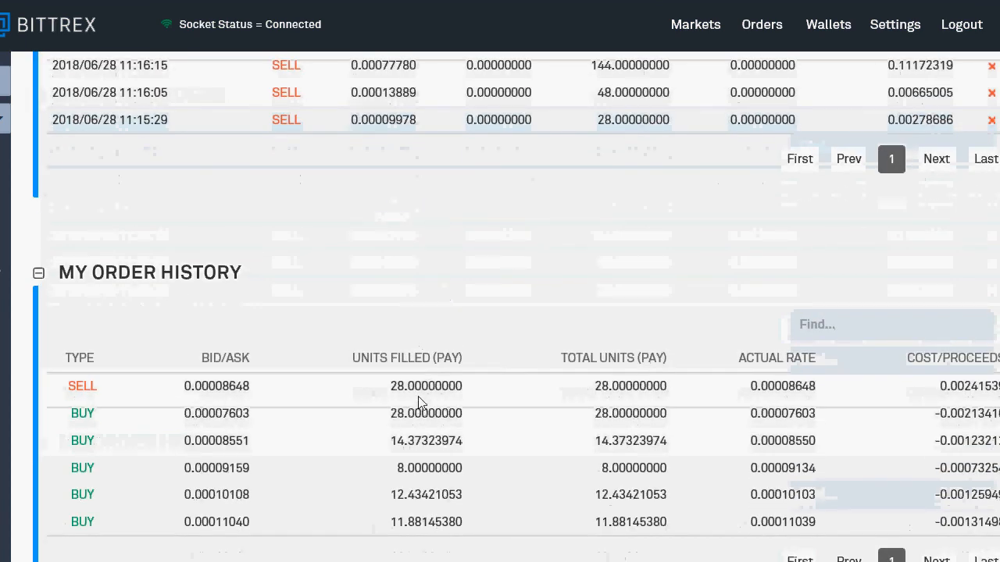
{"action": "mouse_move", "coordinate": [427, 389]}
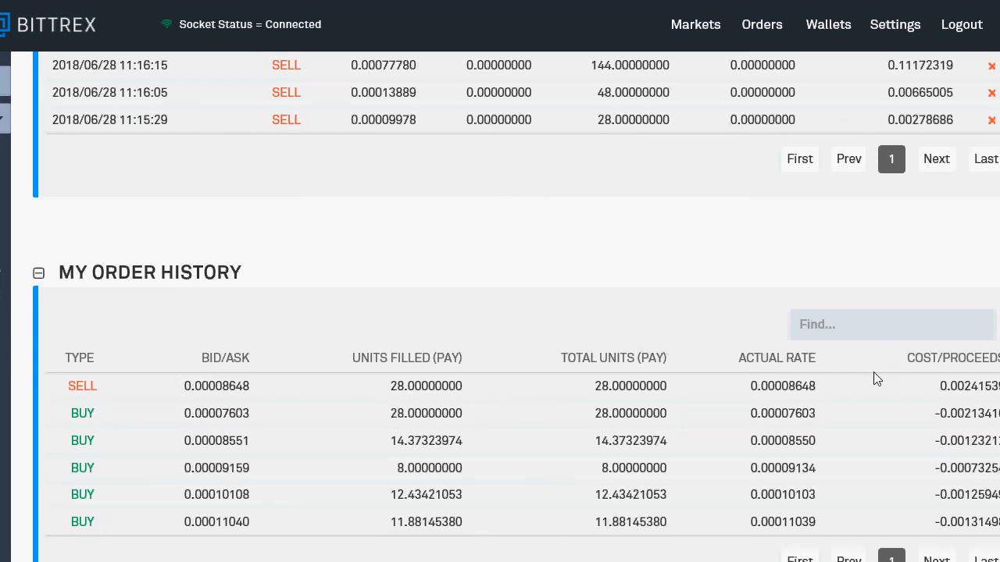
{"action": "mouse_move", "coordinate": [395, 397]}
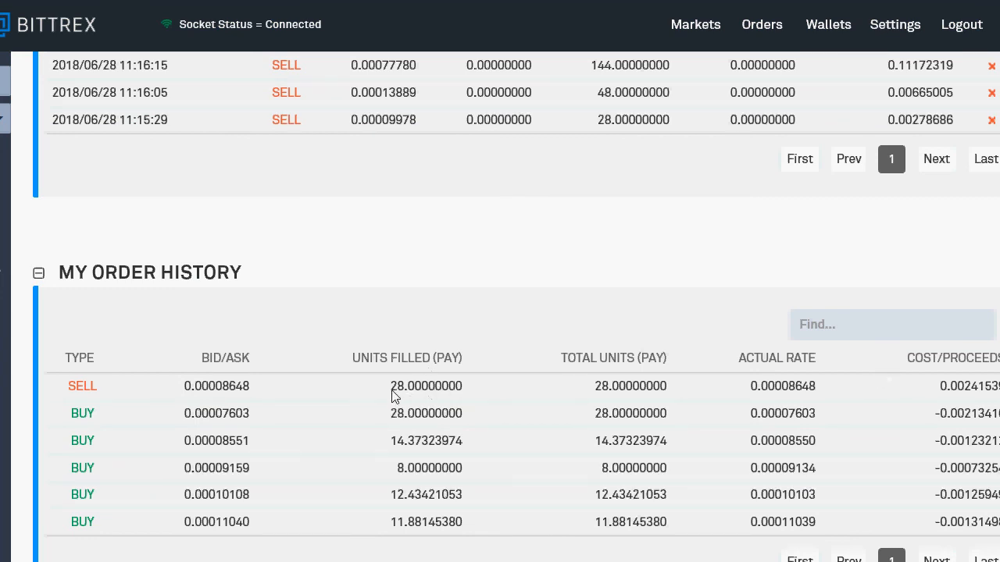
{"action": "mouse_move", "coordinate": [402, 397]}
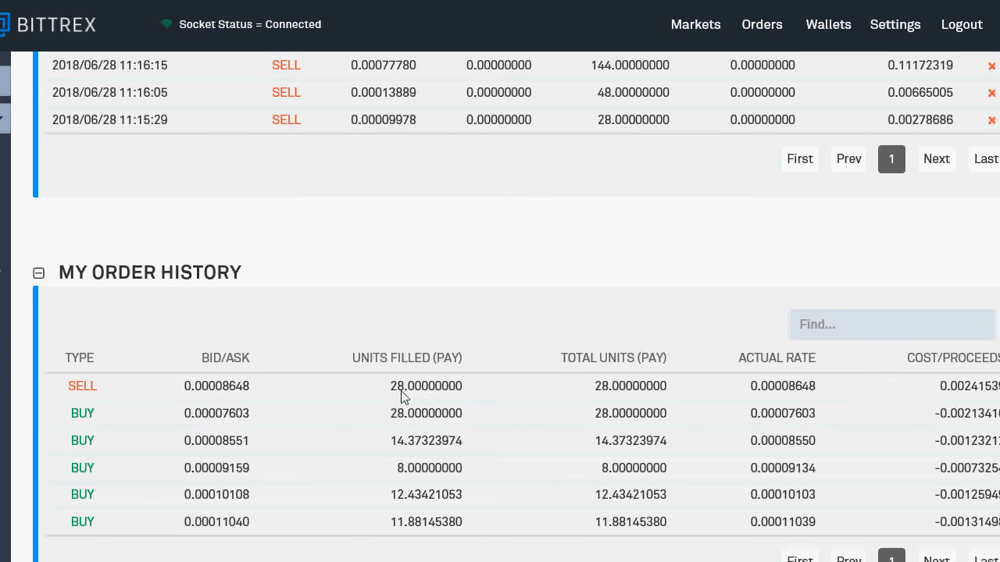
{"action": "scroll", "scroll_direction": "up", "scroll_amount": 3}
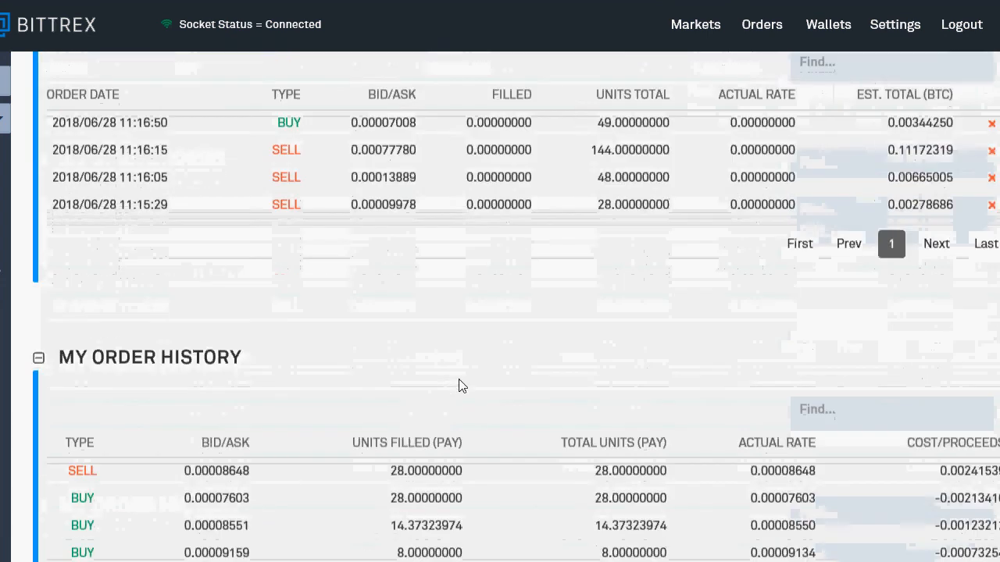
{"action": "mouse_move", "coordinate": [610, 136]}
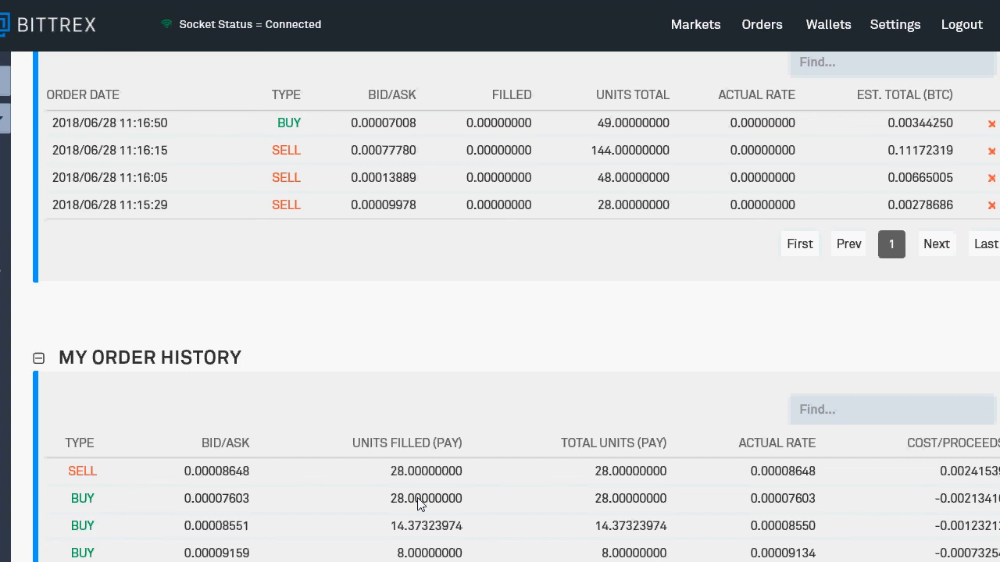
{"action": "mouse_move", "coordinate": [480, 465]}
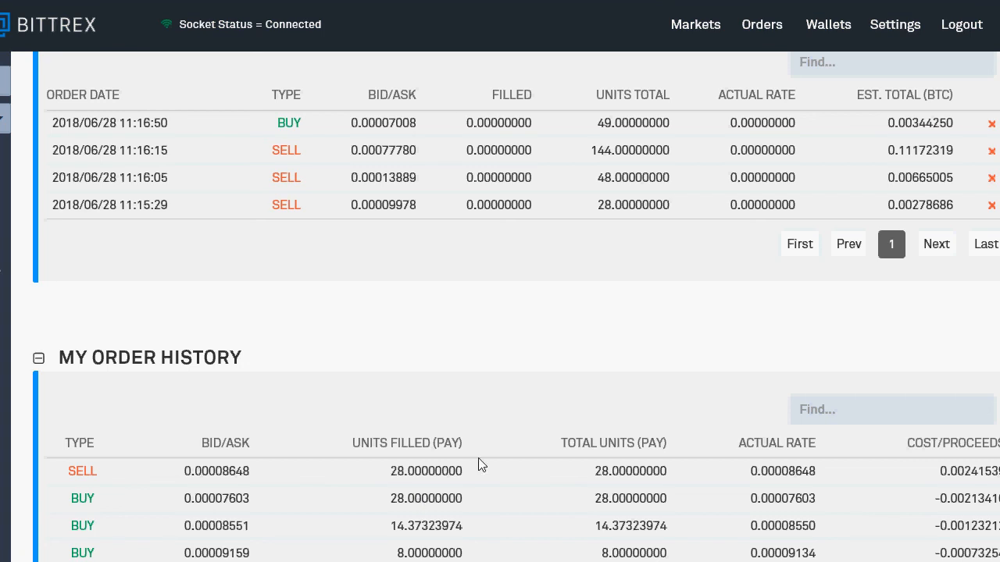
{"action": "mouse_move", "coordinate": [536, 282]}
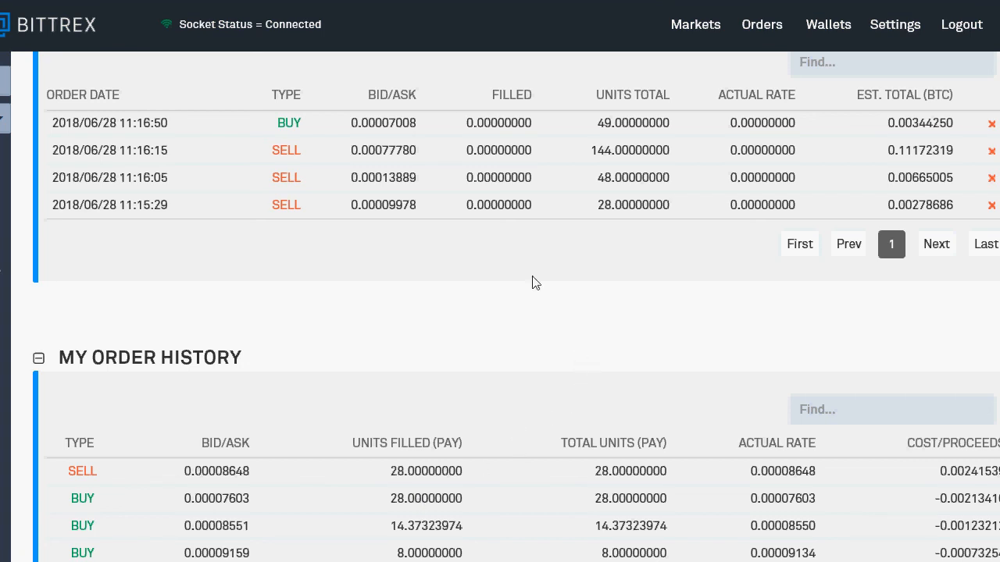
{"action": "mouse_move", "coordinate": [406, 125]}
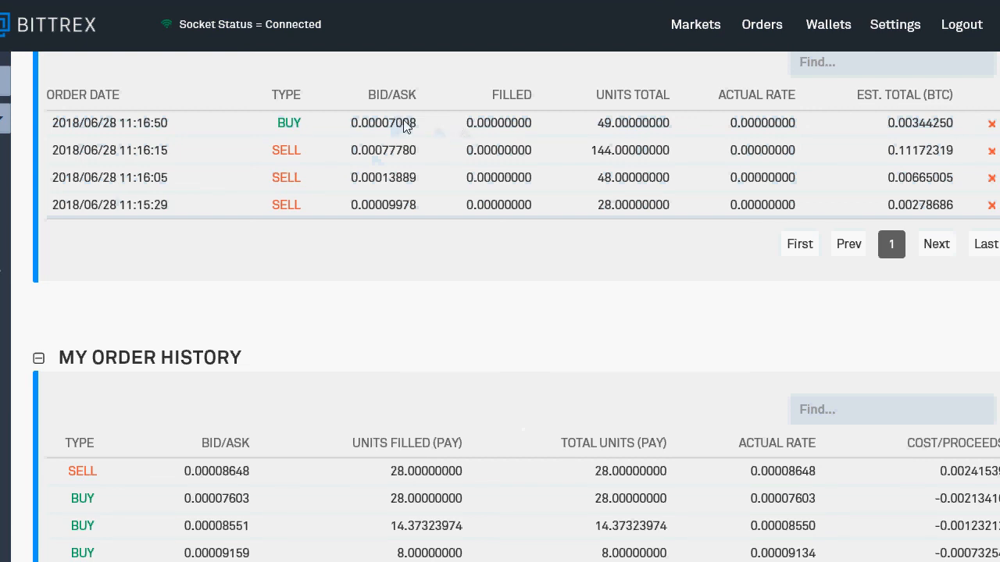
{"action": "mouse_move", "coordinate": [465, 150]}
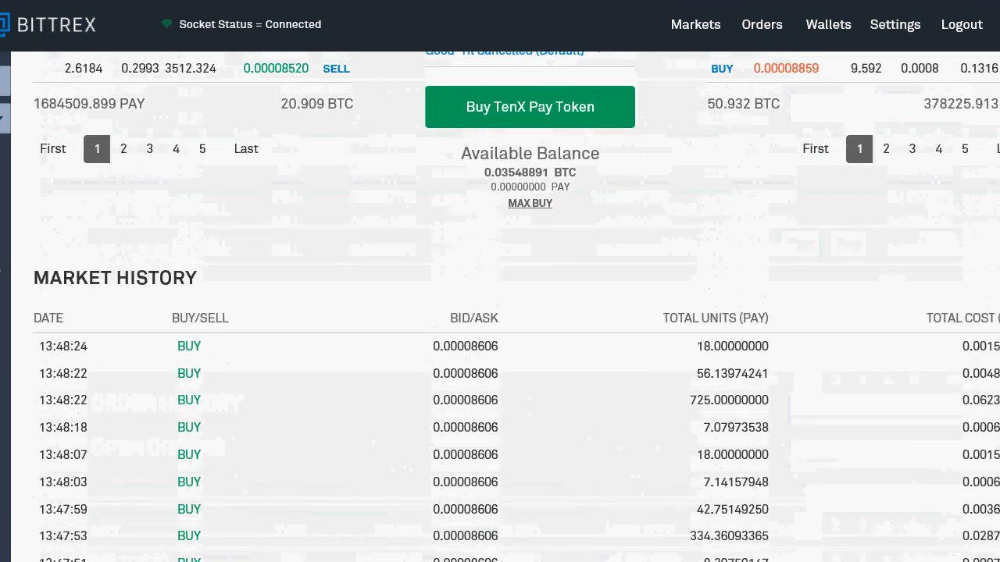
Change the BTC-PAY chart interval from 30 Min to 1 Days.
{"action": "scroll", "scroll_direction": "down", "scroll_amount": 3}
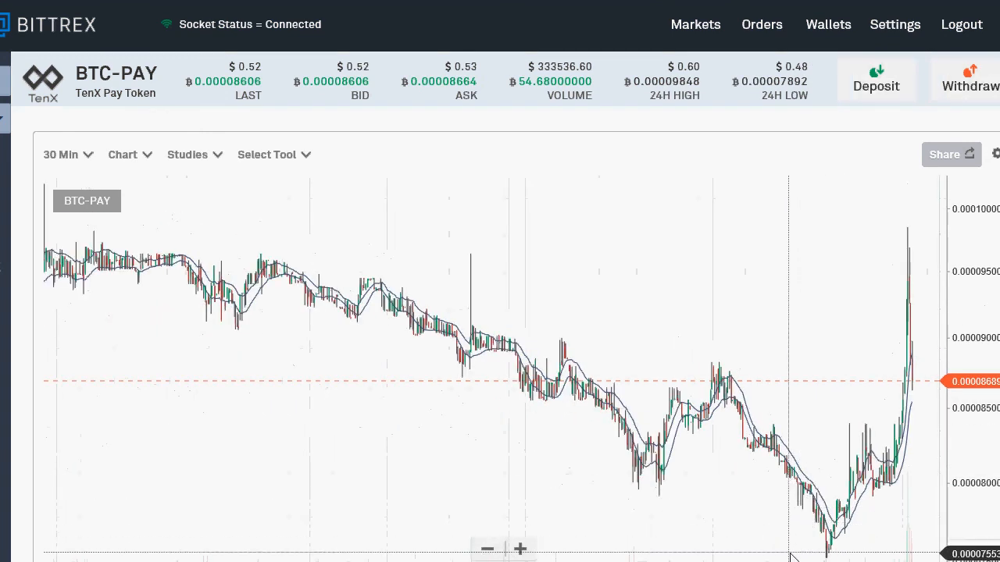
{"action": "mouse_move", "coordinate": [277, 178]}
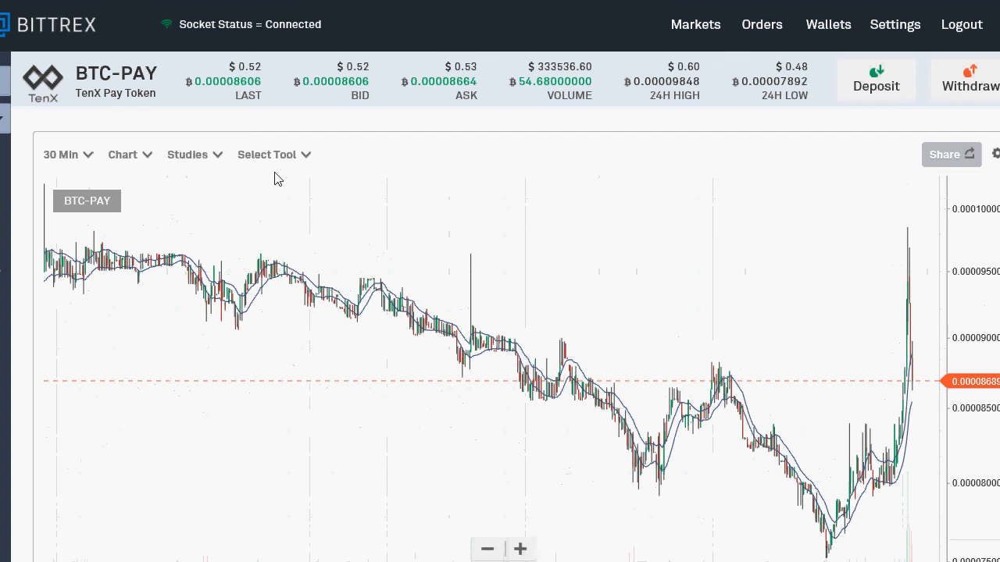
{"action": "left_click", "coordinate": [67, 154]}
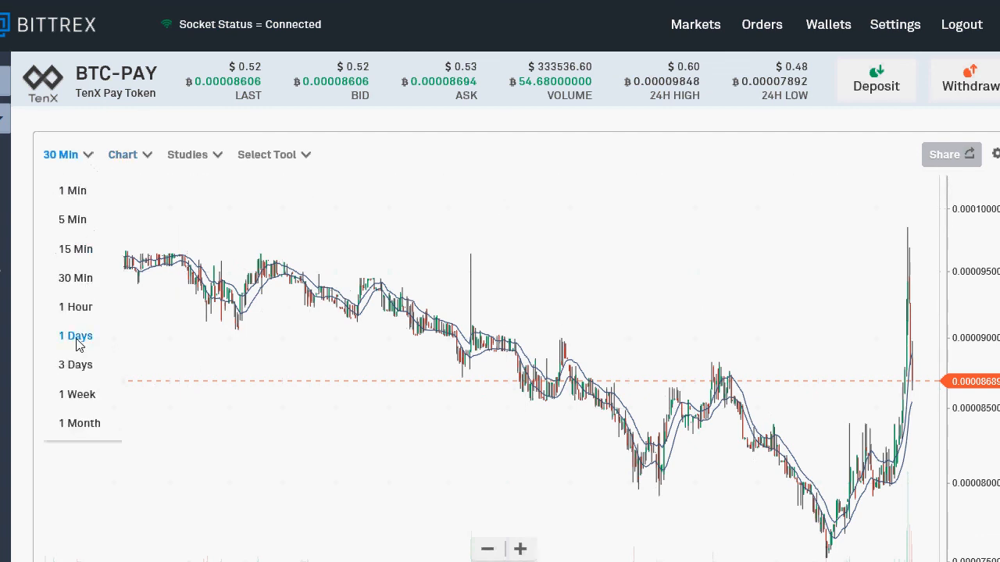
{"action": "left_click", "coordinate": [76, 335]}
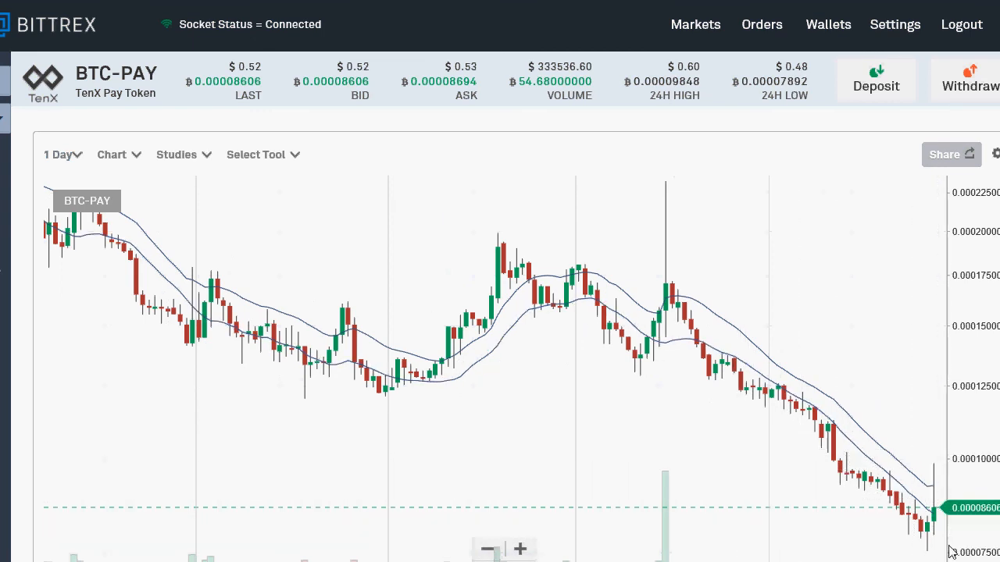
{"action": "scroll", "scroll_direction": "down", "scroll_amount": 3}
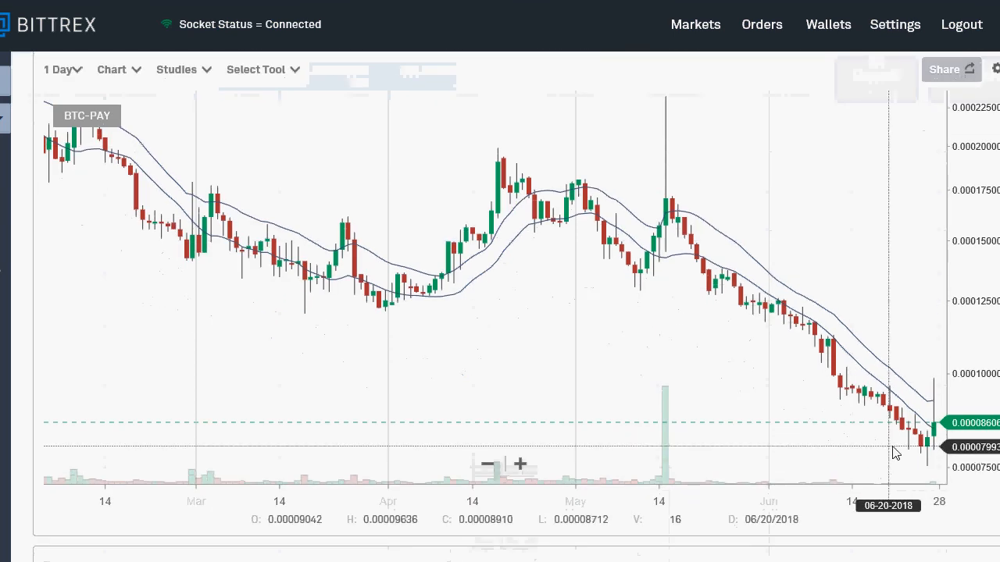
{"action": "mouse_move", "coordinate": [891, 469]}
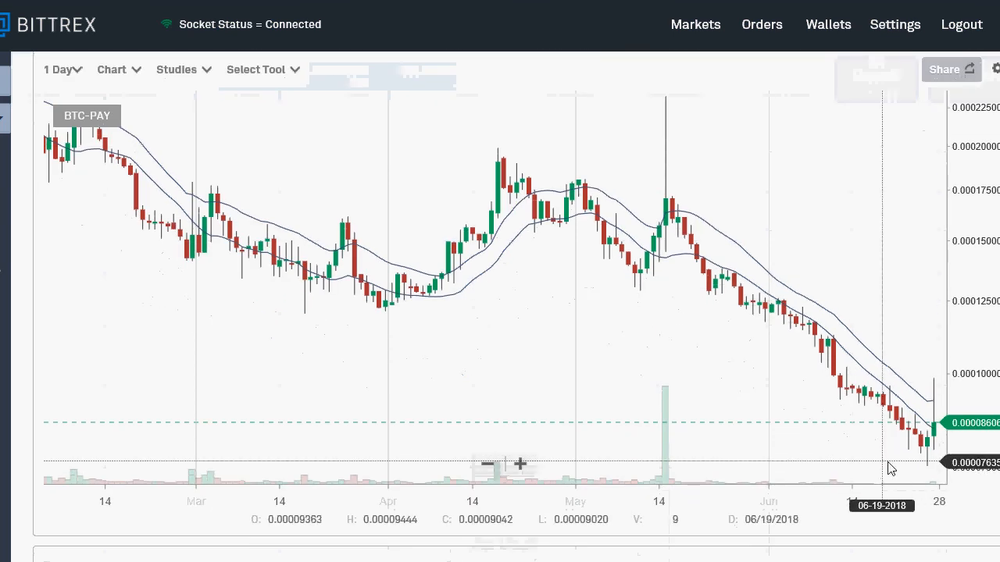